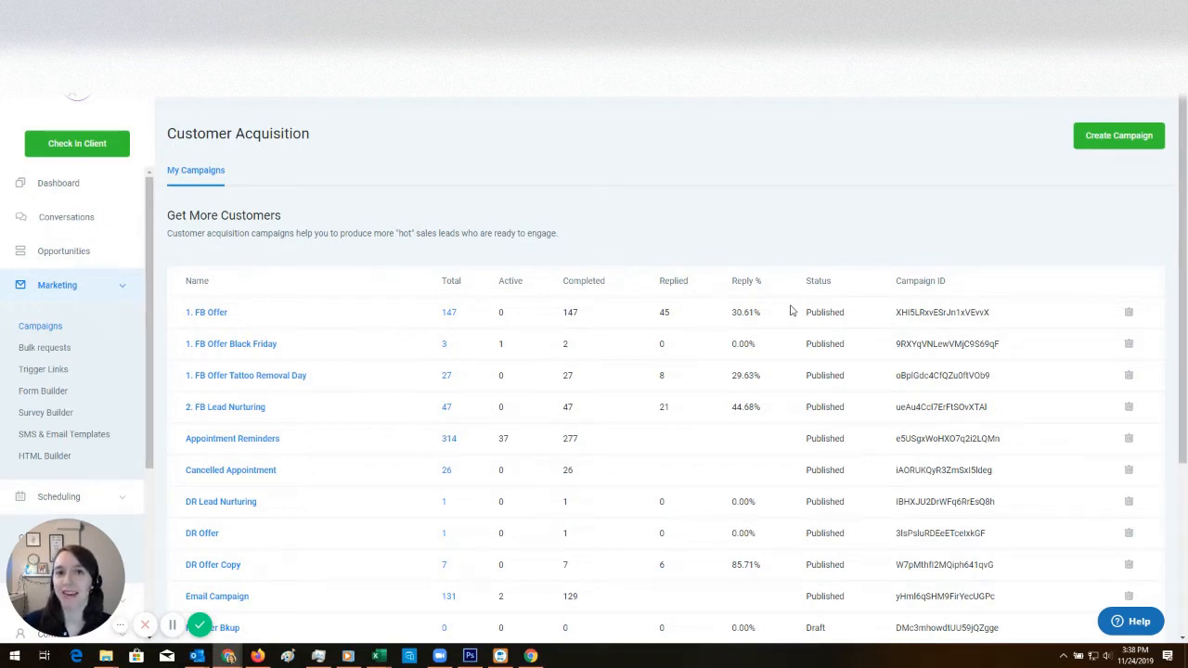
mouse_move(338, 119)
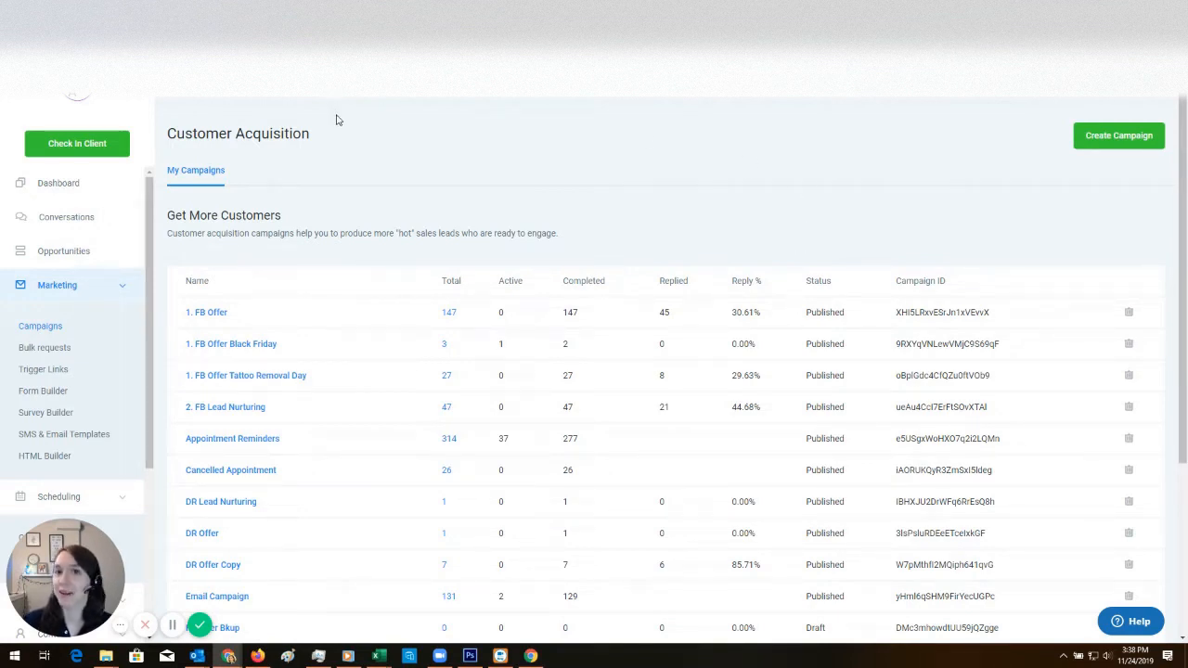
mouse_move(78, 189)
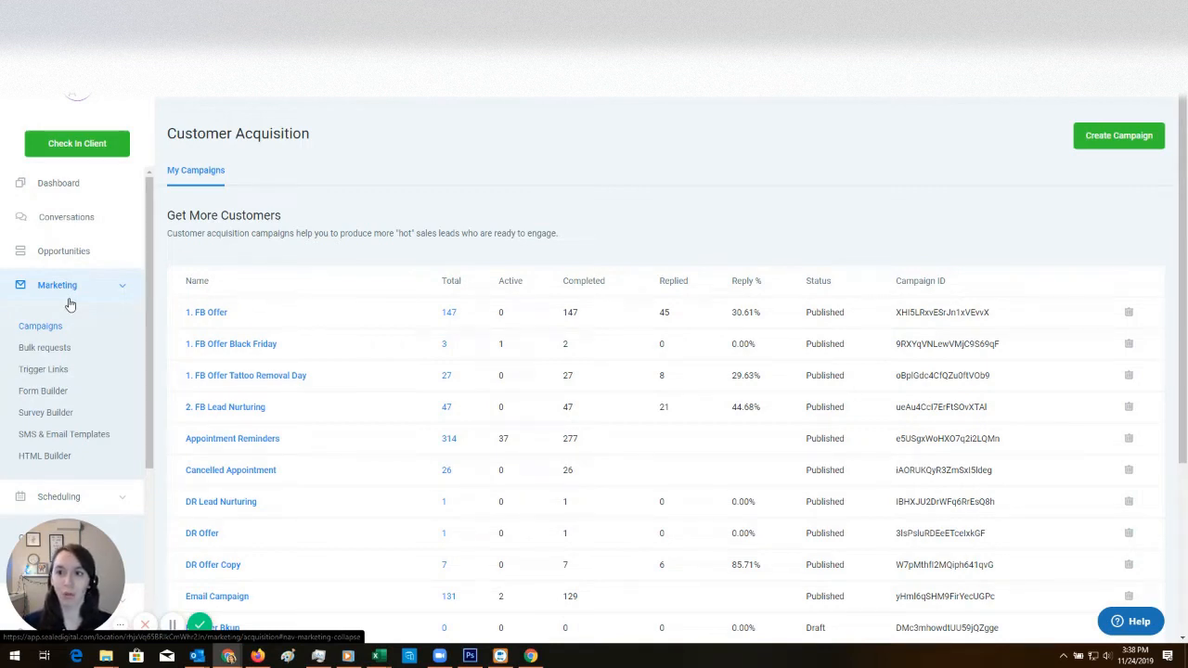
mouse_move(442, 247)
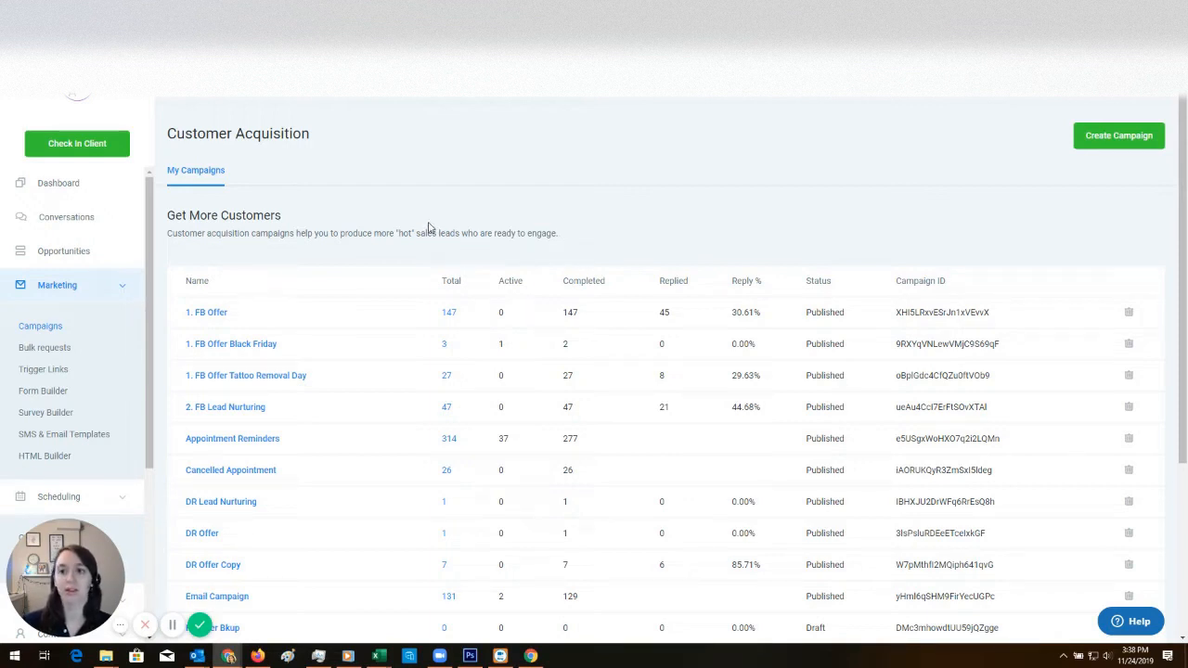
mouse_move(462, 212)
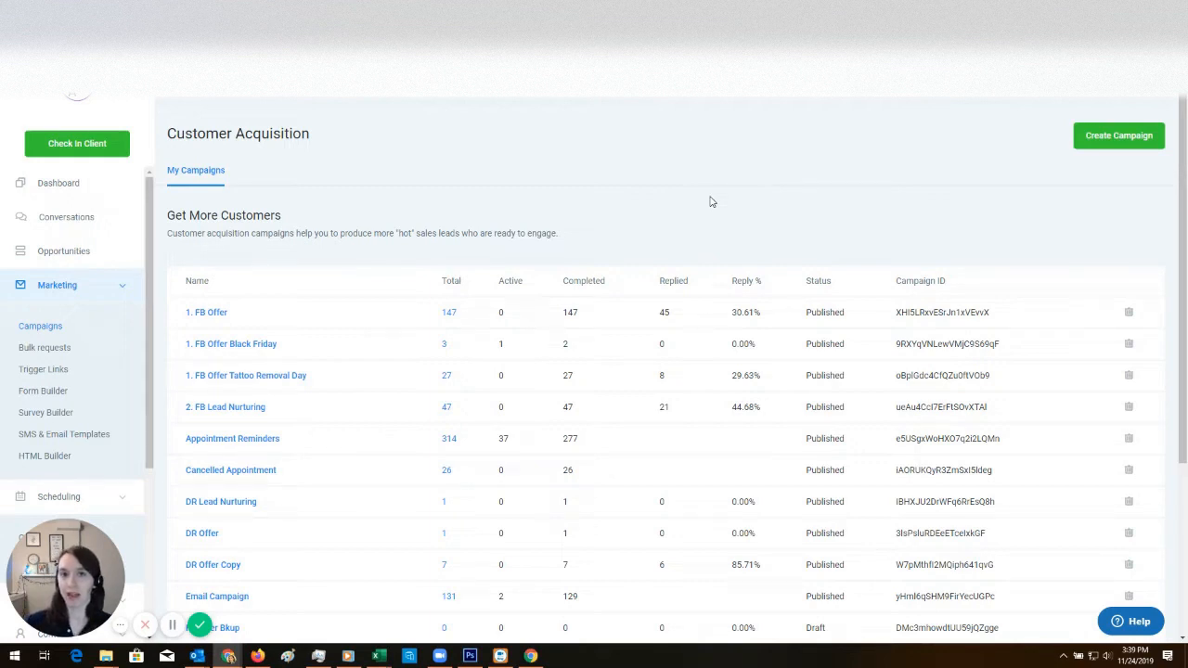
mouse_move(1117, 135)
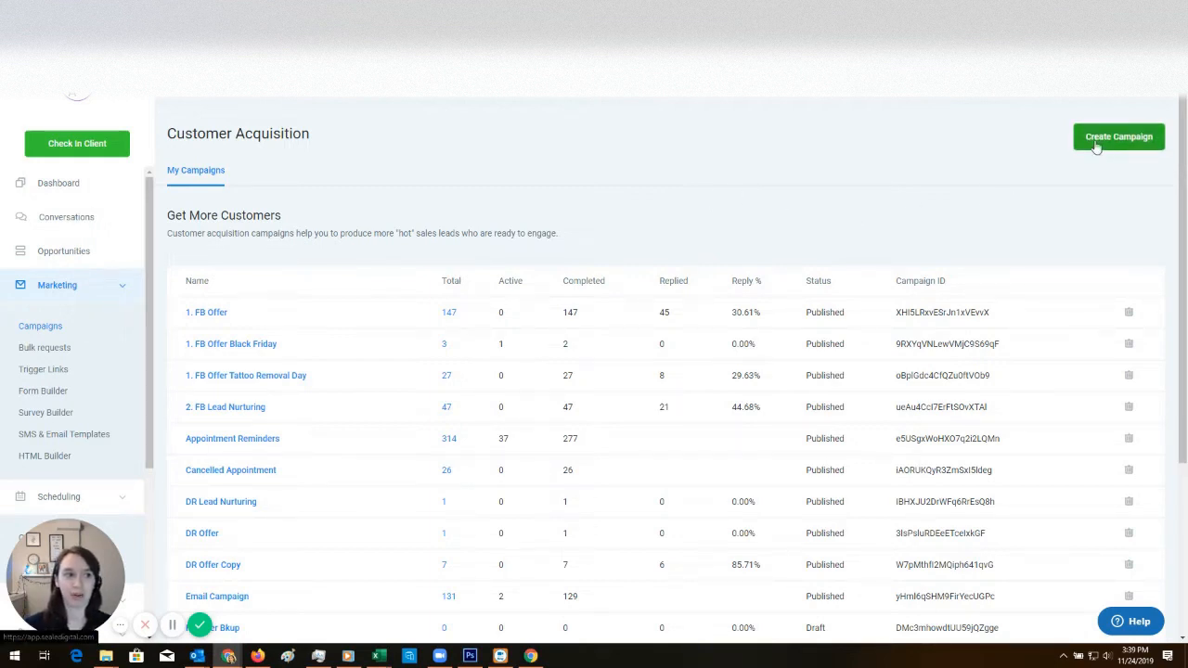
Step: Create a new campaign named Black Friday 2019 and save its configuration
click(1117, 138)
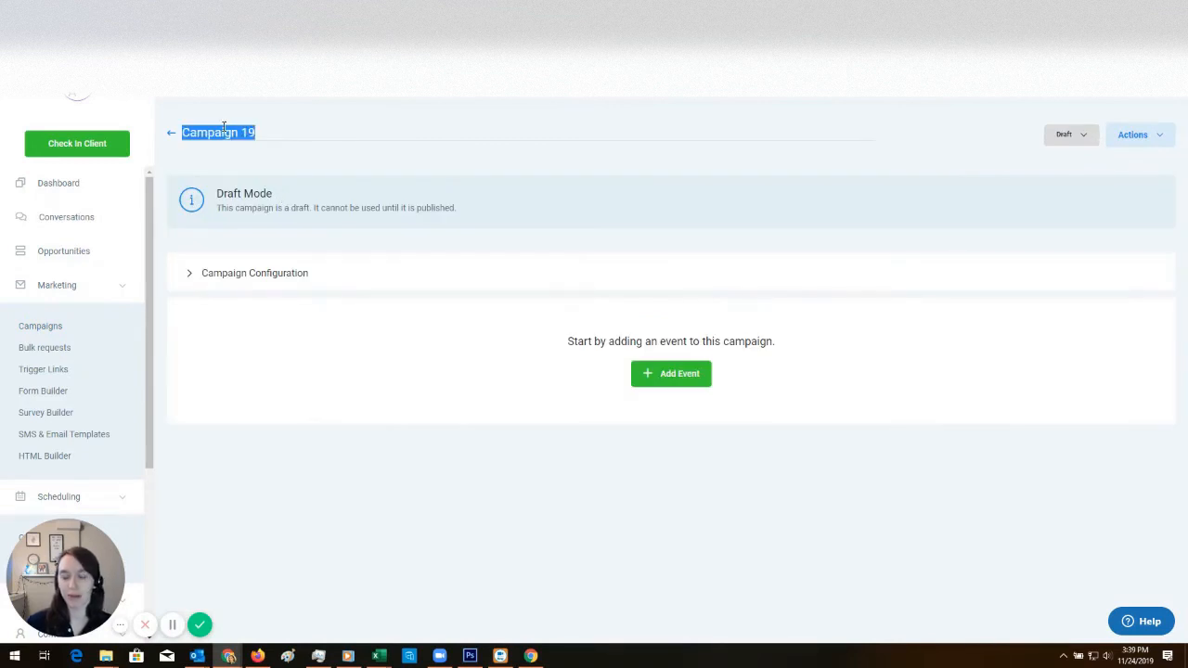
text(Black Friday 2019)
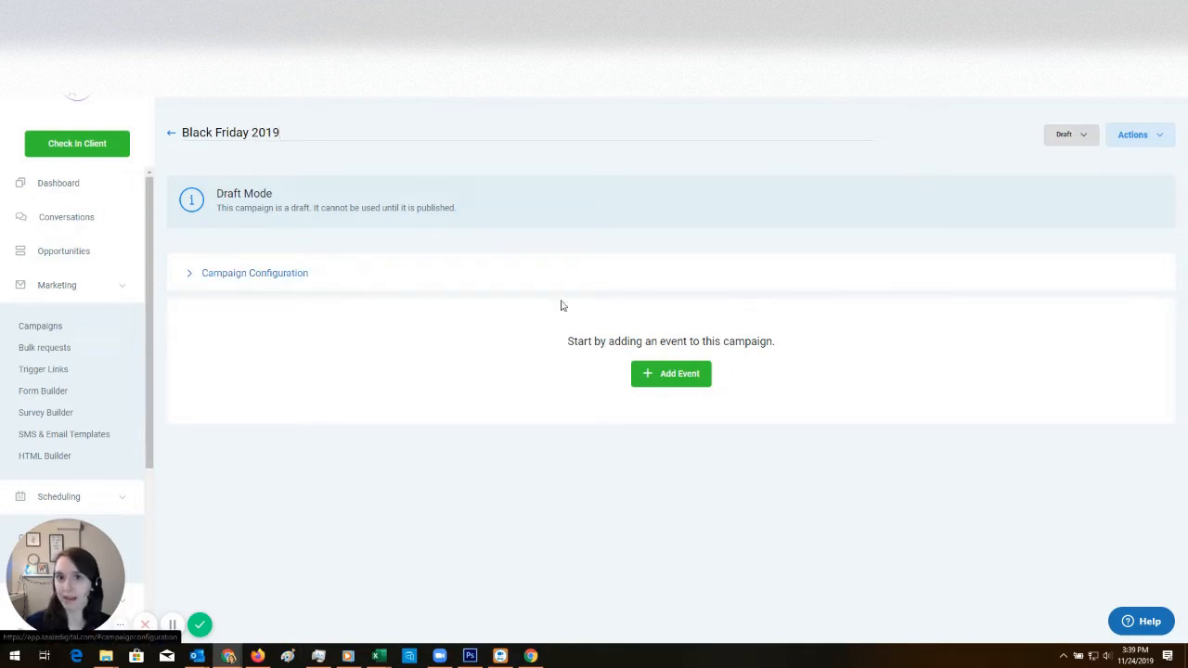
click(252, 272)
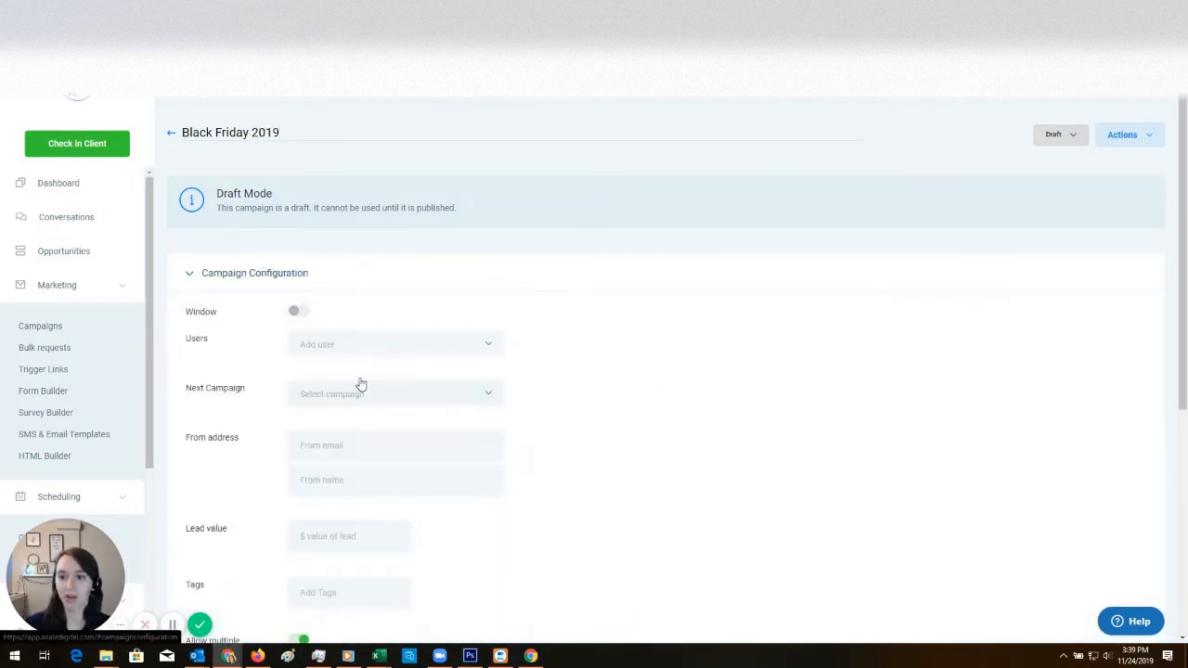
scroll(down, 3)
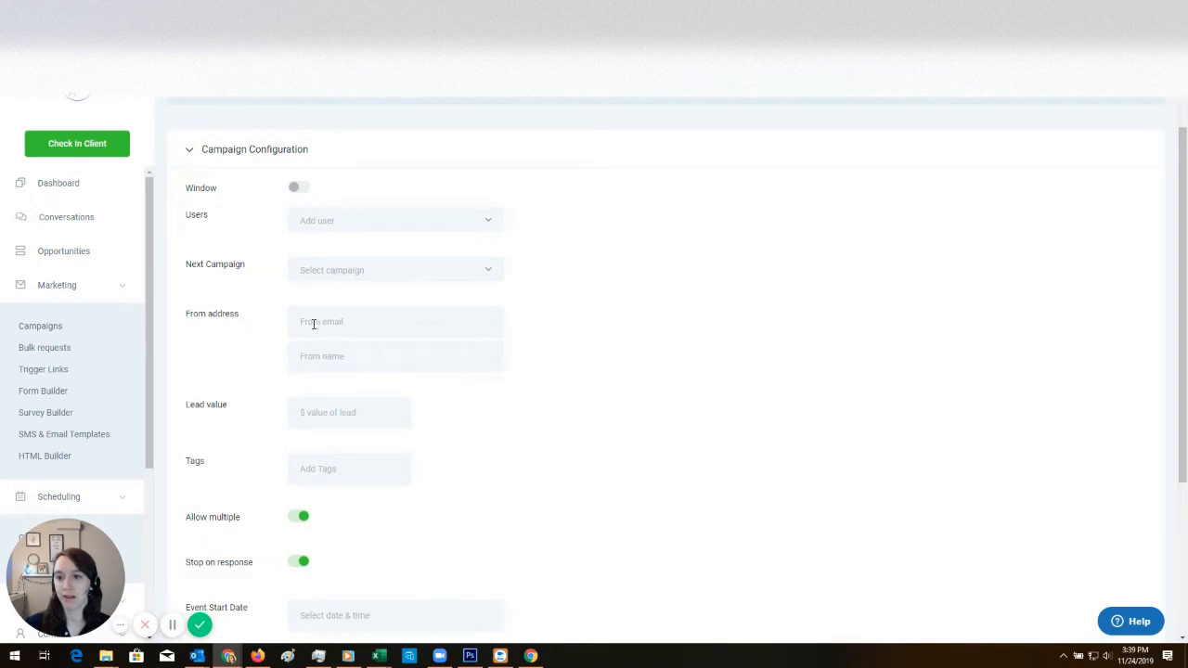
mouse_move(386, 399)
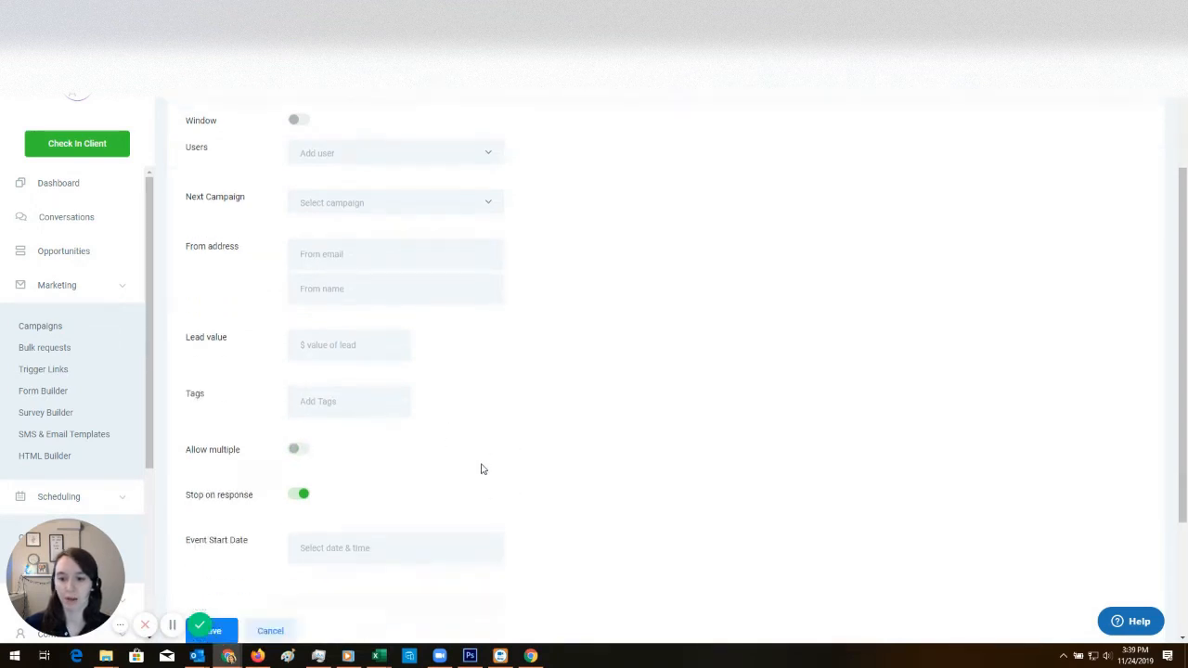
scroll(down, 3)
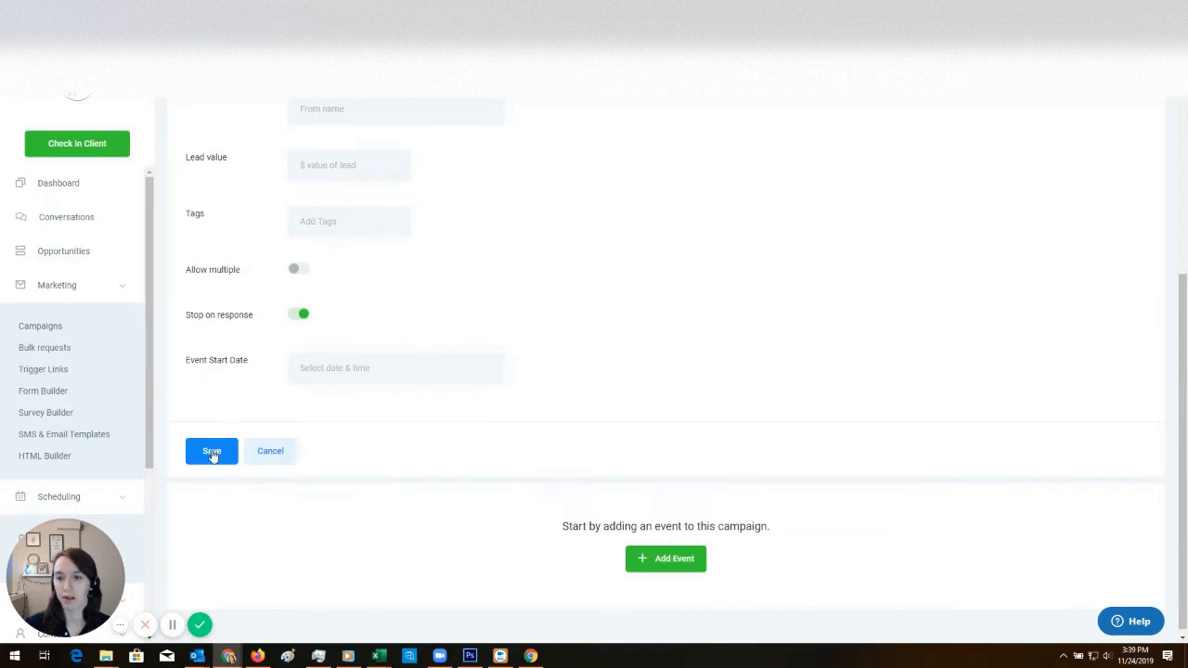
click(212, 451)
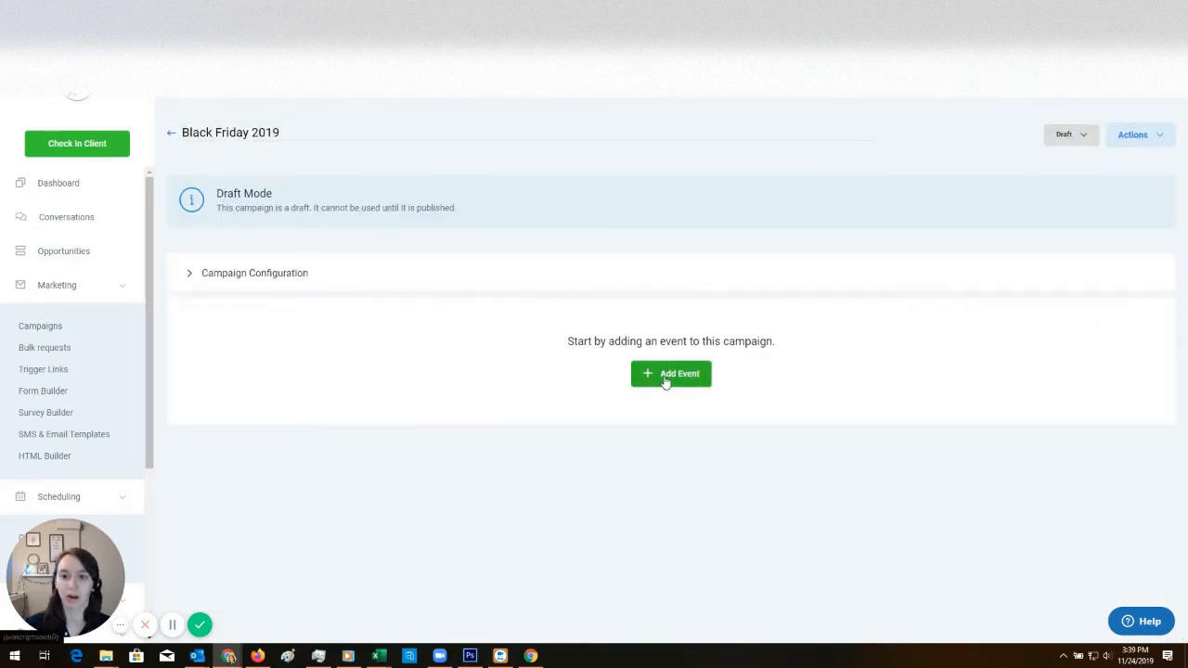
Step: Add an email event Email 1 with subject 'Black Friday Special: 50% OFF GIFT CARDS! $100 Cards for $50. Limited availability!'
click(670, 373)
text(Black Friday Special: 5)
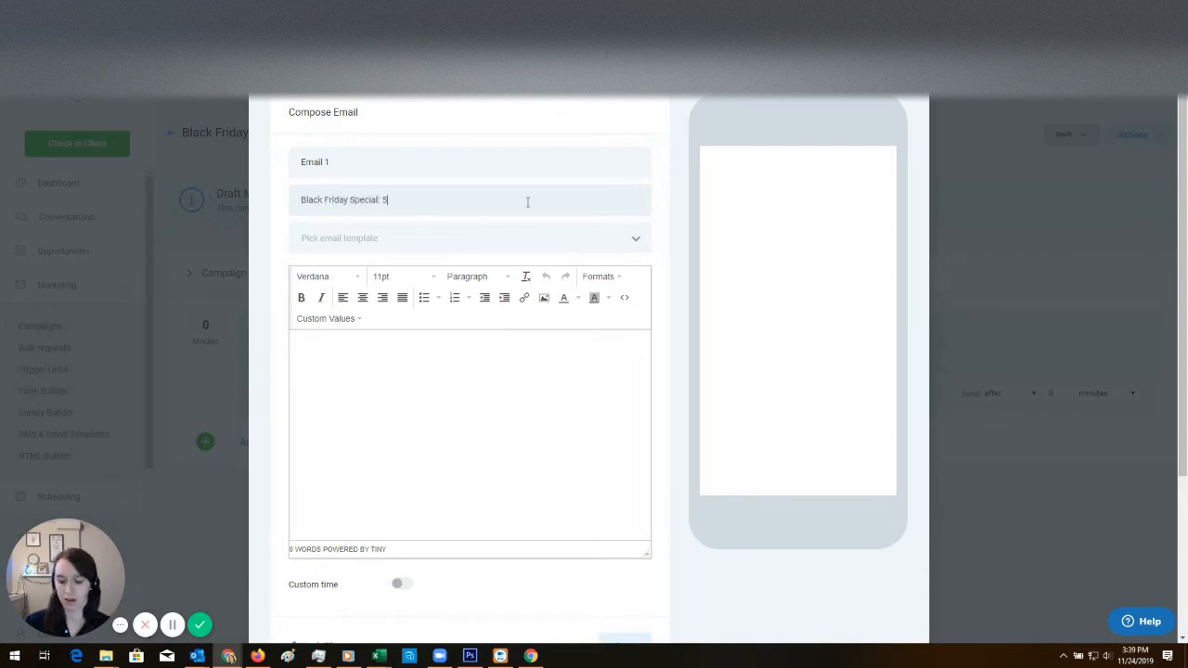
text(0% OFF)
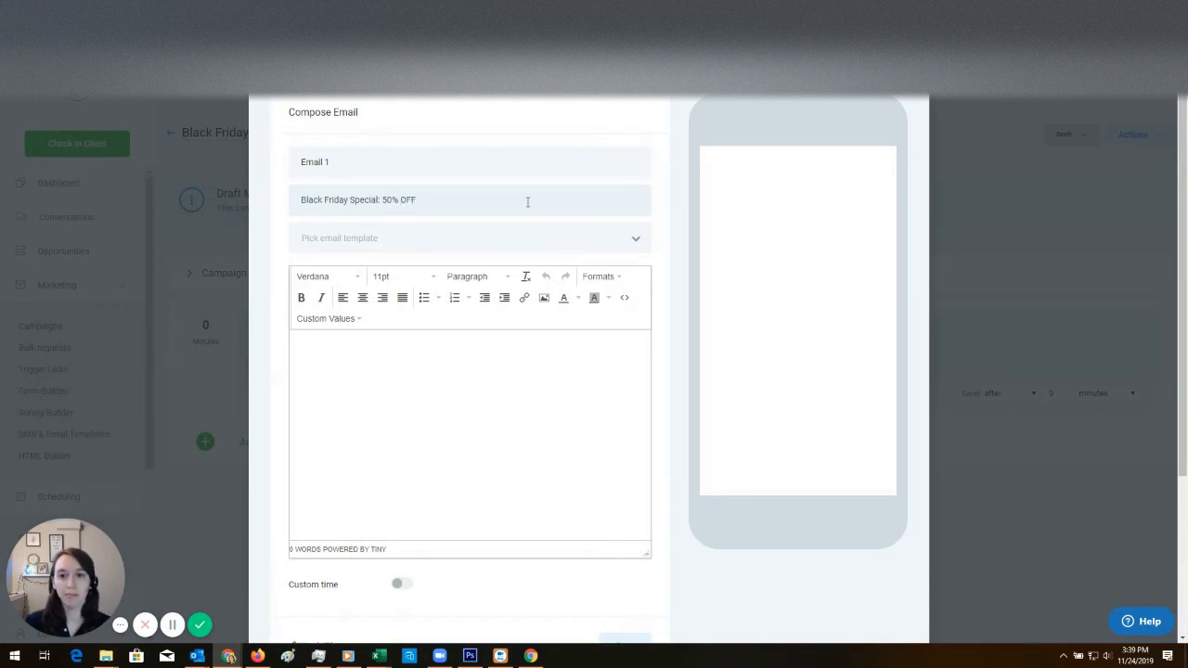
text(GIFT CARDS)
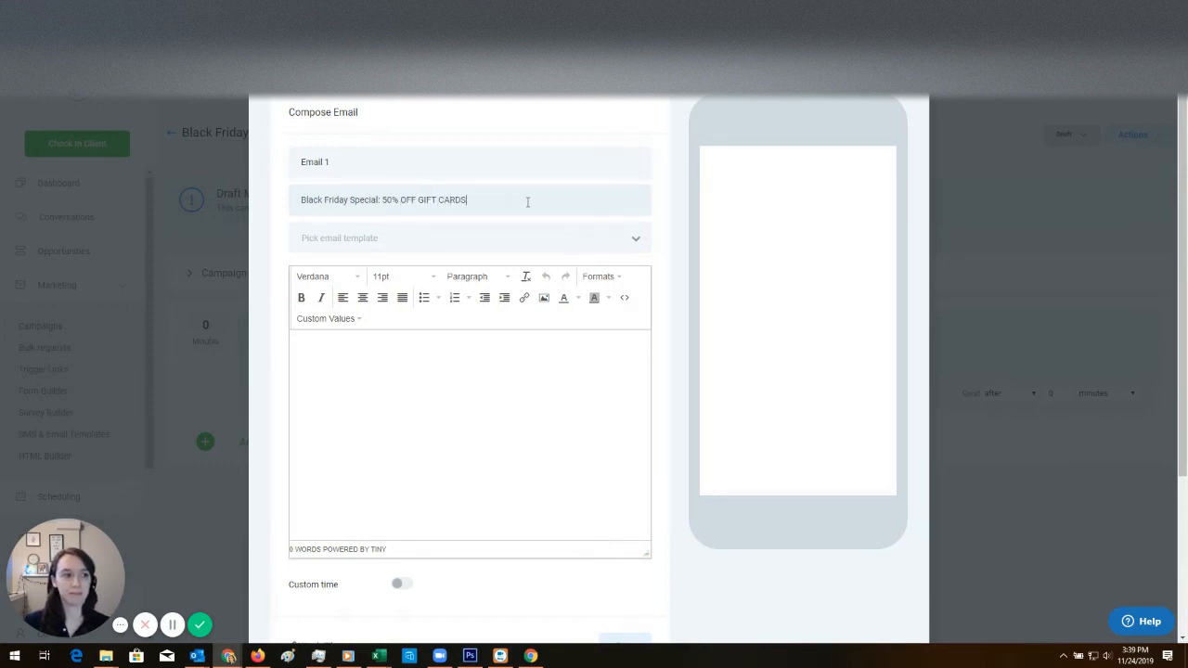
text(! S)
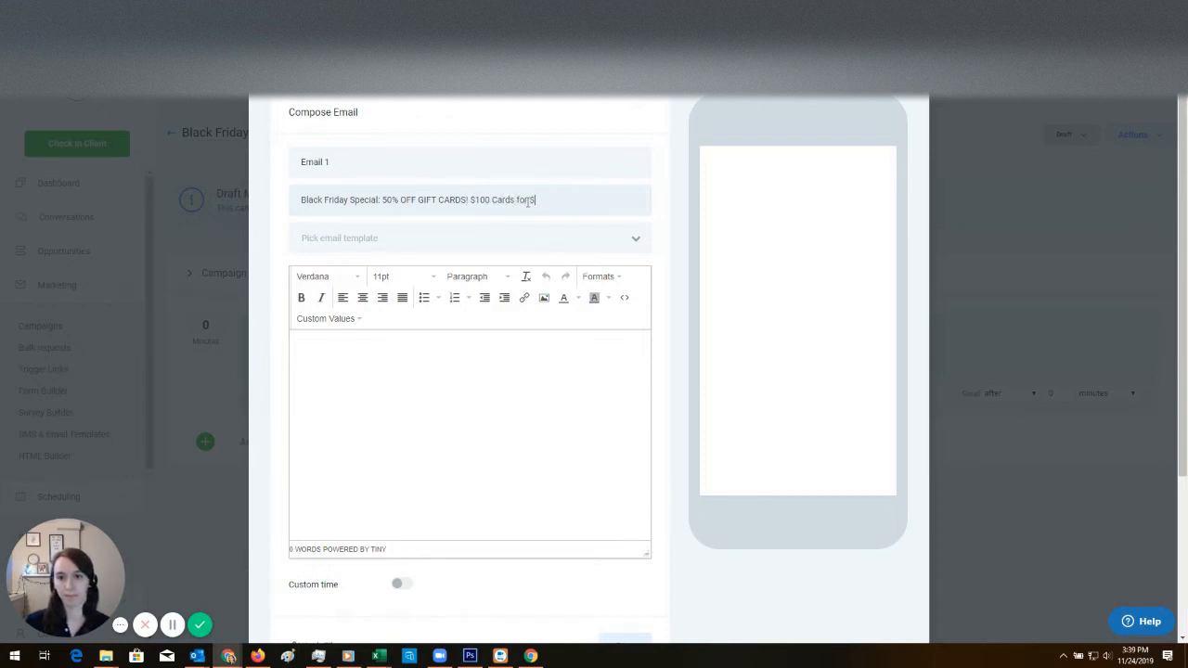
text($50)
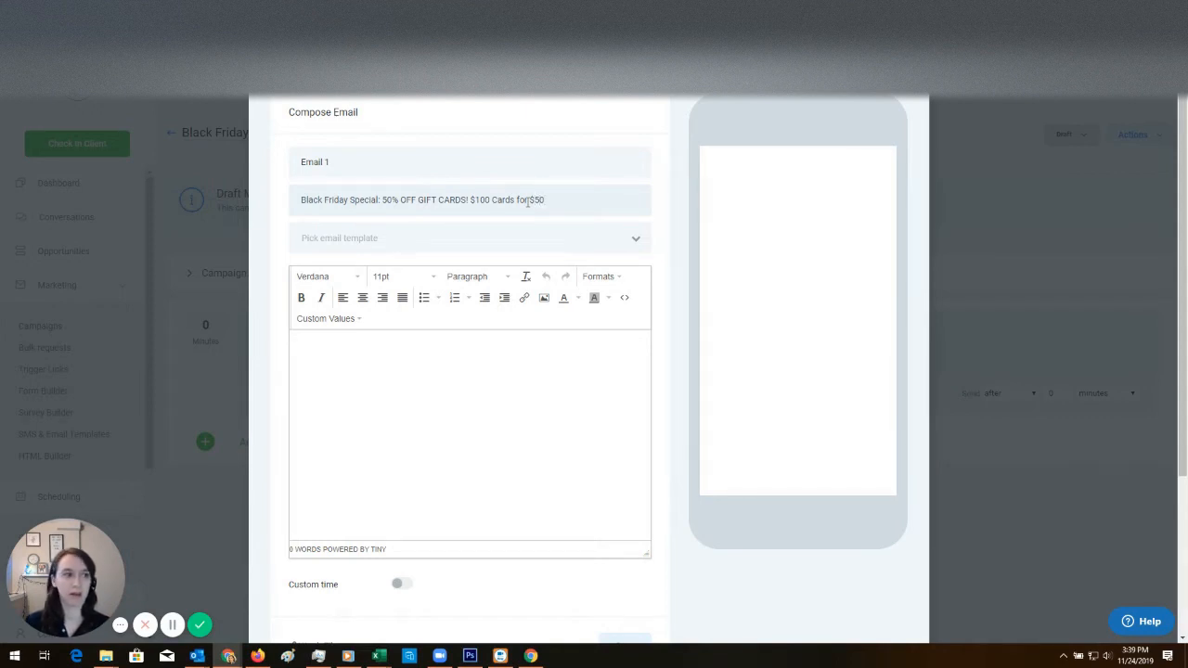
text(. Limited)
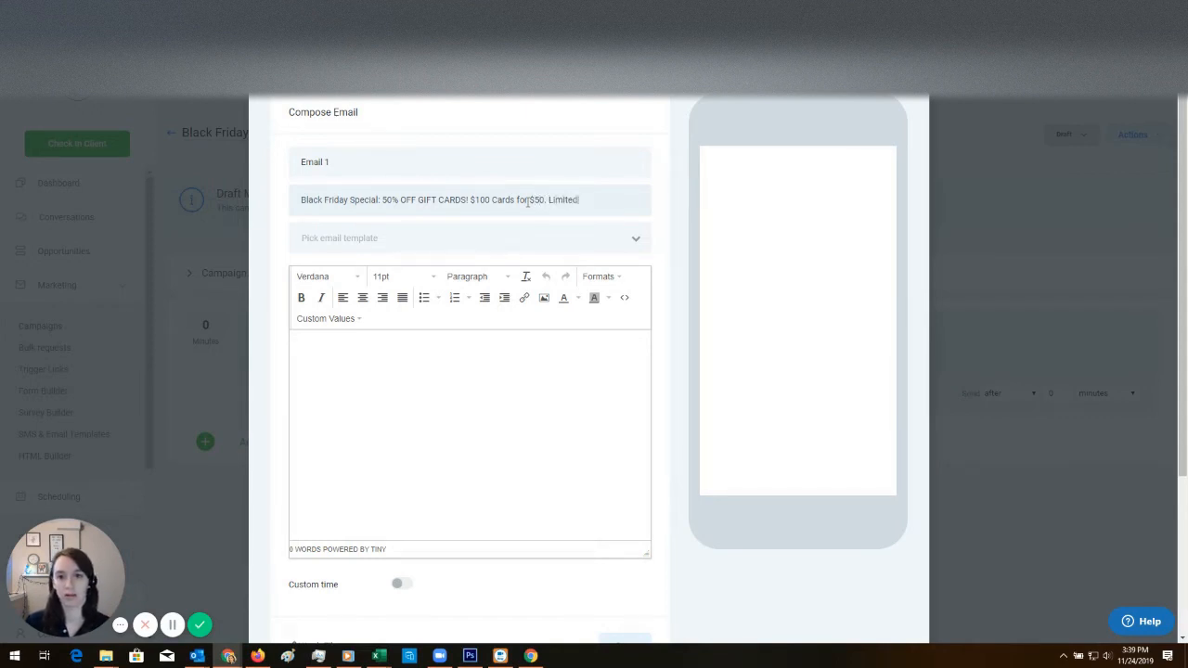
text(availability! 😮)
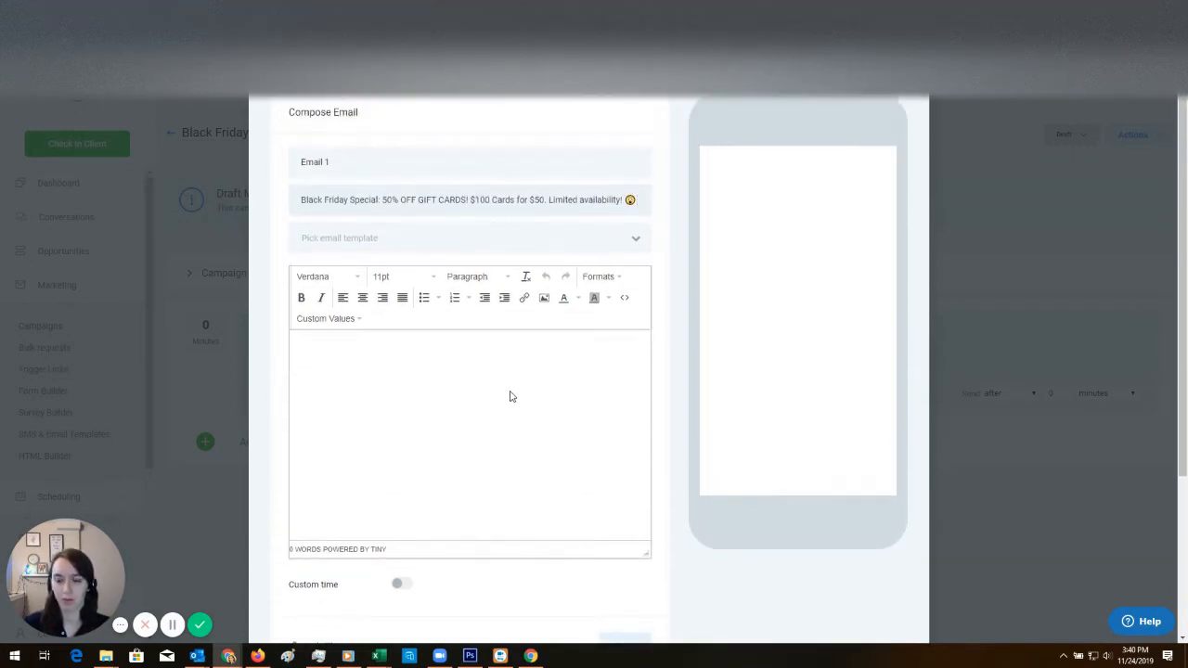
Step: Scroll down the Compose Email dialog toward the empty message body
scroll(down, 3)
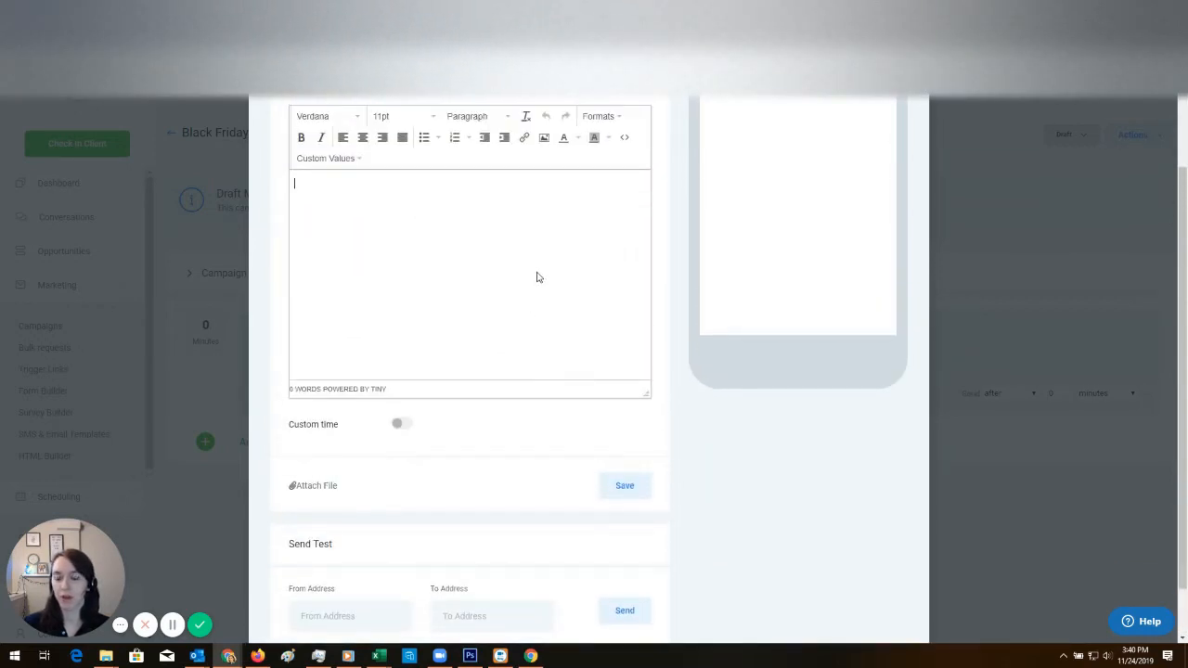
mouse_move(471, 273)
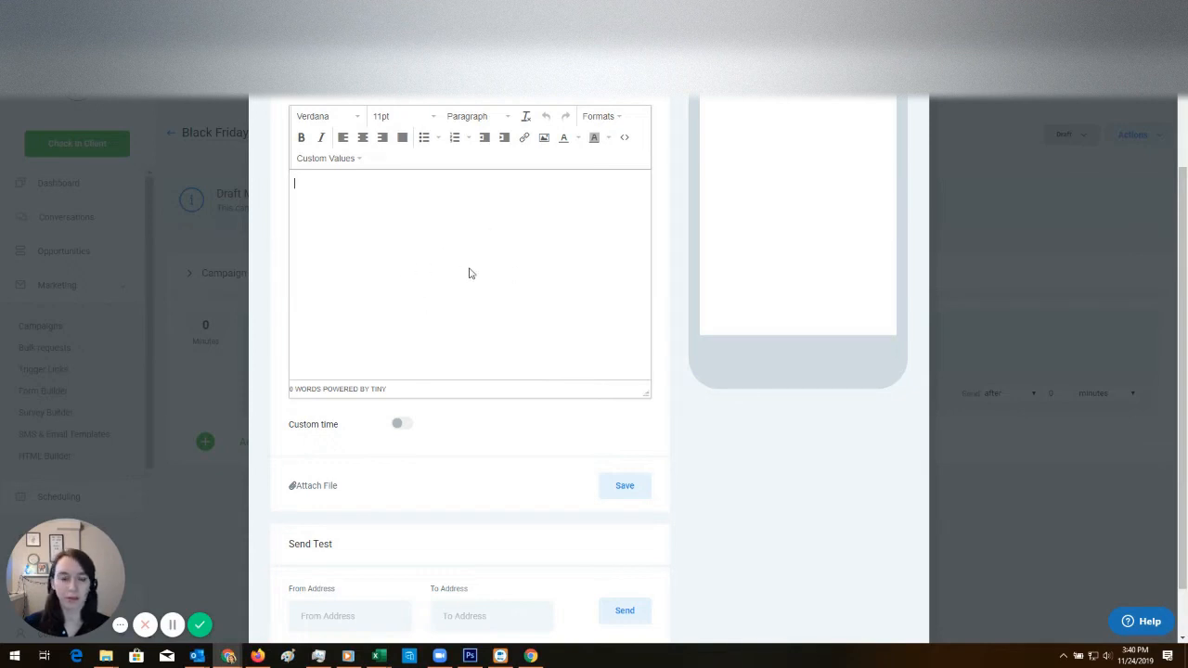
mouse_move(644, 297)
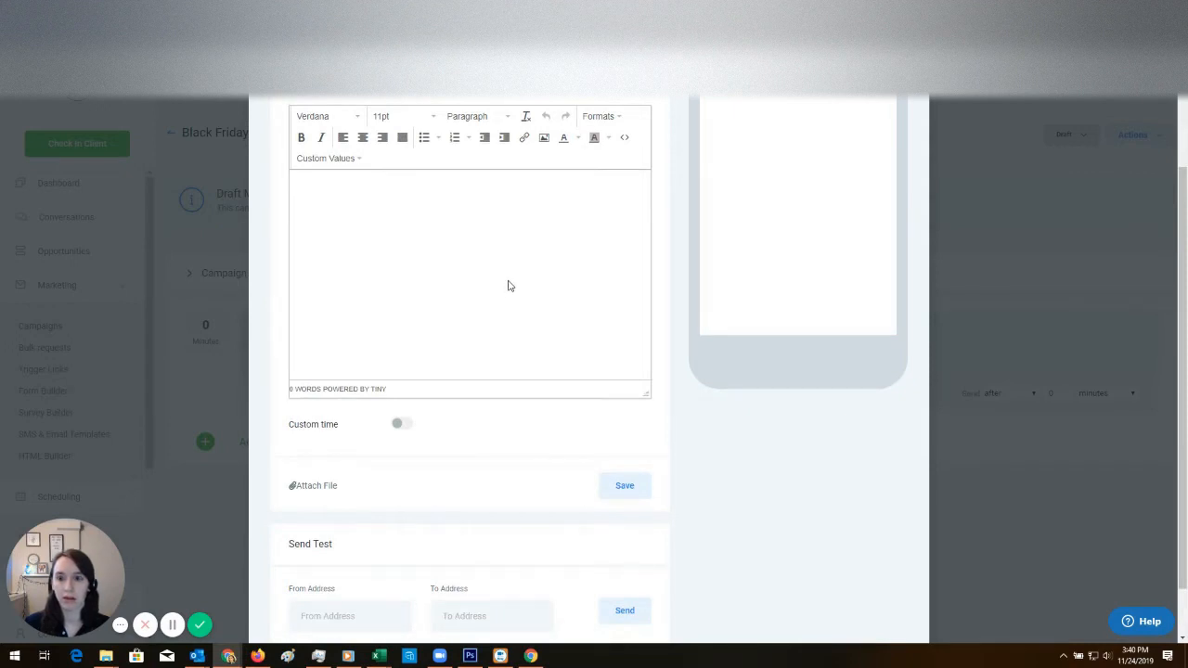
mouse_move(579, 300)
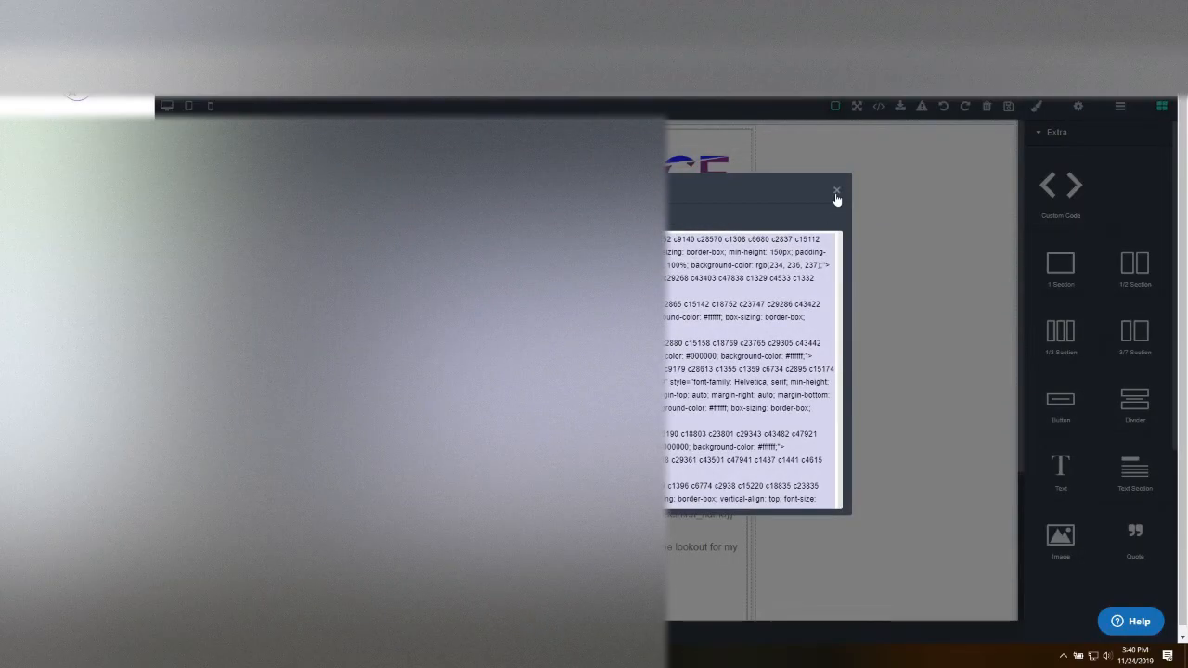
Step: Clear the sample template off the HTML Builder canvas and select the empty section
click(835, 190)
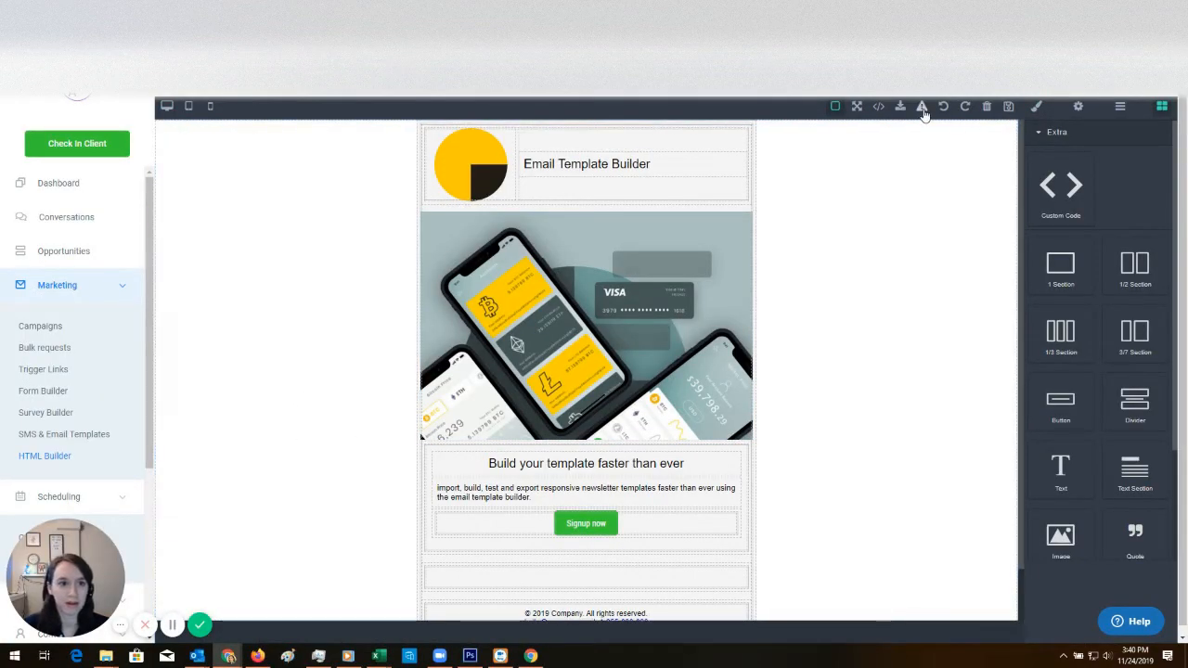
click(921, 105)
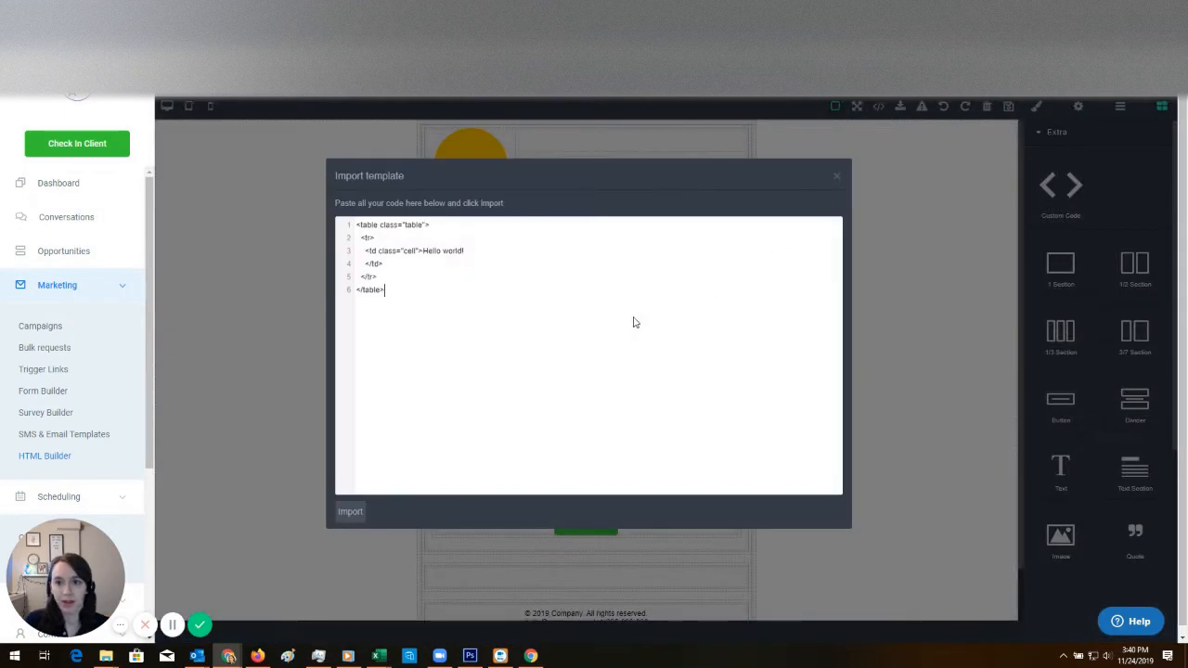
click(349, 513)
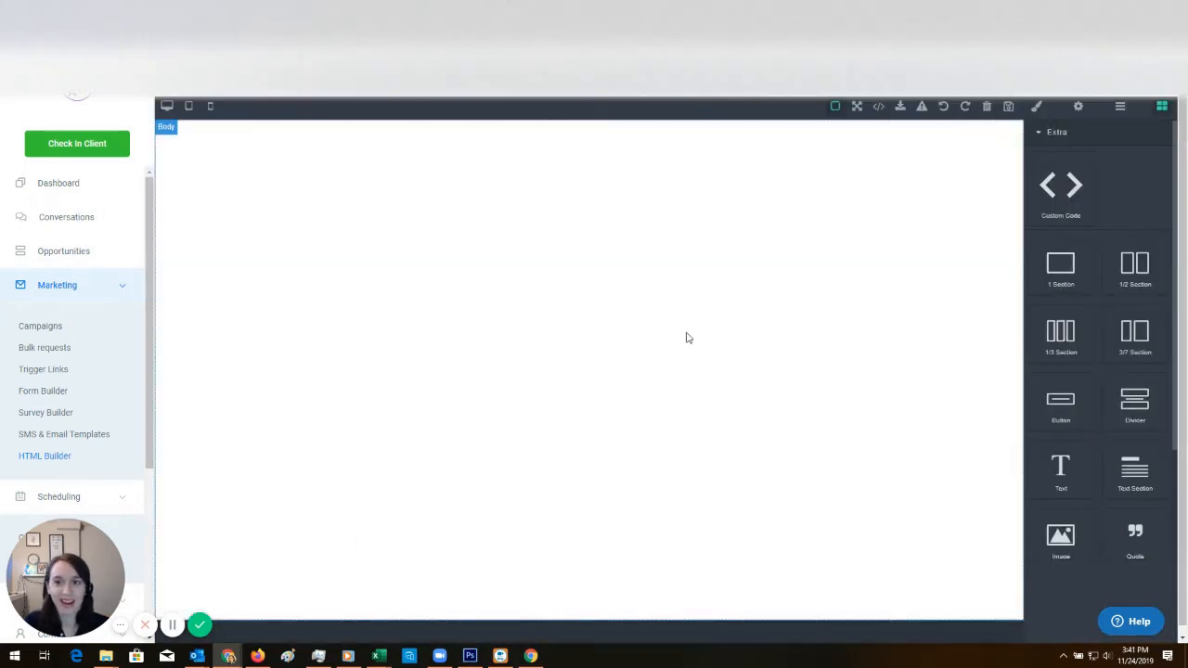
mouse_move(1061, 267)
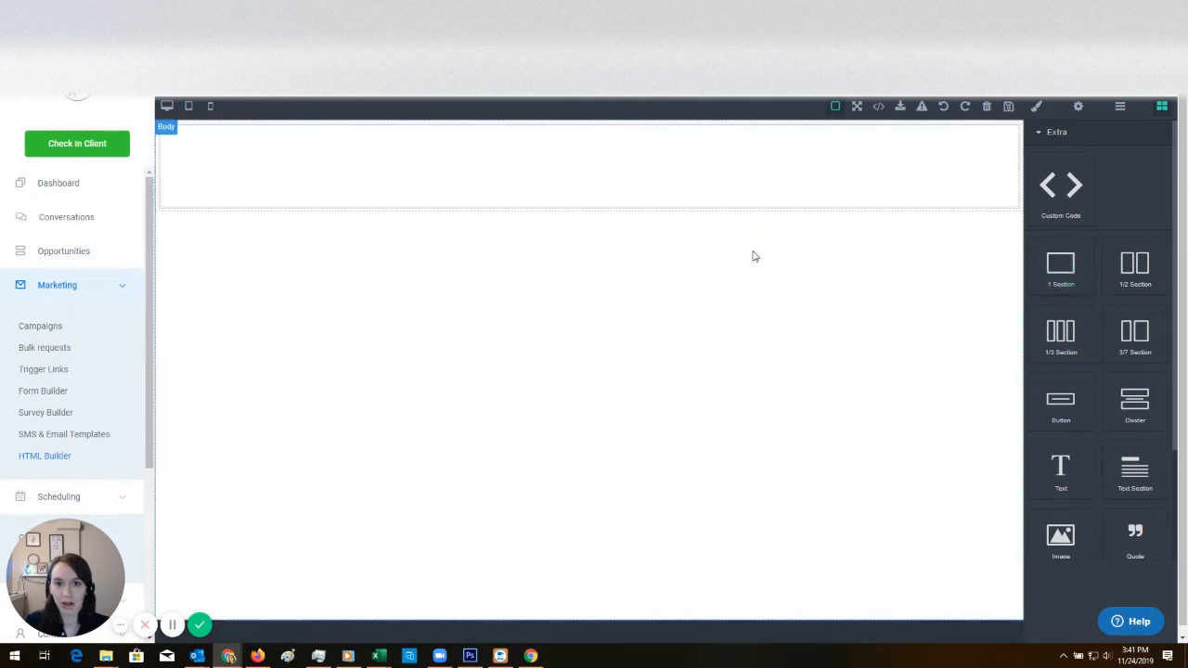
click(1062, 108)
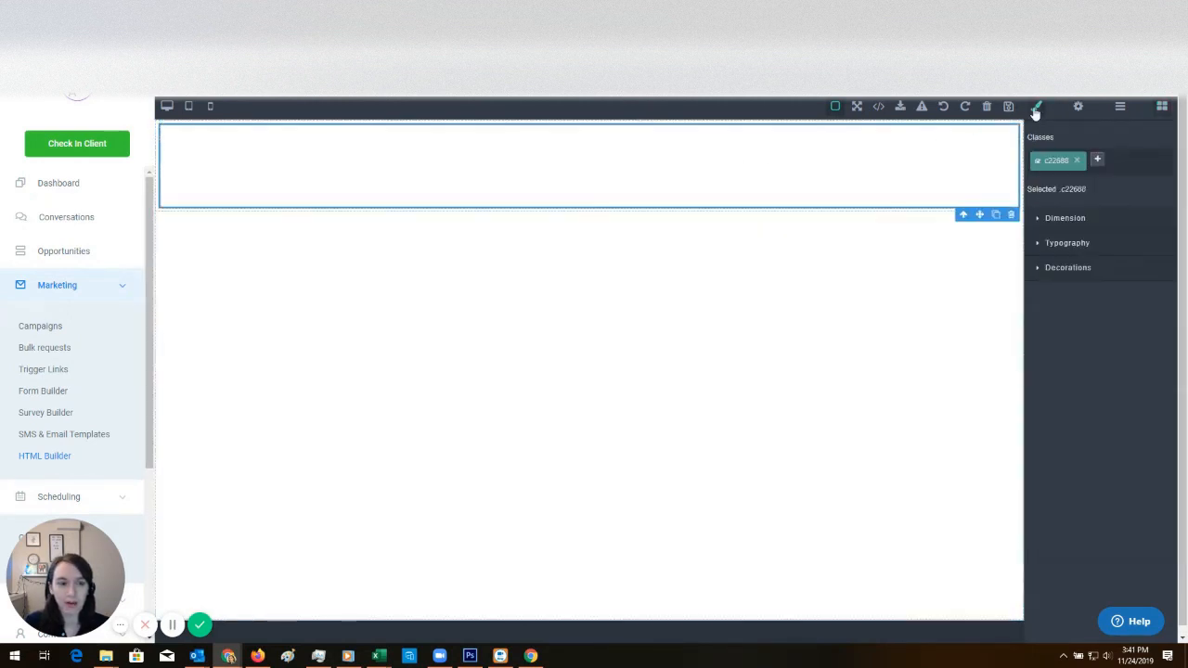
Step: Set the section's width to 50% in the Dimension settings, then view its component settings
click(1063, 219)
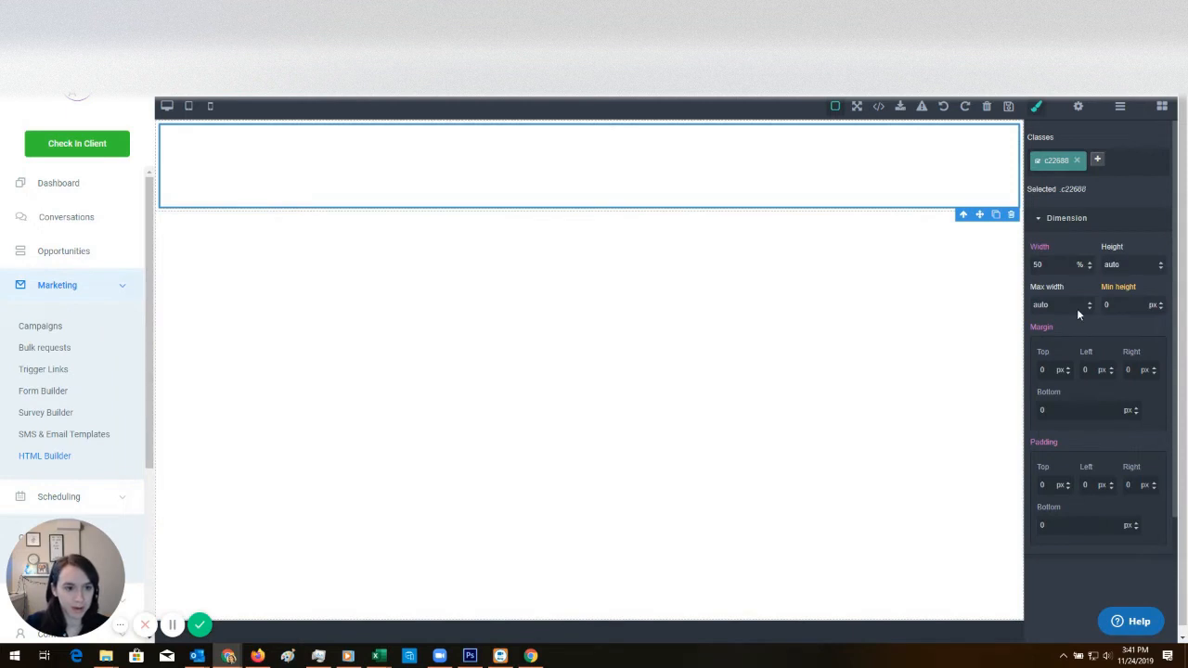
text(50%)
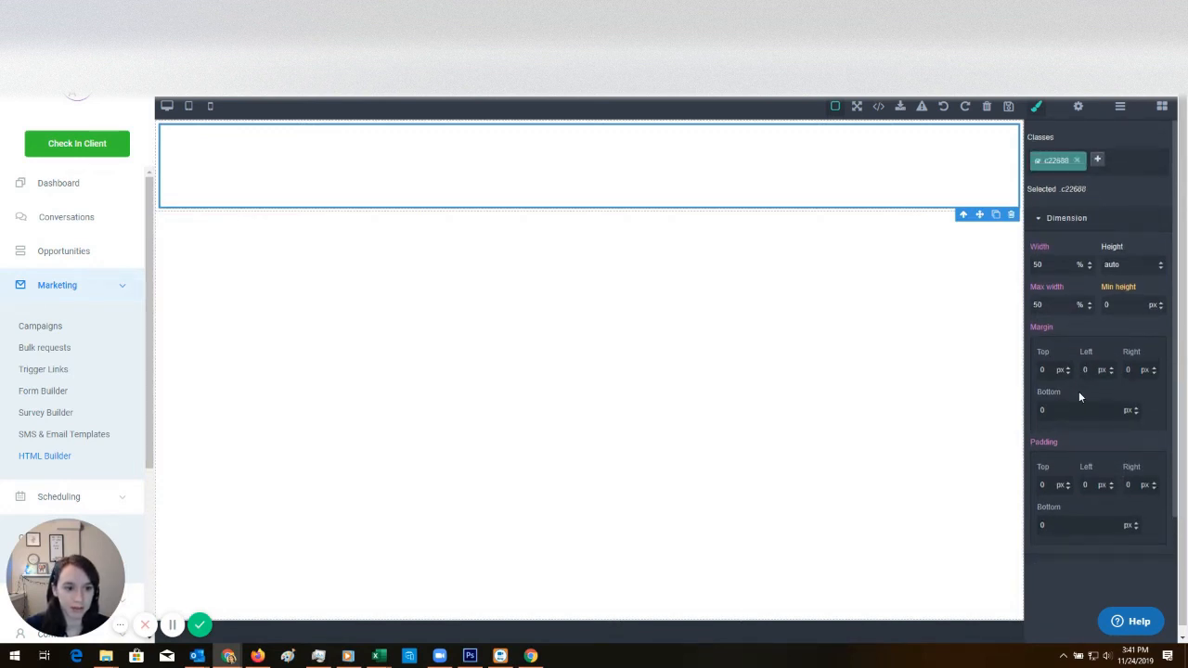
scroll(down, 3)
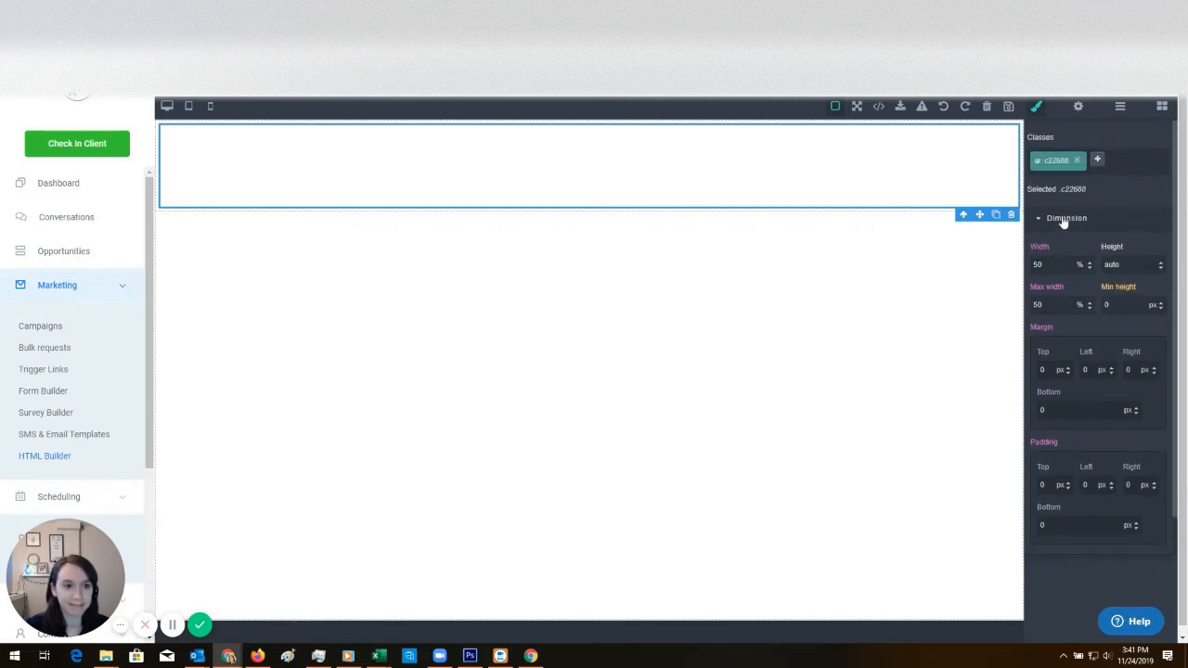
click(1070, 219)
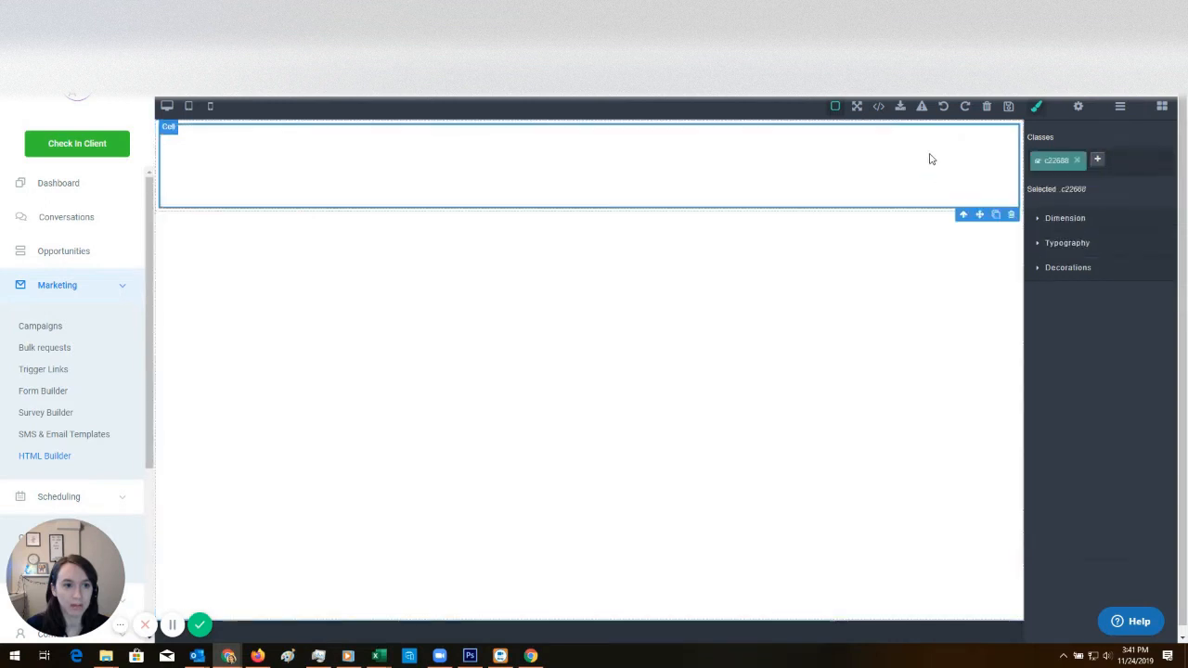
click(1120, 110)
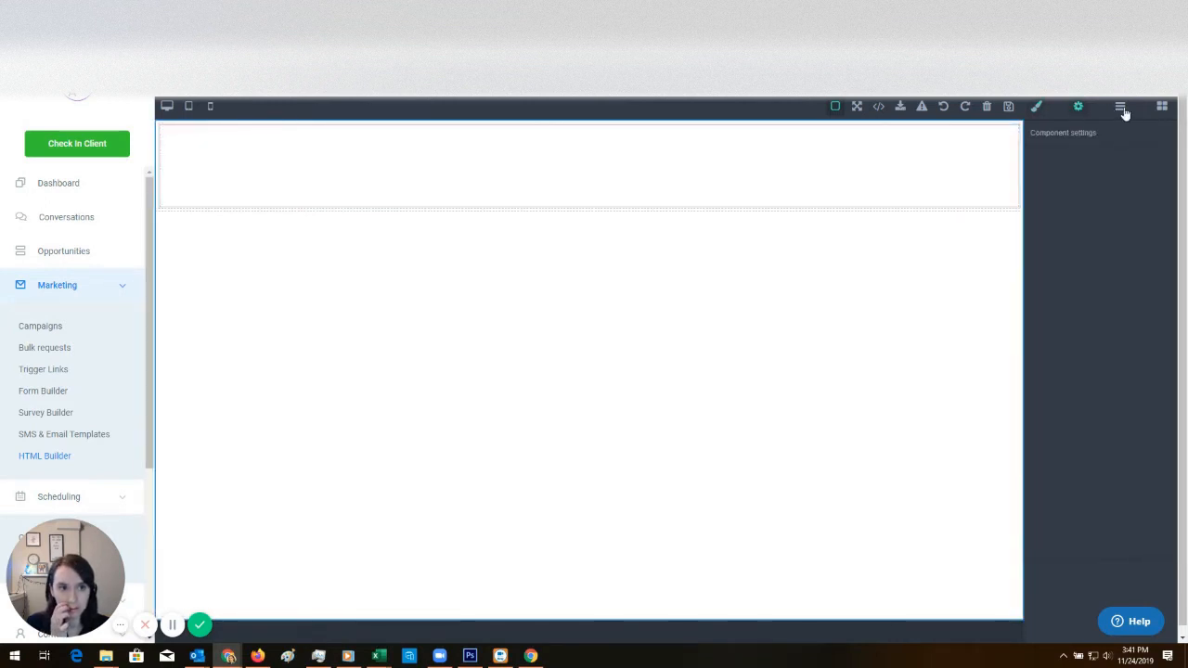
Step: Drag in a two-column section and review the email's import and export HTML code windows
click(1169, 107)
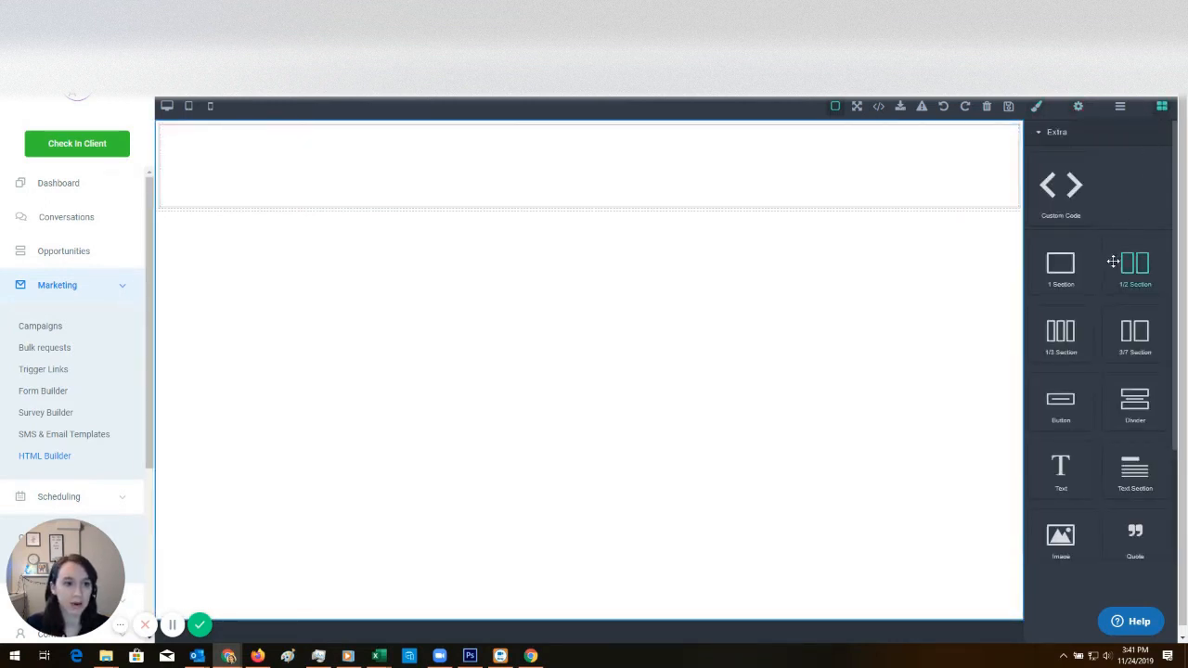
drag(1136, 263, 806, 201)
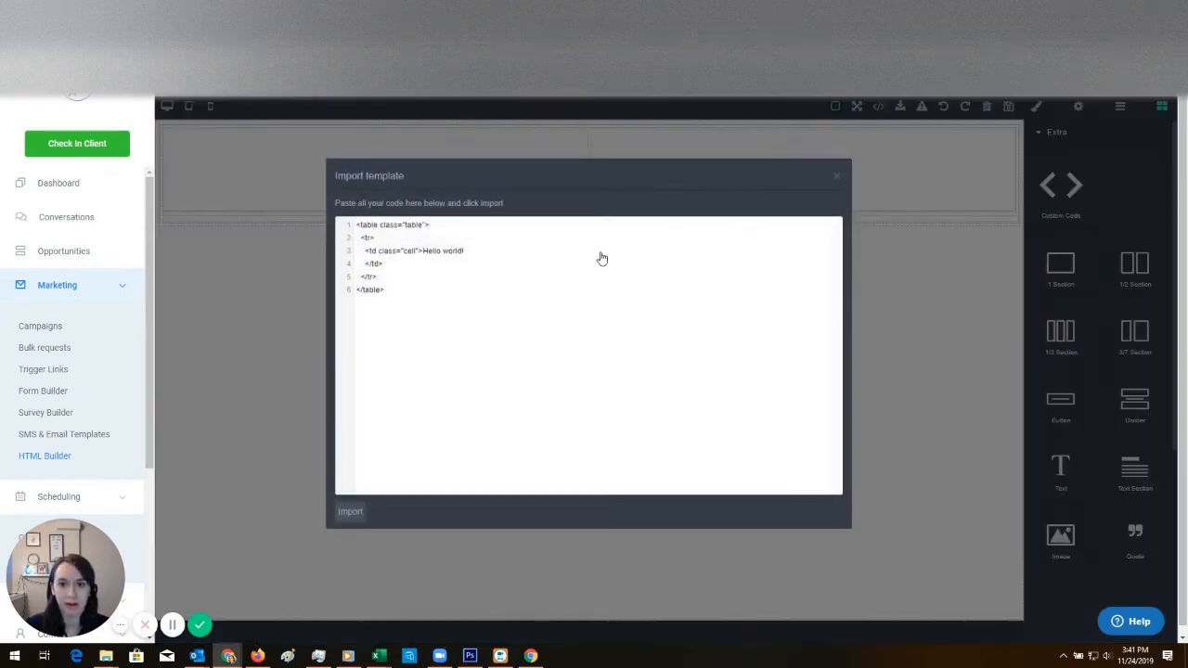
click(349, 512)
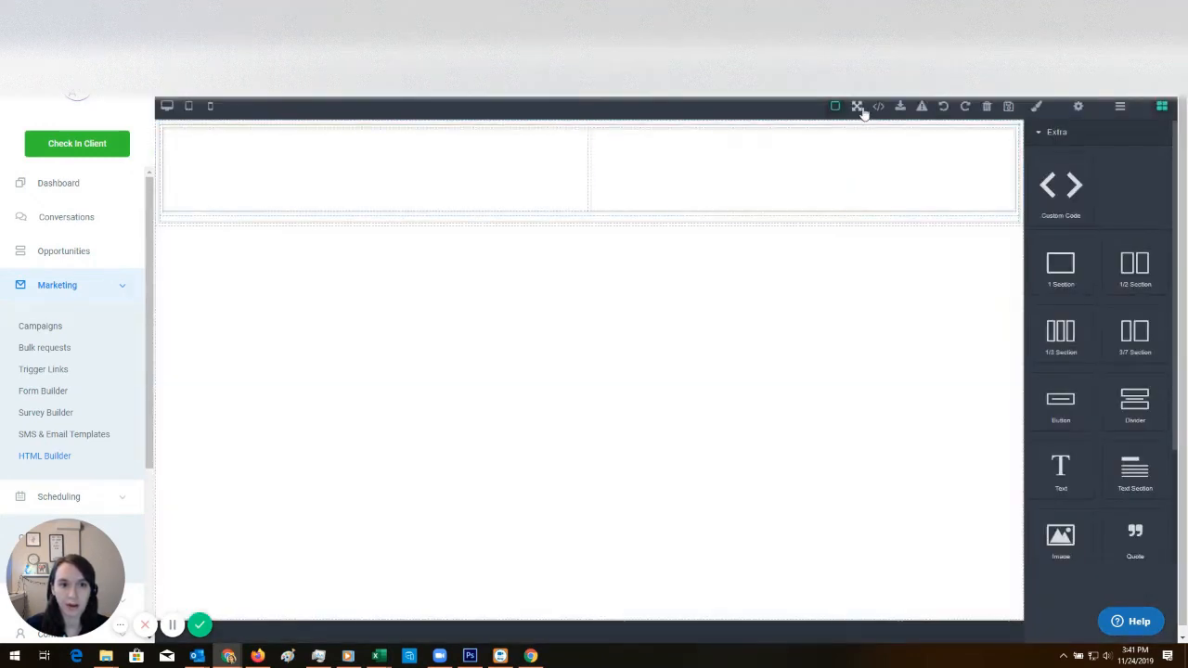
click(884, 106)
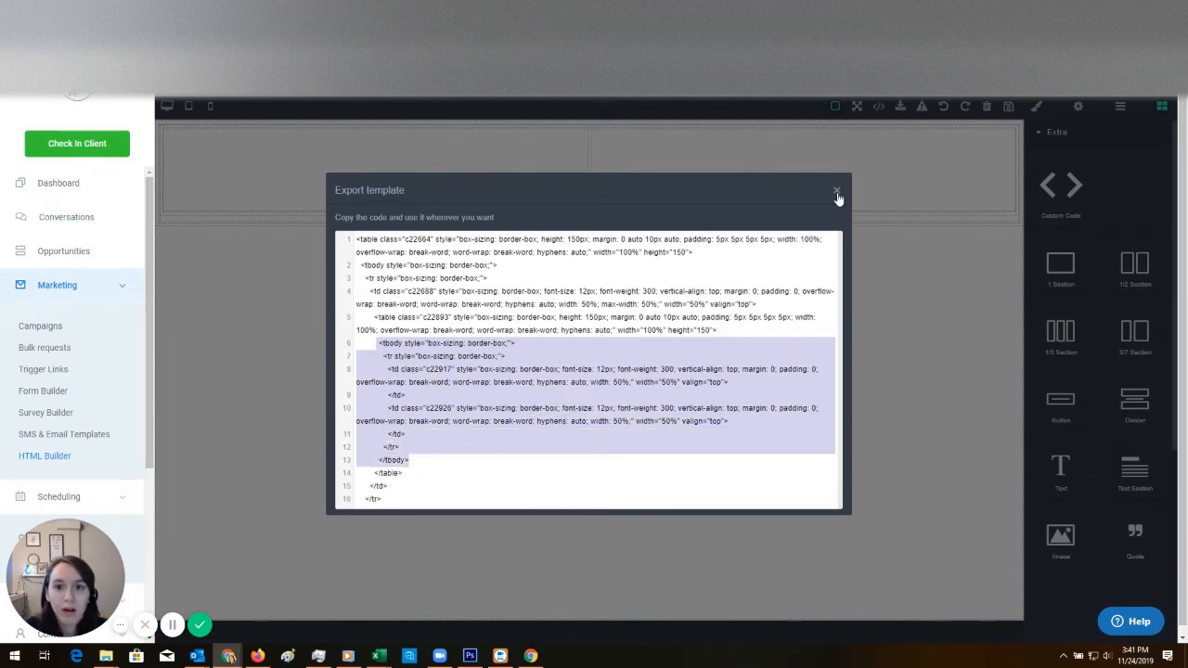
click(835, 189)
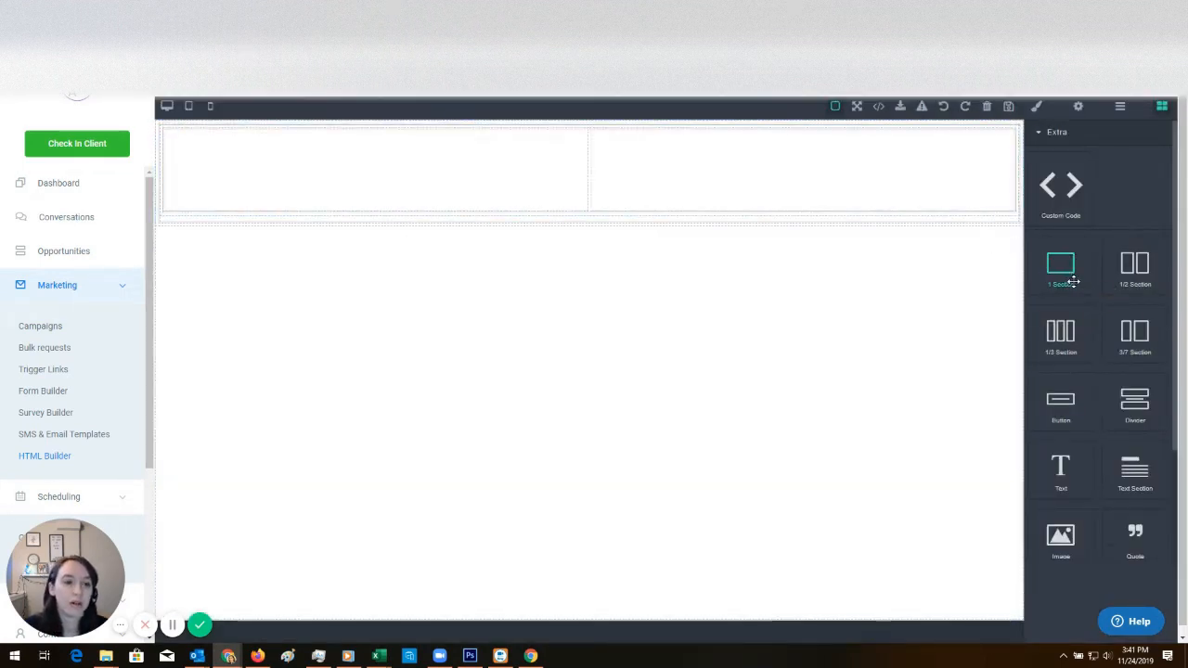
Step: Switch to a single full-width section and check its style and id/title settings
click(802, 171)
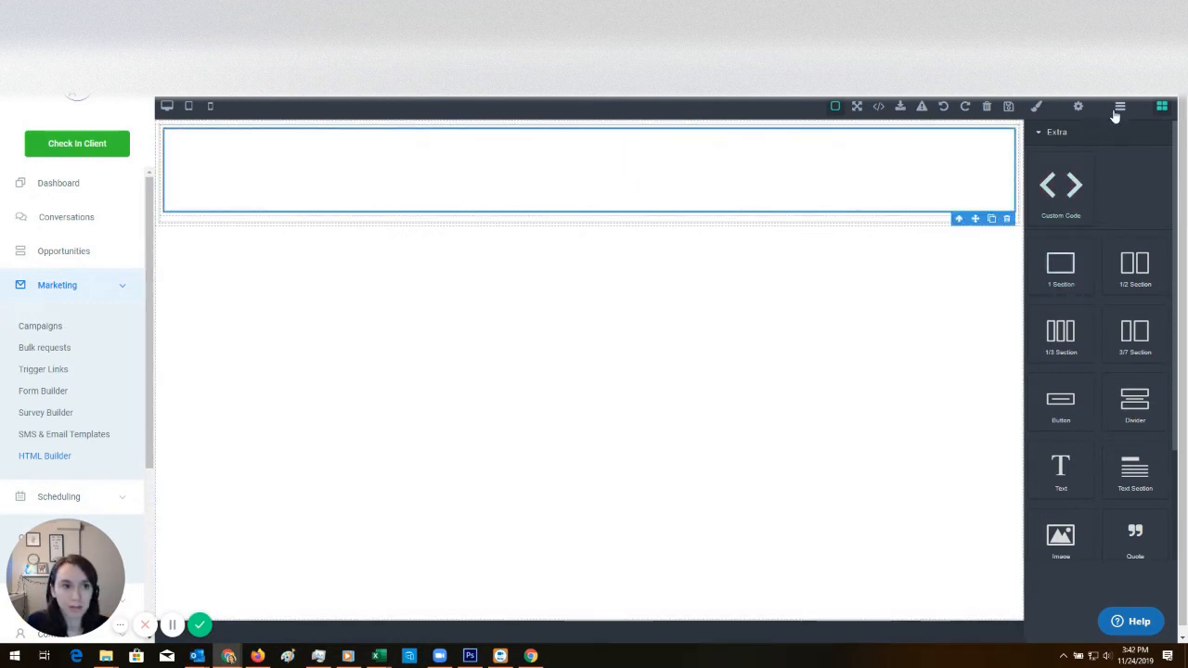
click(1069, 108)
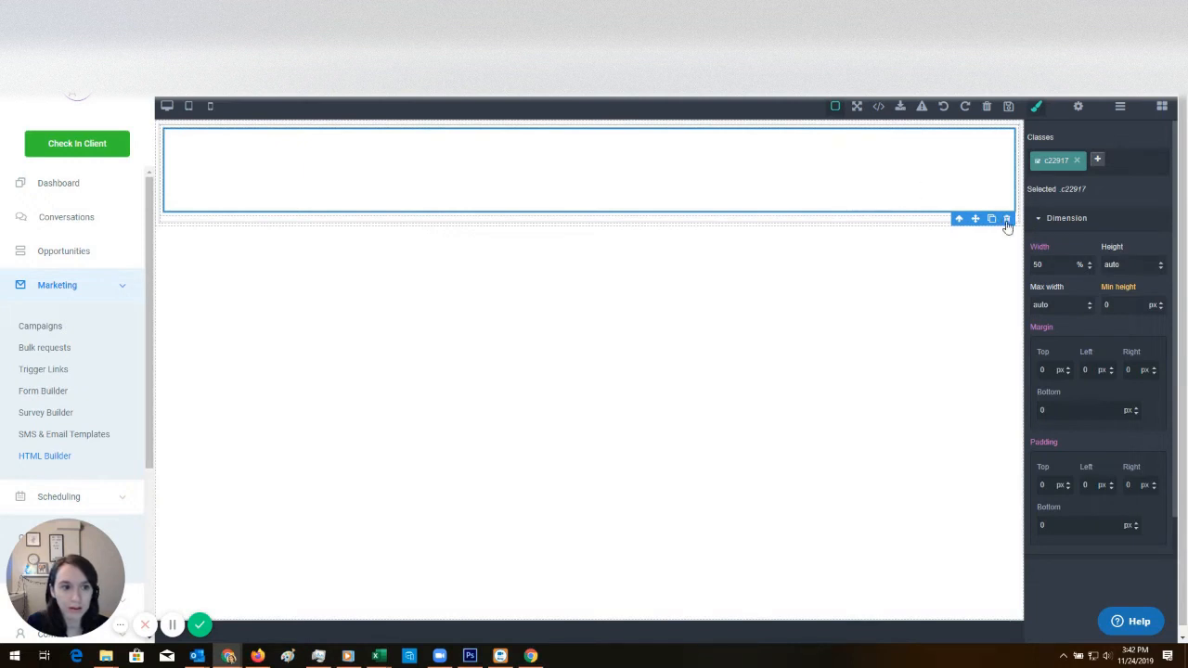
click(1002, 219)
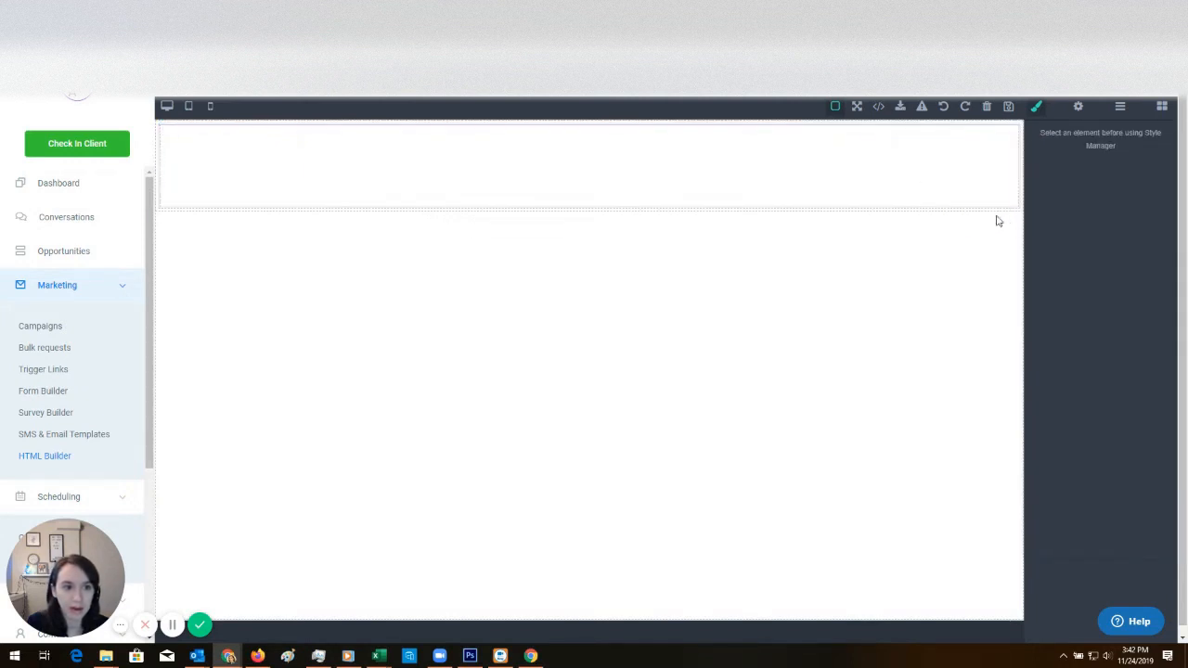
click(579, 176)
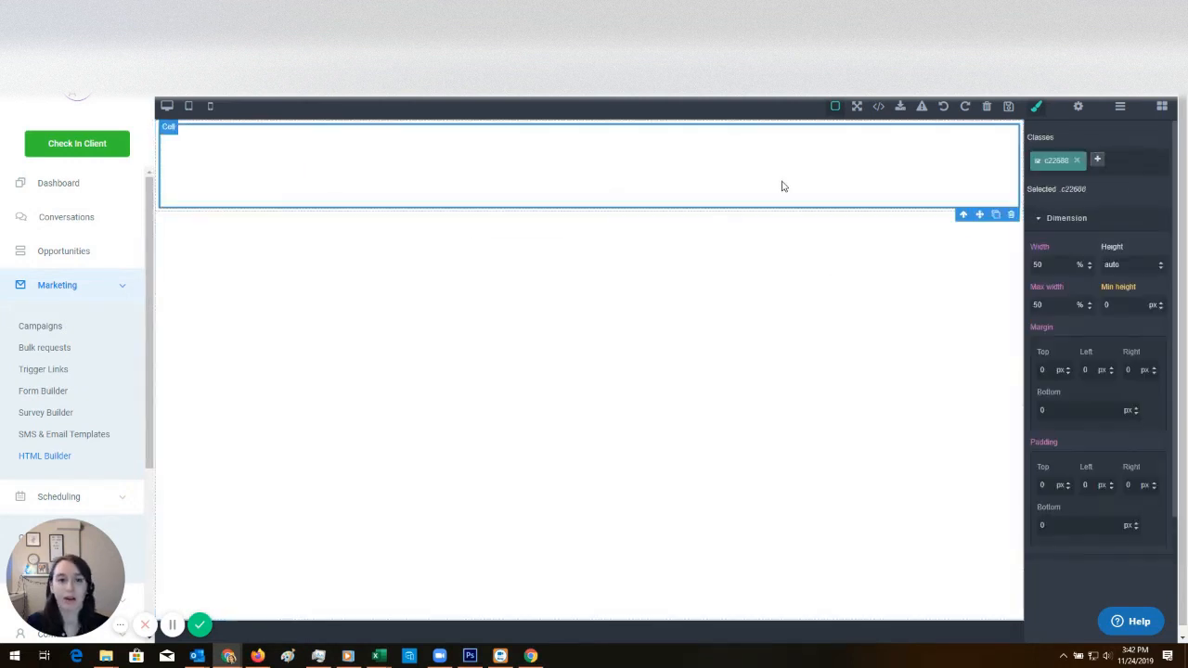
click(1080, 107)
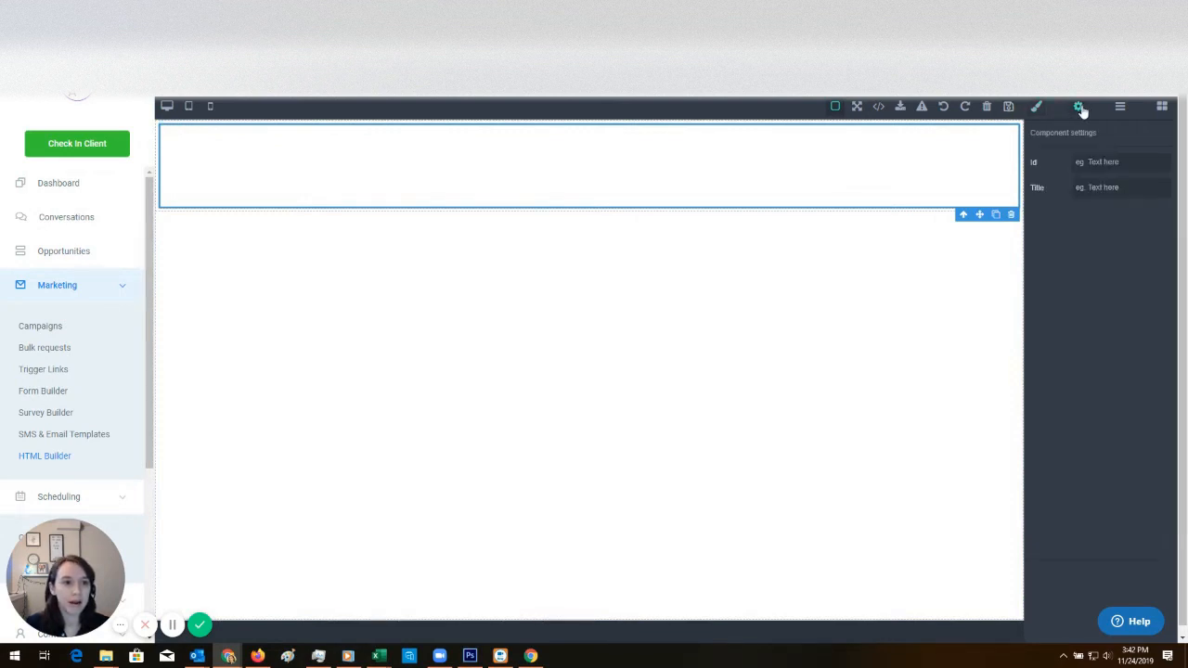
mouse_move(1177, 119)
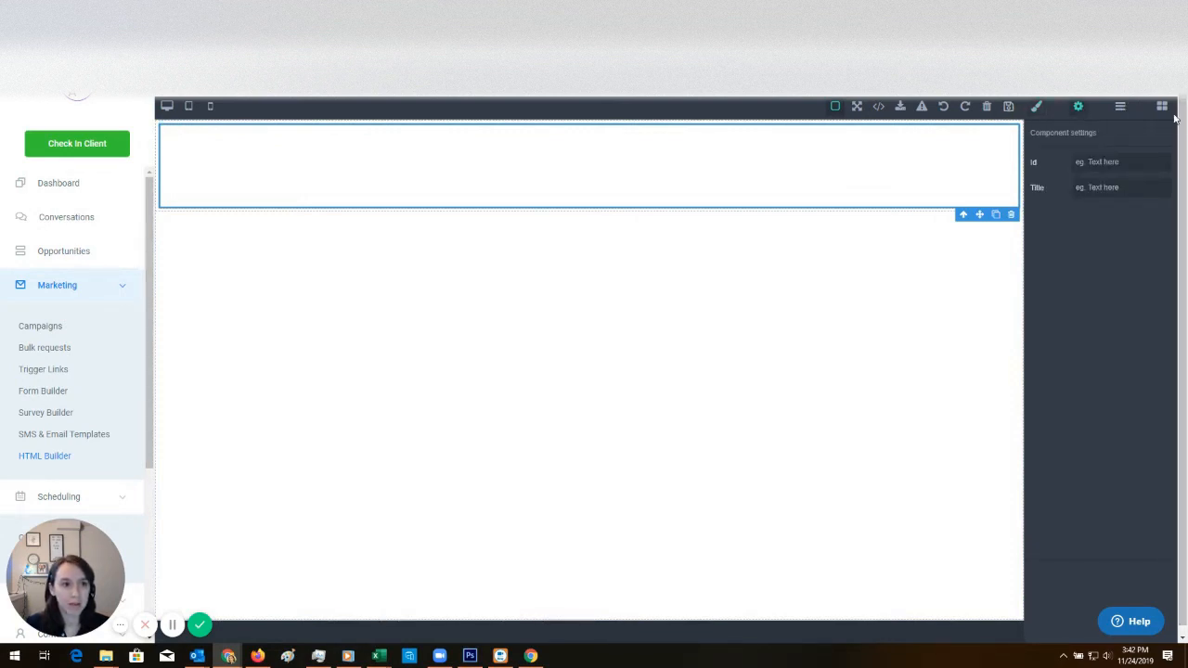
click(1161, 123)
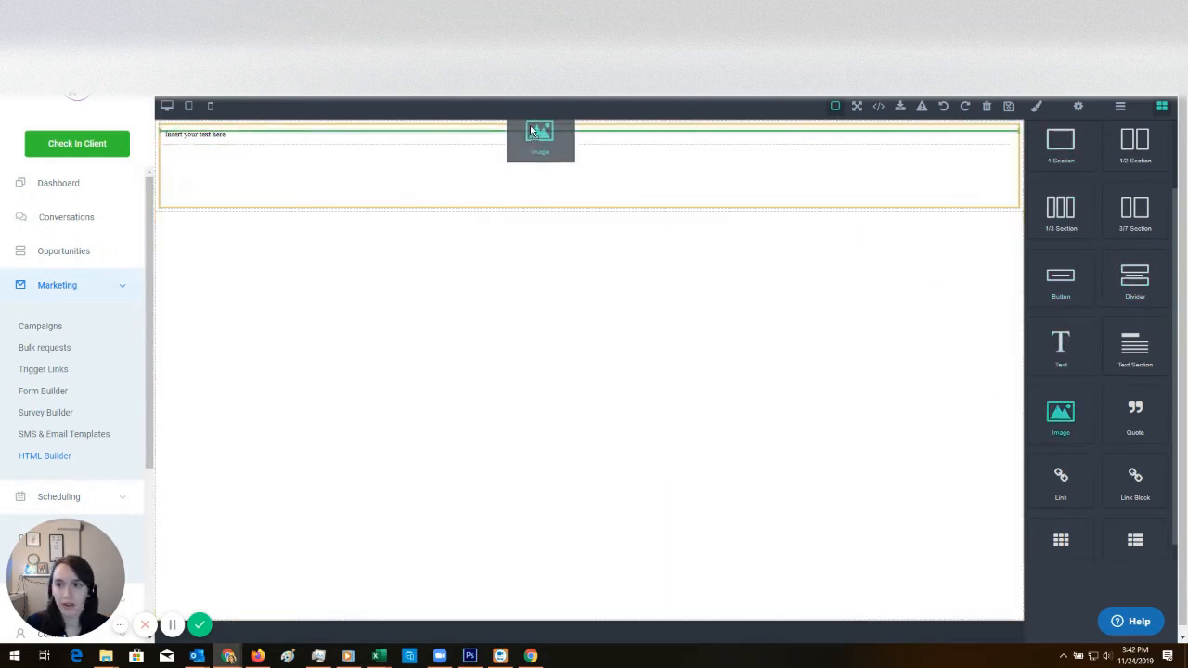
Step: Drop an image placeholder into the section and replace the placeholder text with the Black Friday first-name greeting copy
click(542, 132)
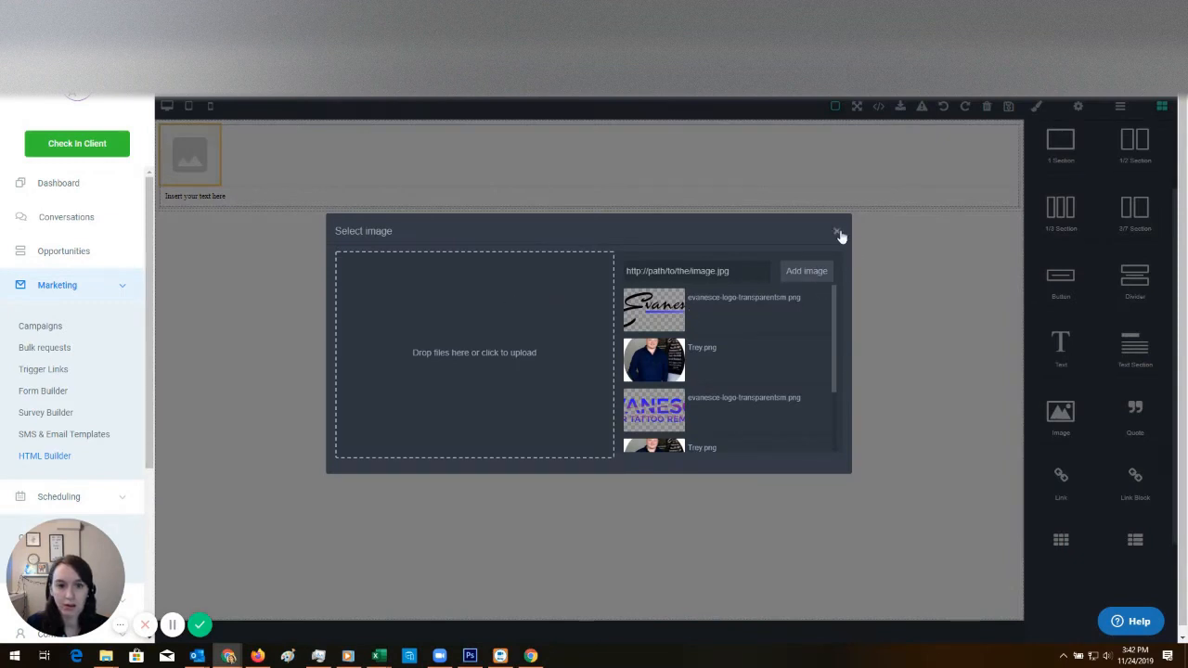
click(839, 230)
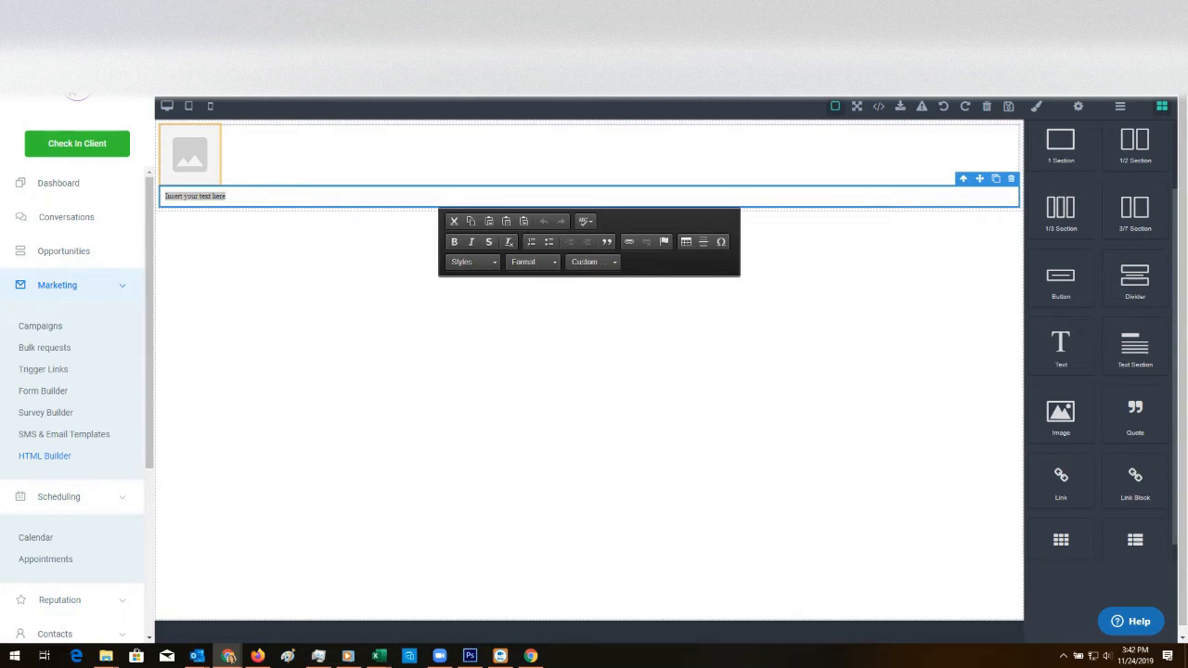
click(568, 345)
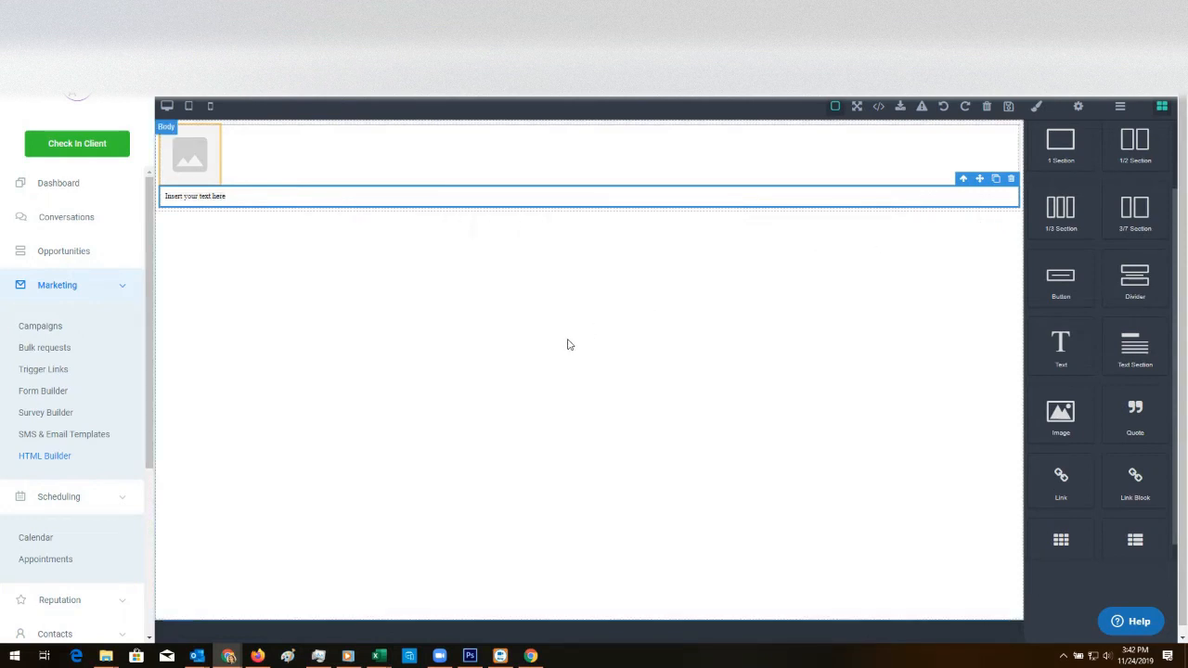
click(197, 196)
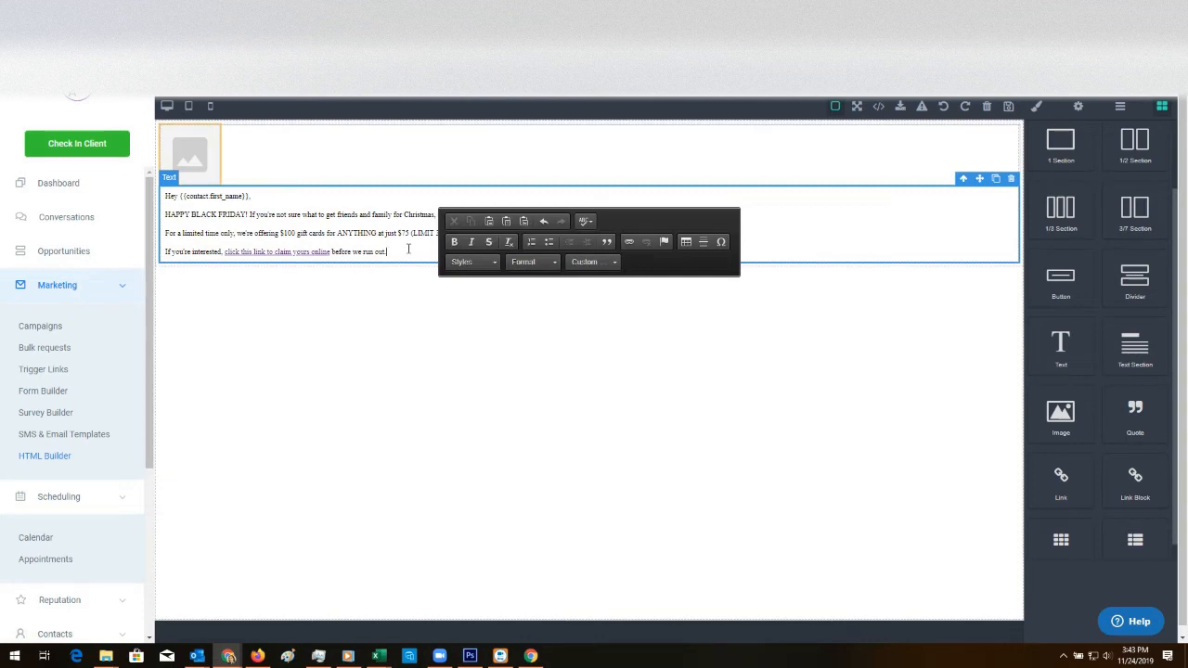
Step: Try heading and monospaced Formatted paragraph formats on the message text
click(319, 312)
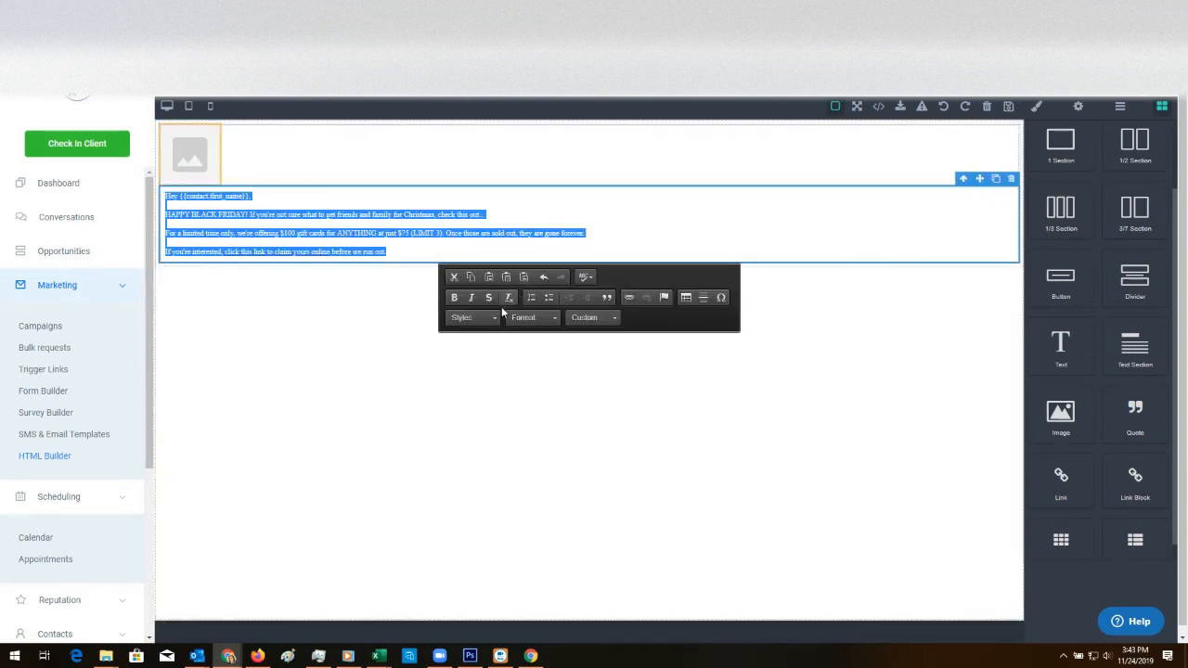
click(530, 317)
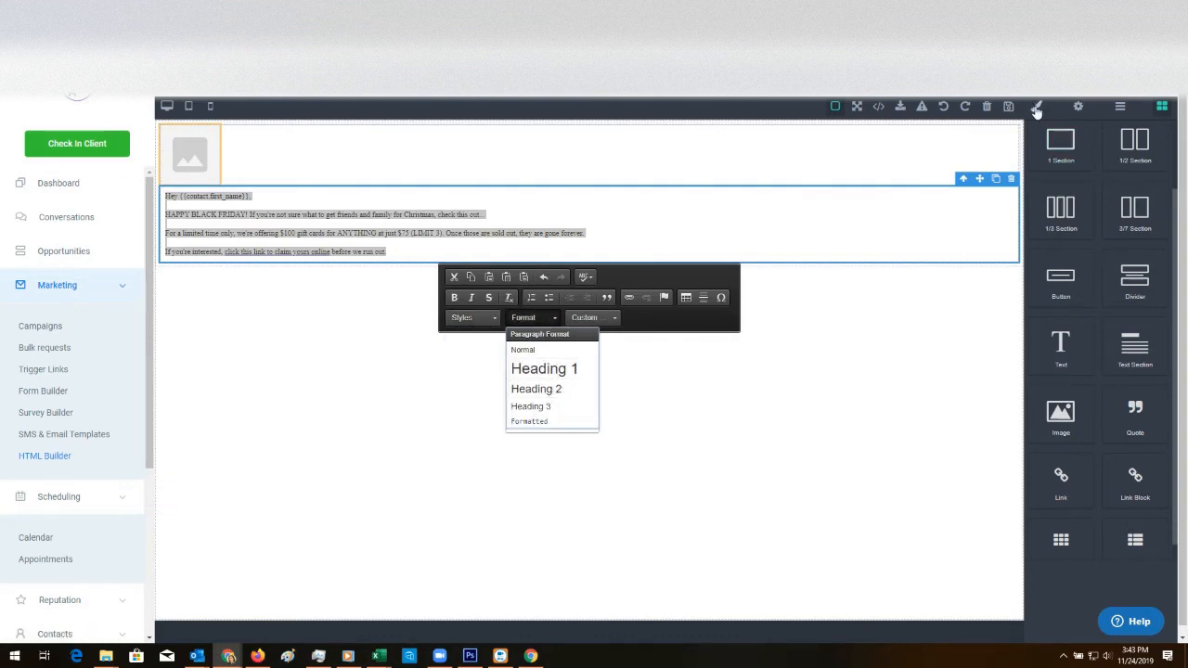
click(1039, 108)
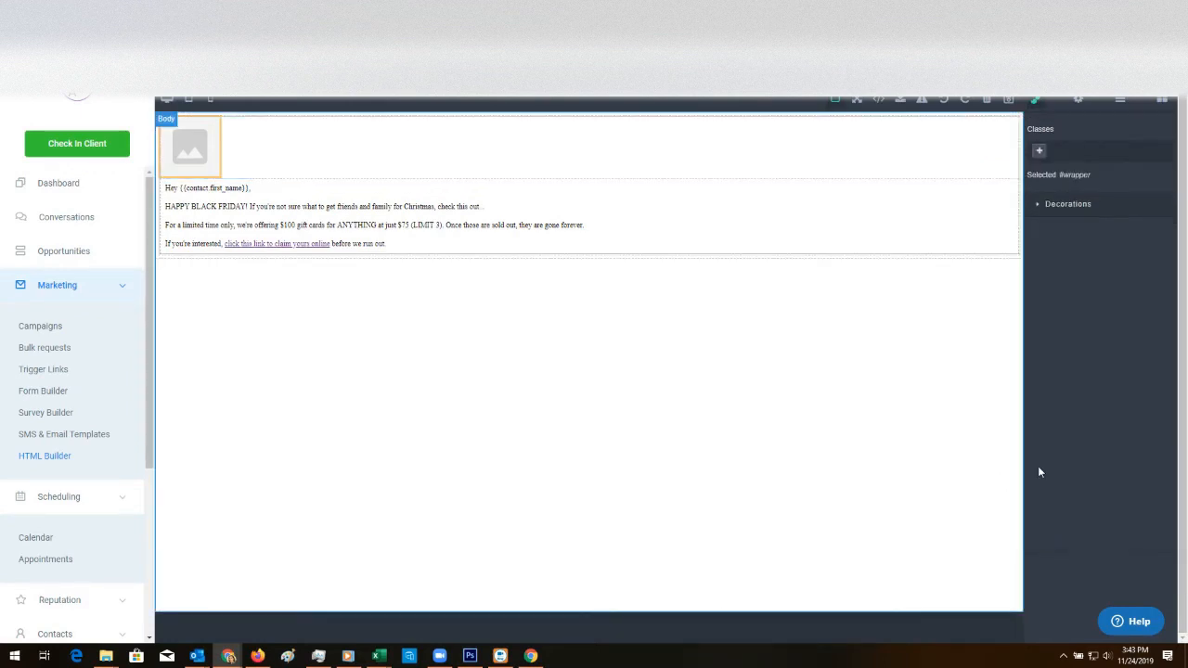
click(352, 216)
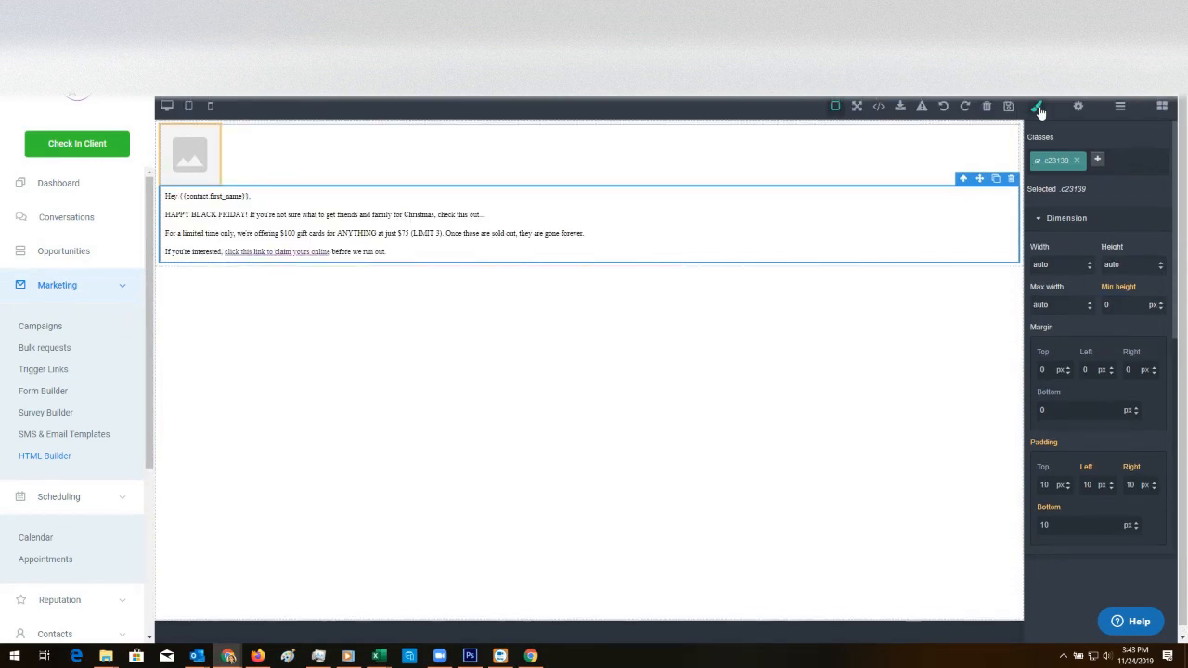
click(371, 232)
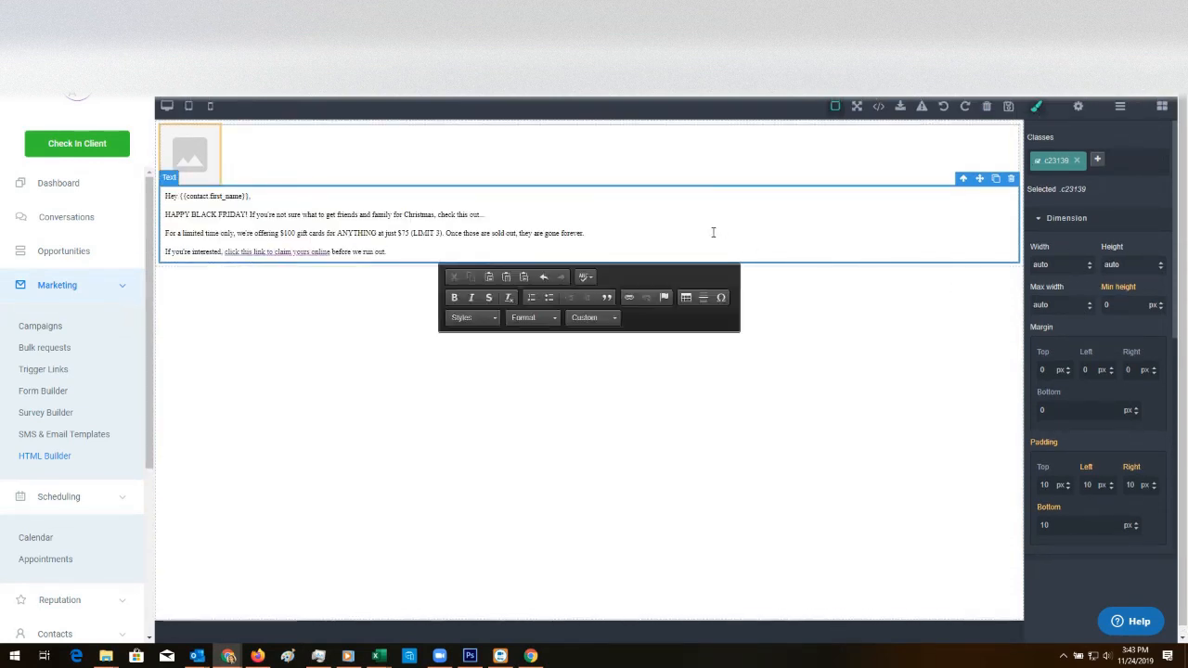
click(472, 318)
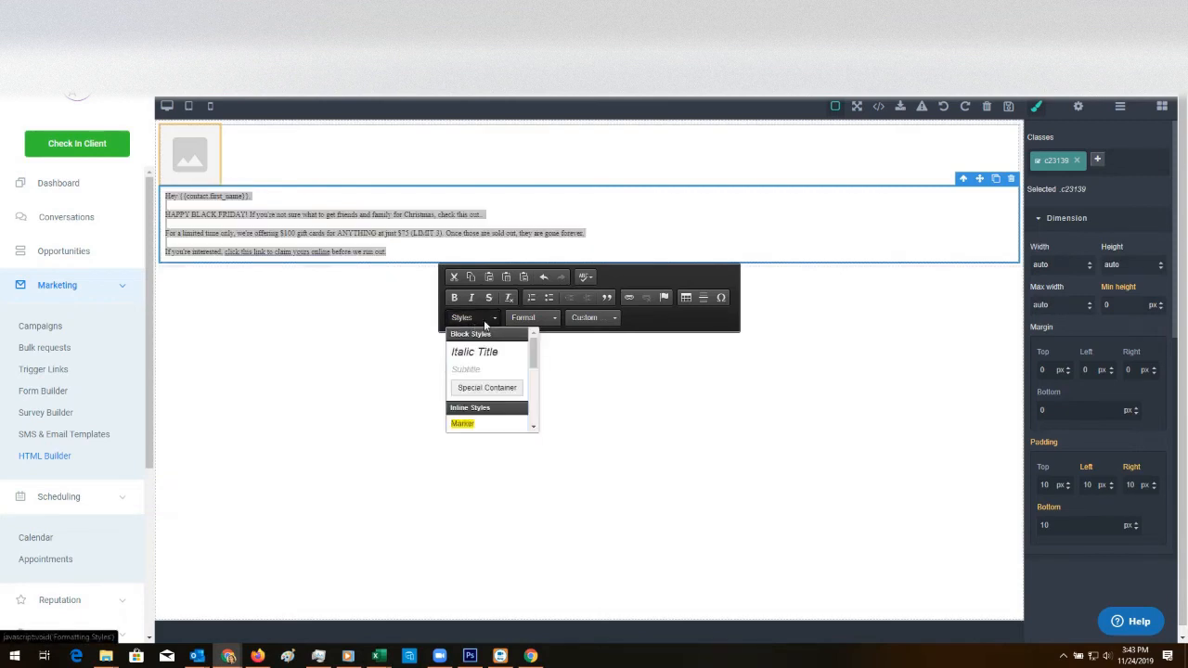
click(530, 317)
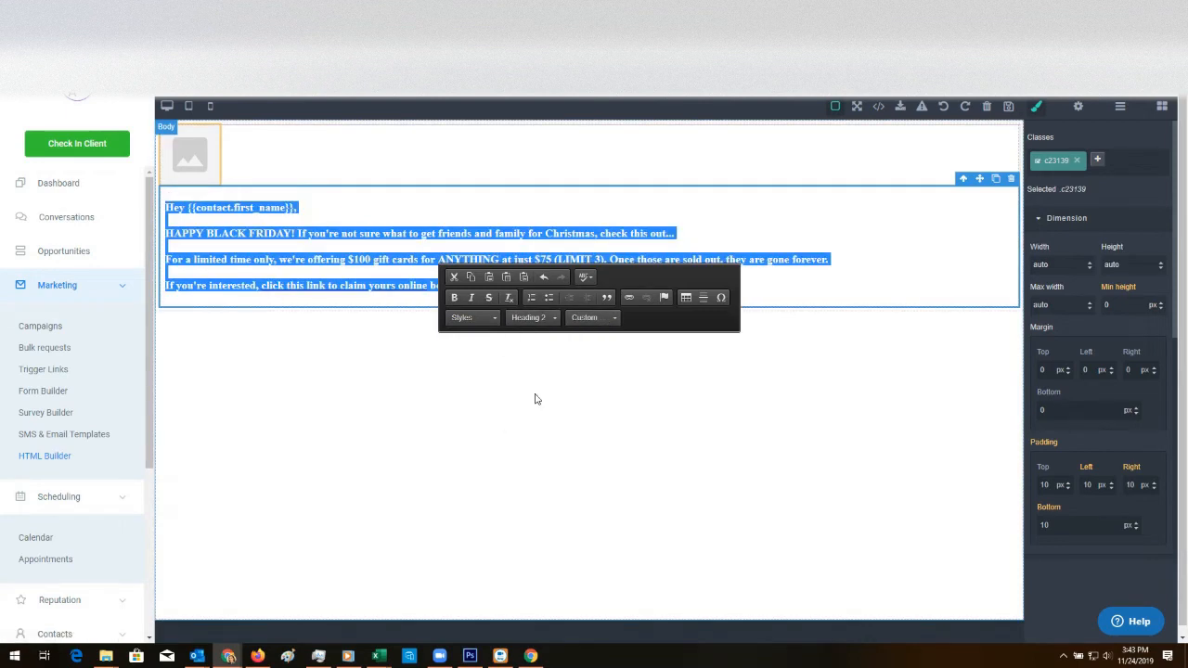
click(531, 317)
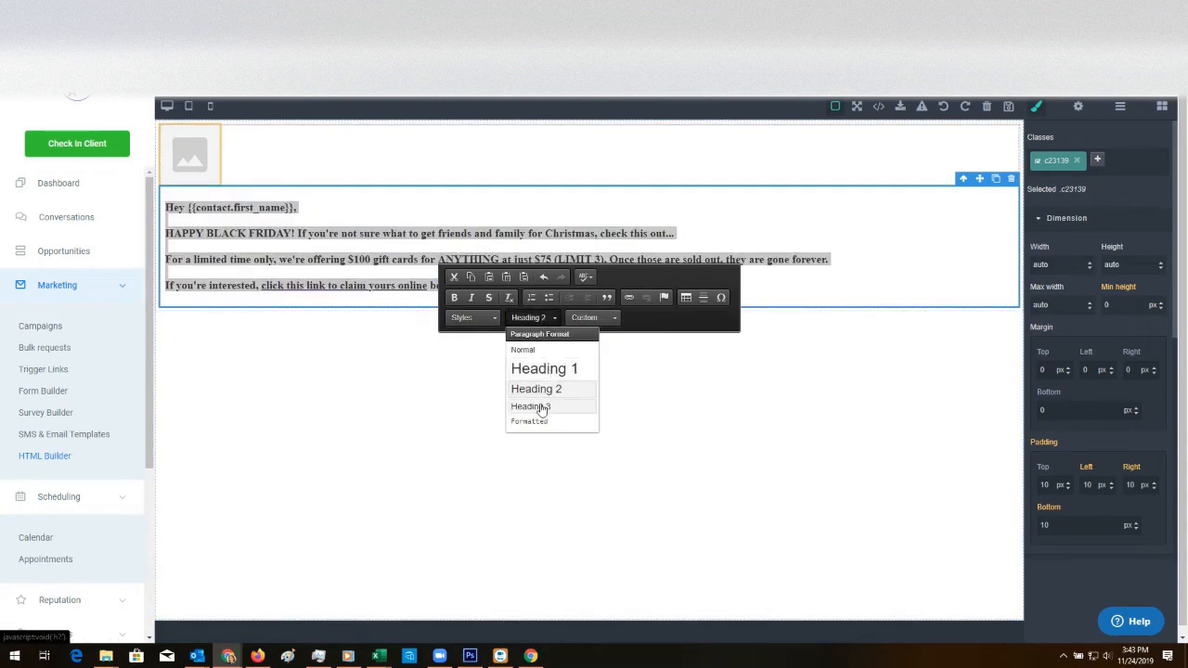
click(531, 405)
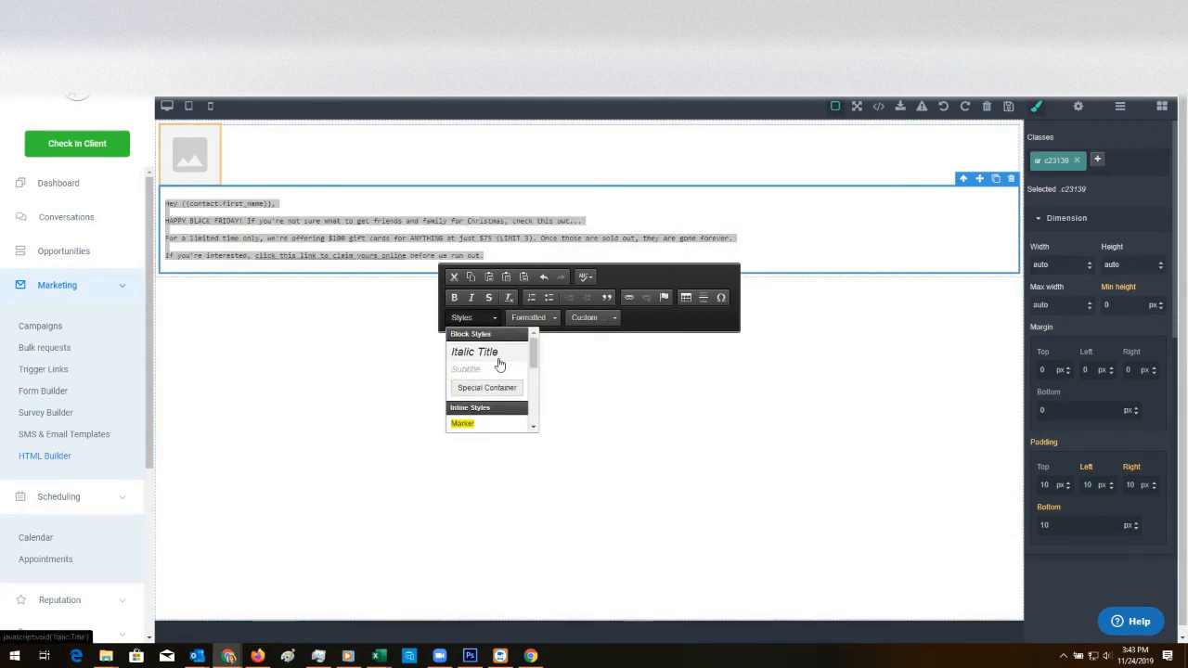
click(529, 317)
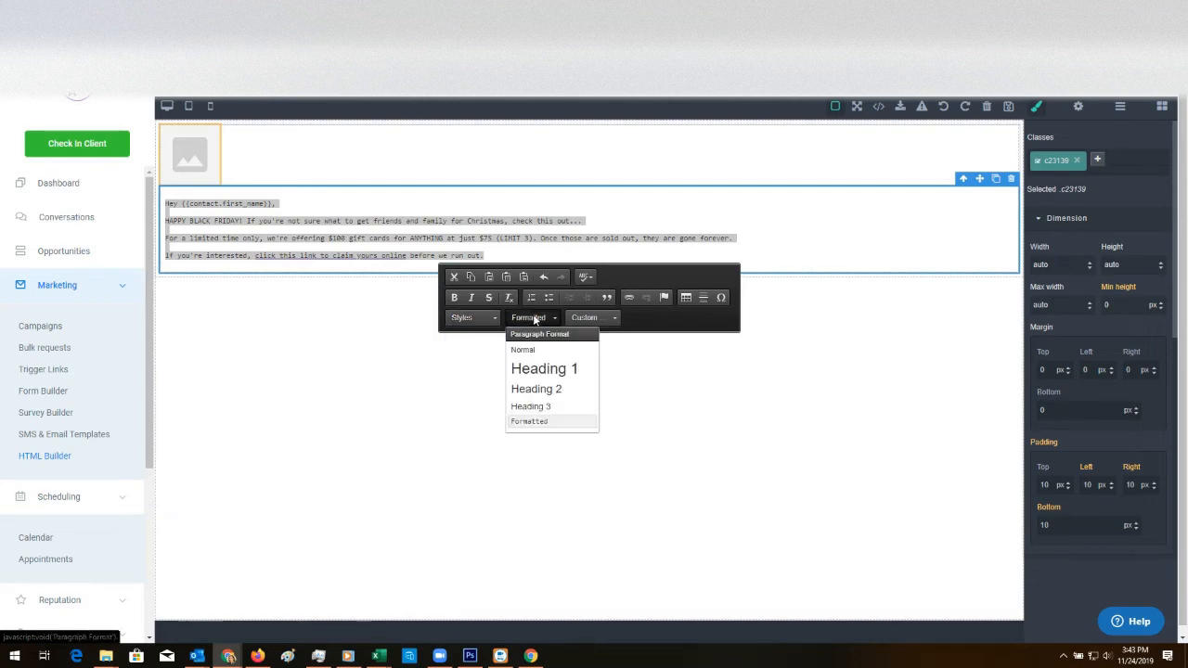
click(529, 422)
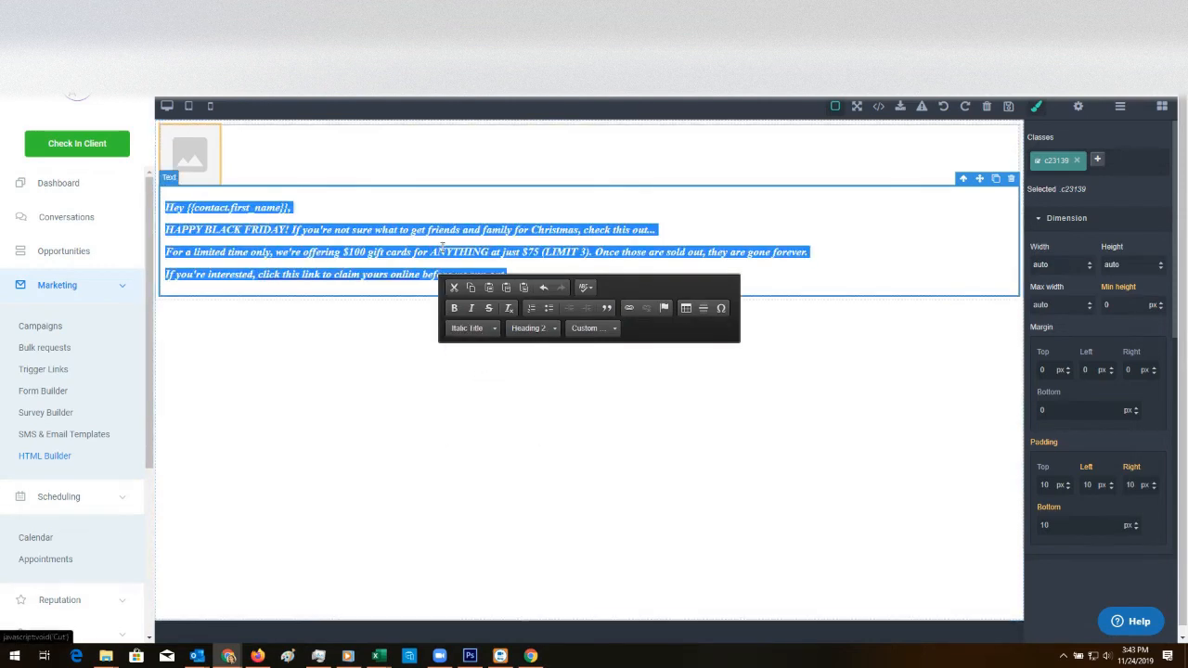
Step: Apply the Italic Title style to the text and return to the campaigns list
click(468, 326)
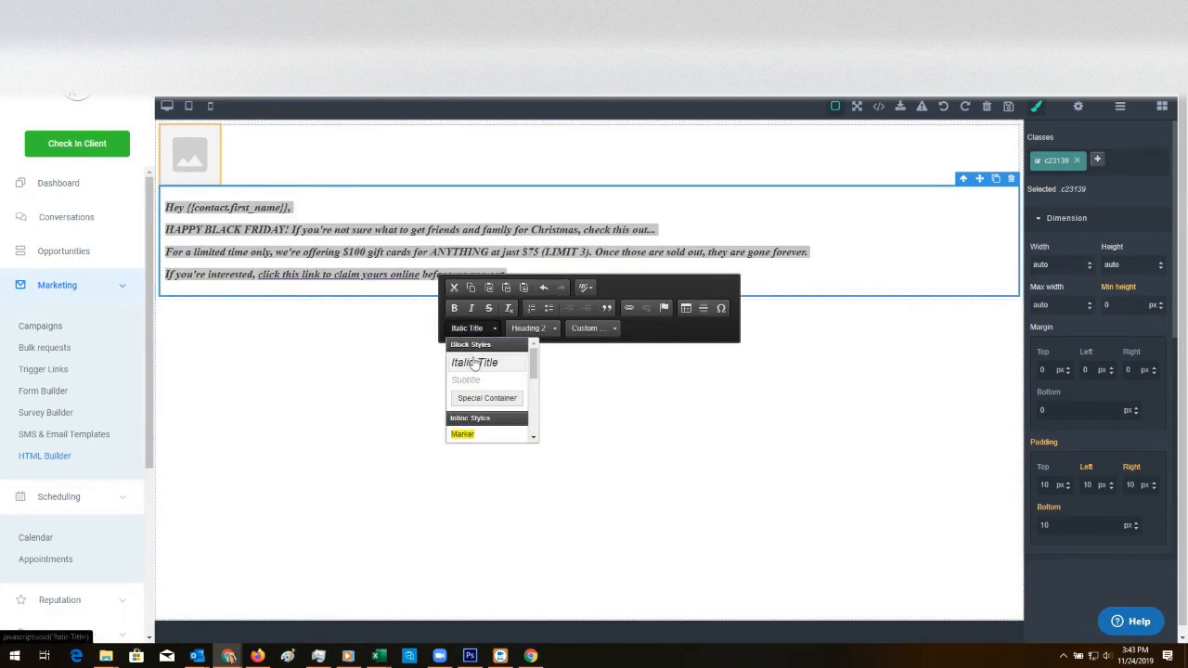
click(468, 381)
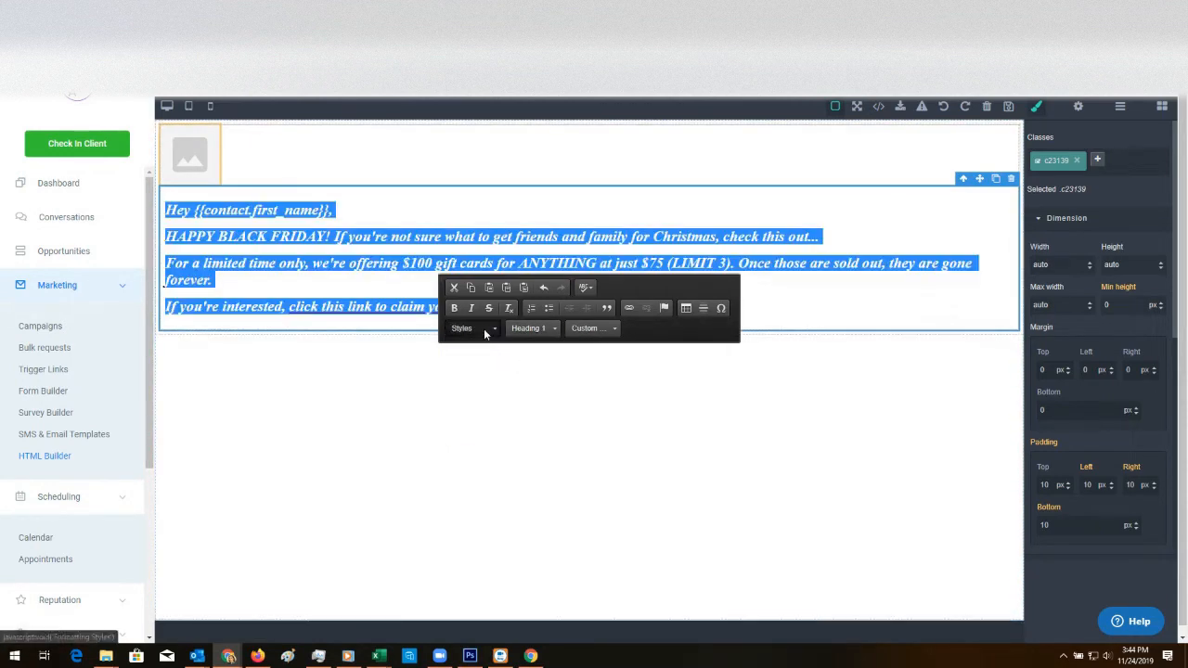
click(334, 385)
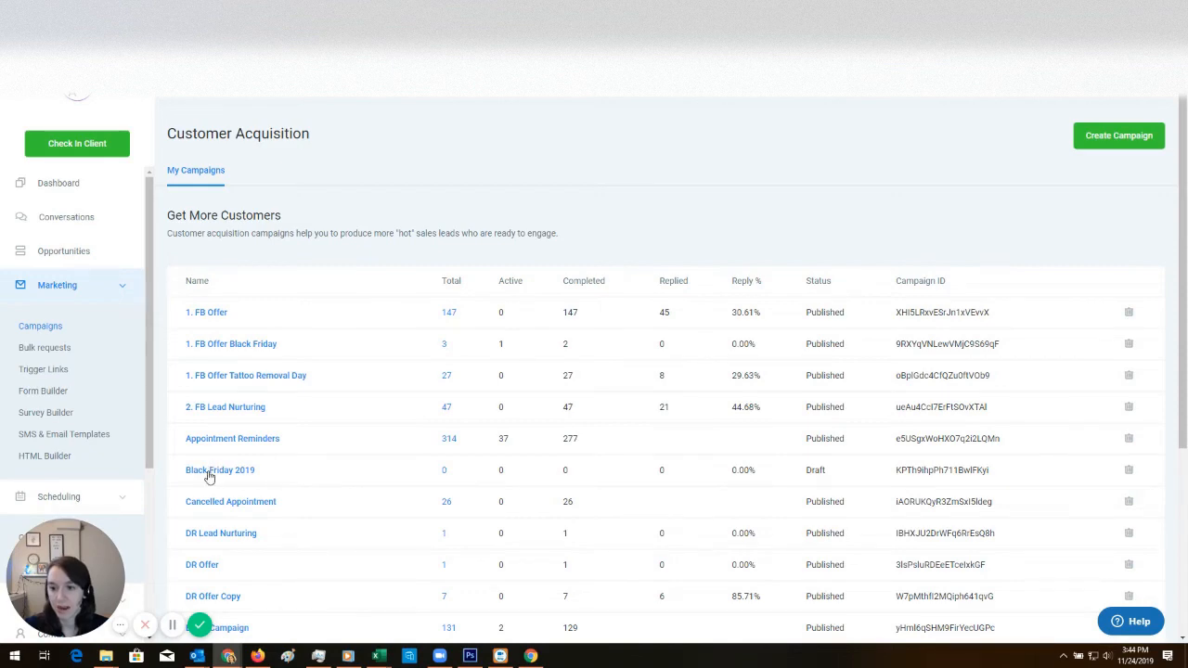
Step: In Black Friday 2019's Email 1, change the gift card price from 75 to 50
click(219, 469)
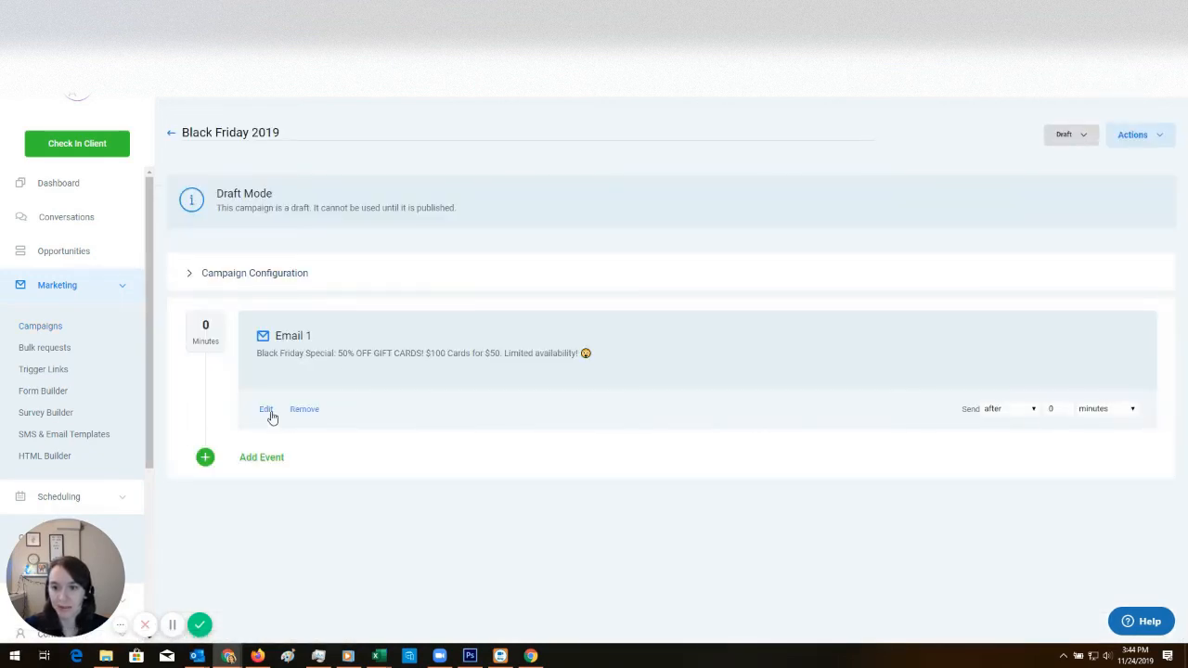
click(267, 410)
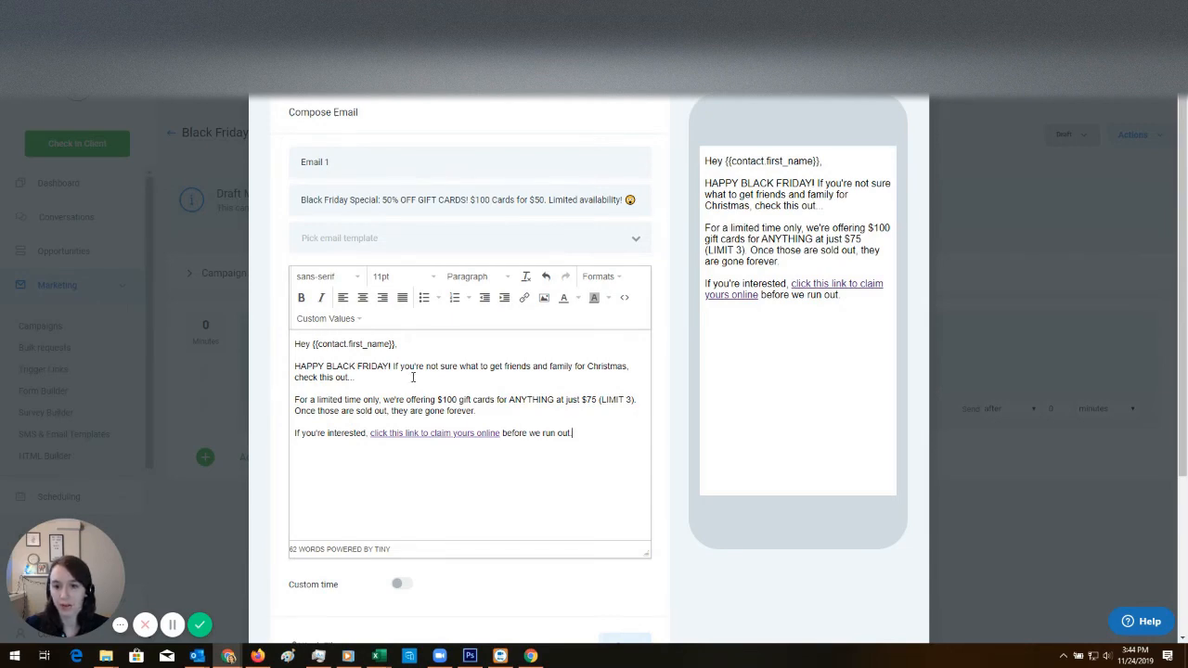
double_click(586, 399)
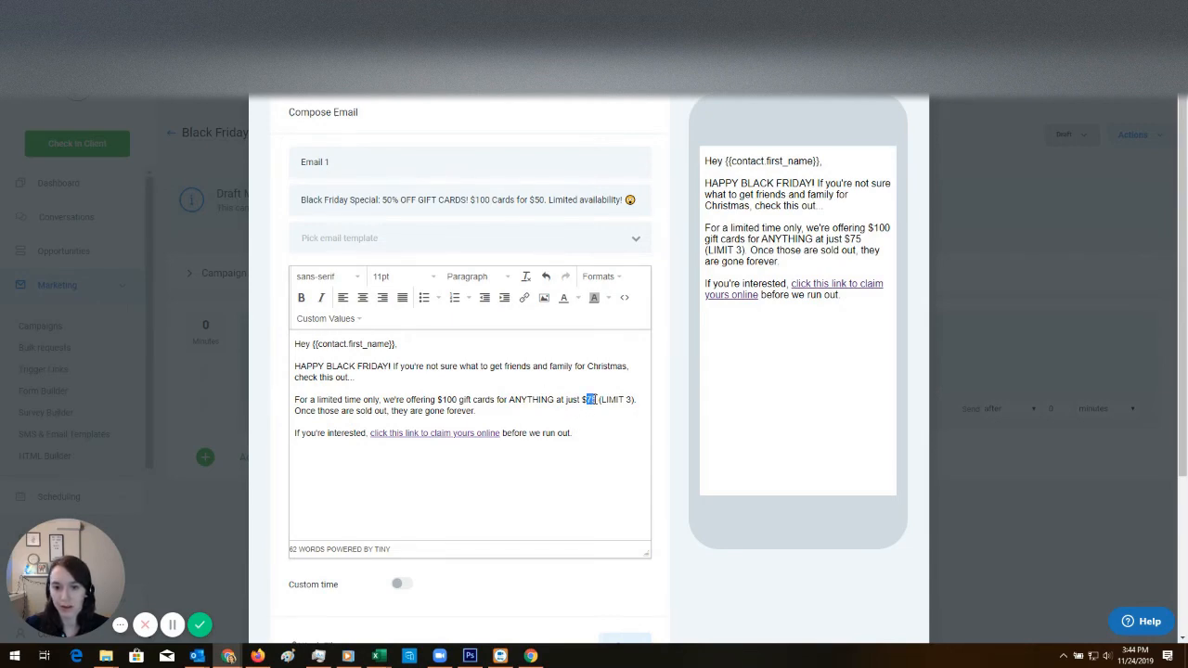
text(50)
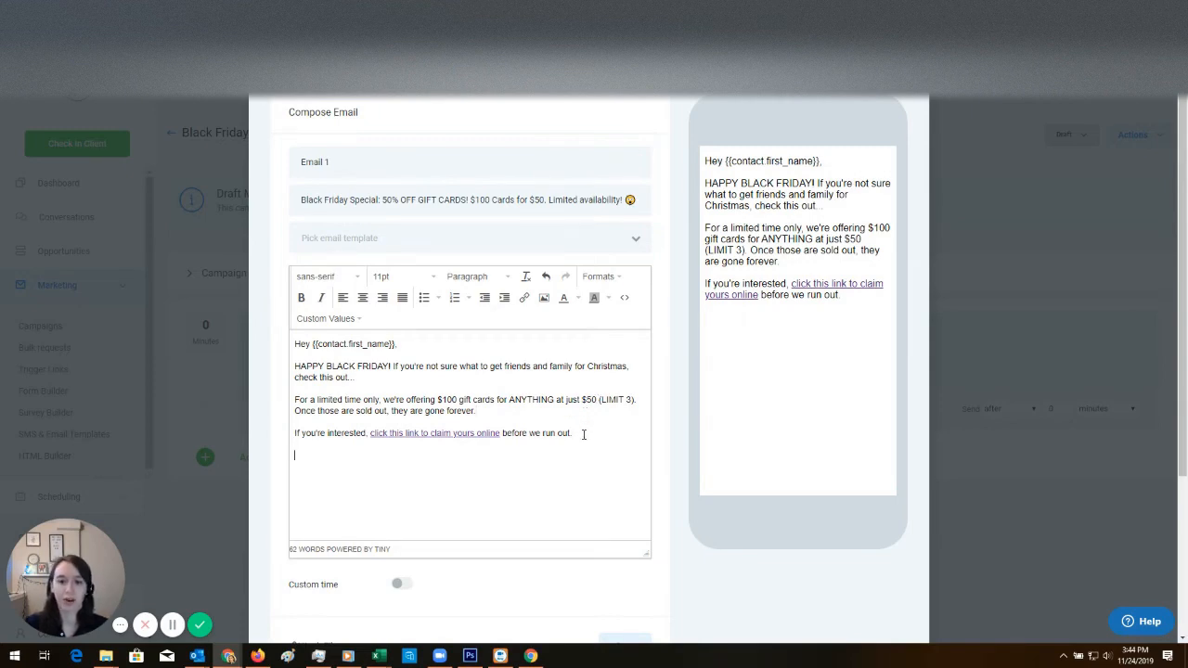
Step: End the email with 'Thanks!' and save Email 1
text(Thanks!)
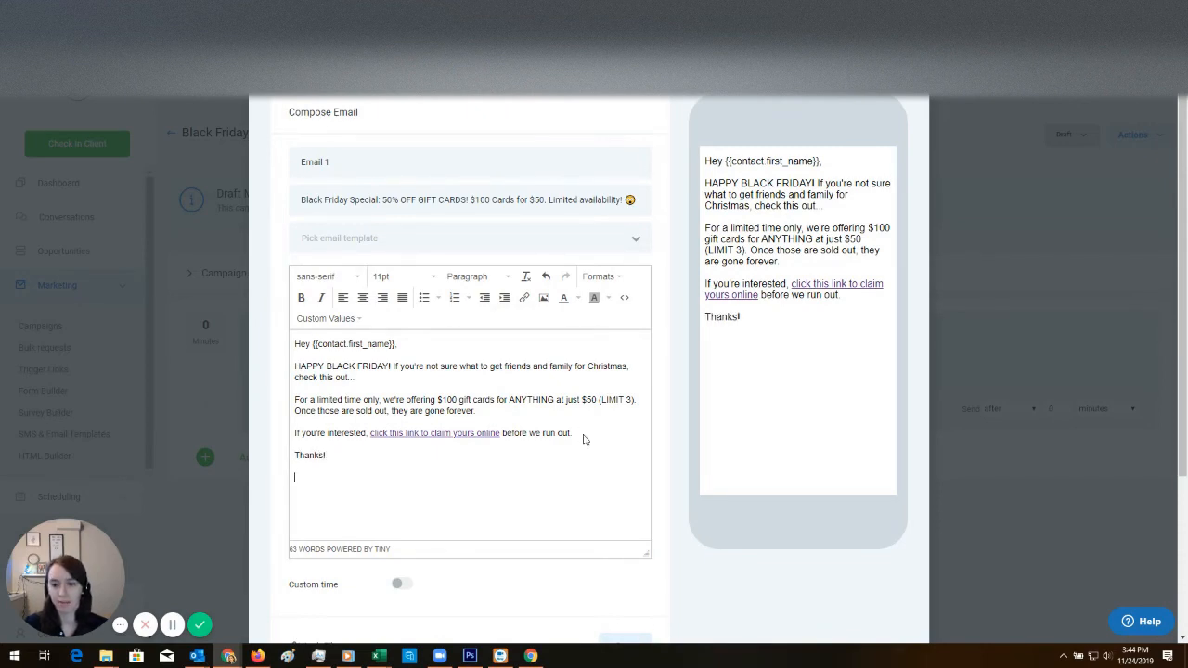
click(327, 319)
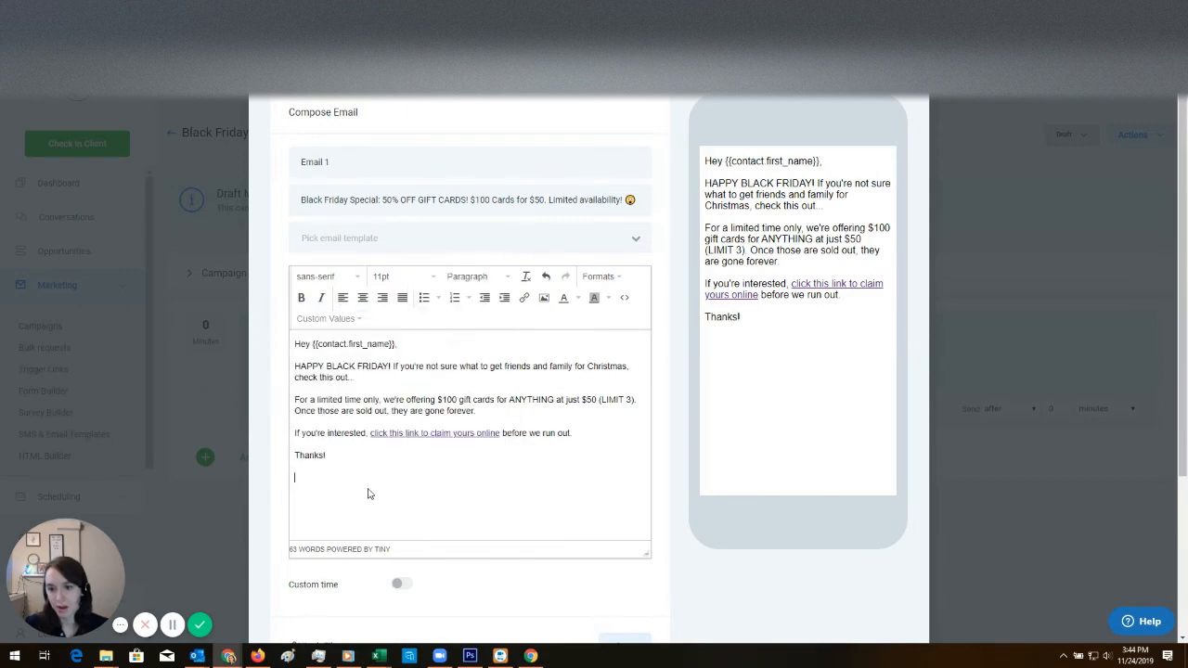
scroll(down, 3)
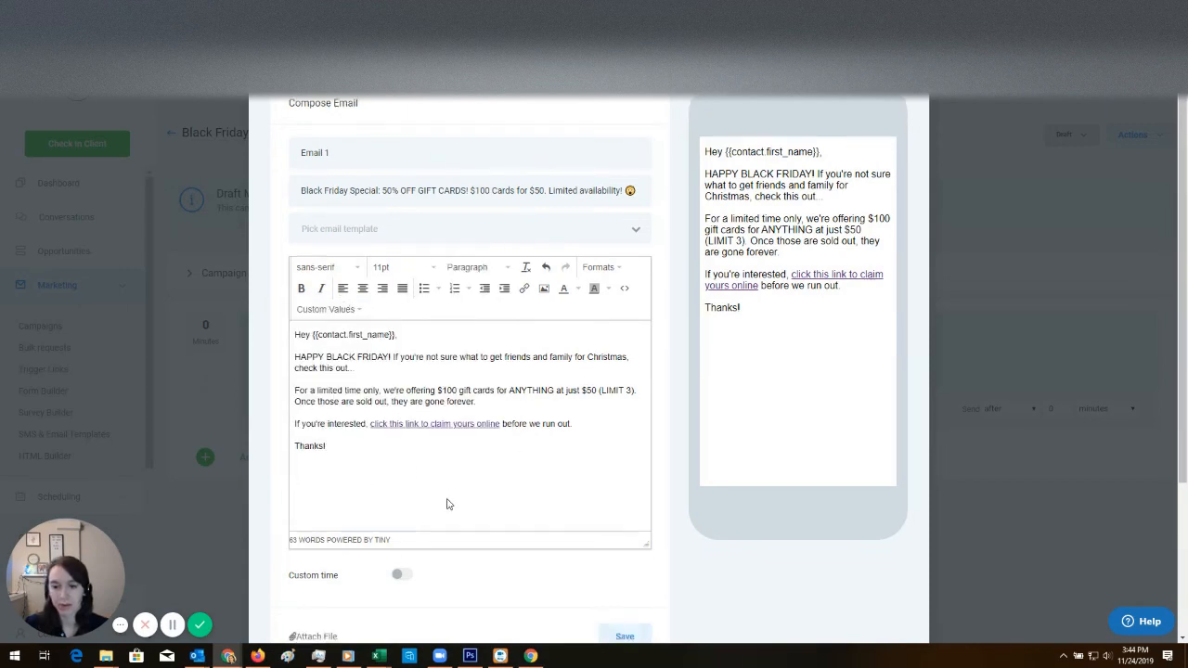
click(624, 635)
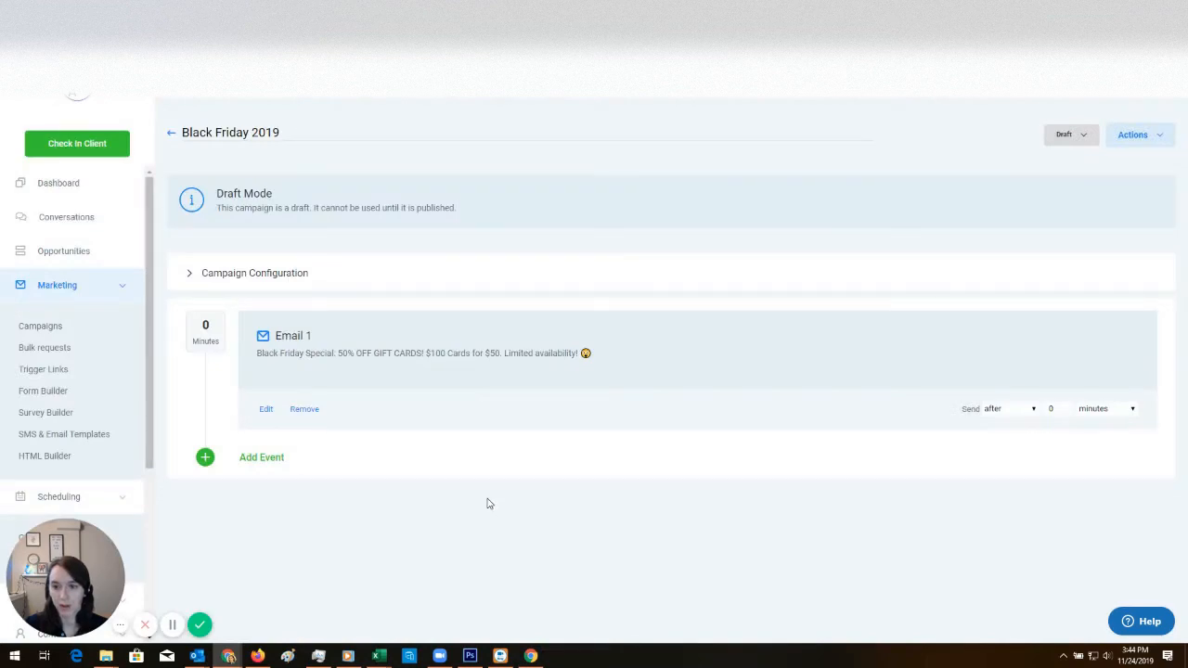
Step: Add an SMS event texting {{contact.first_name}} about the emailed Black Friday deal
click(204, 457)
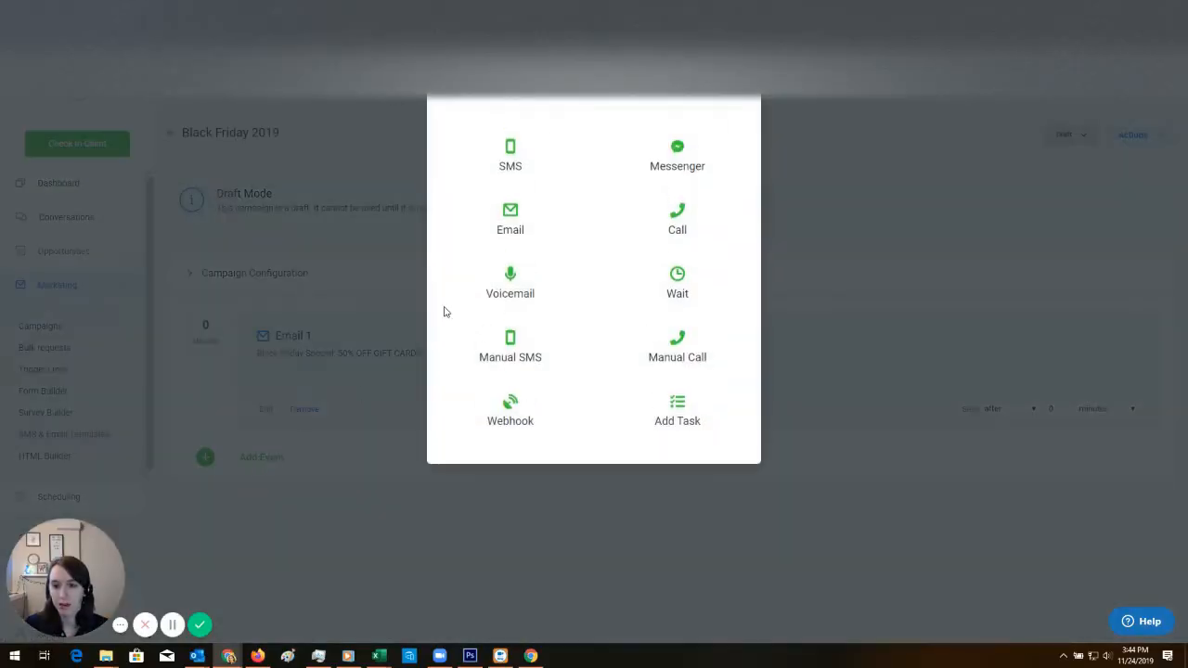
click(508, 155)
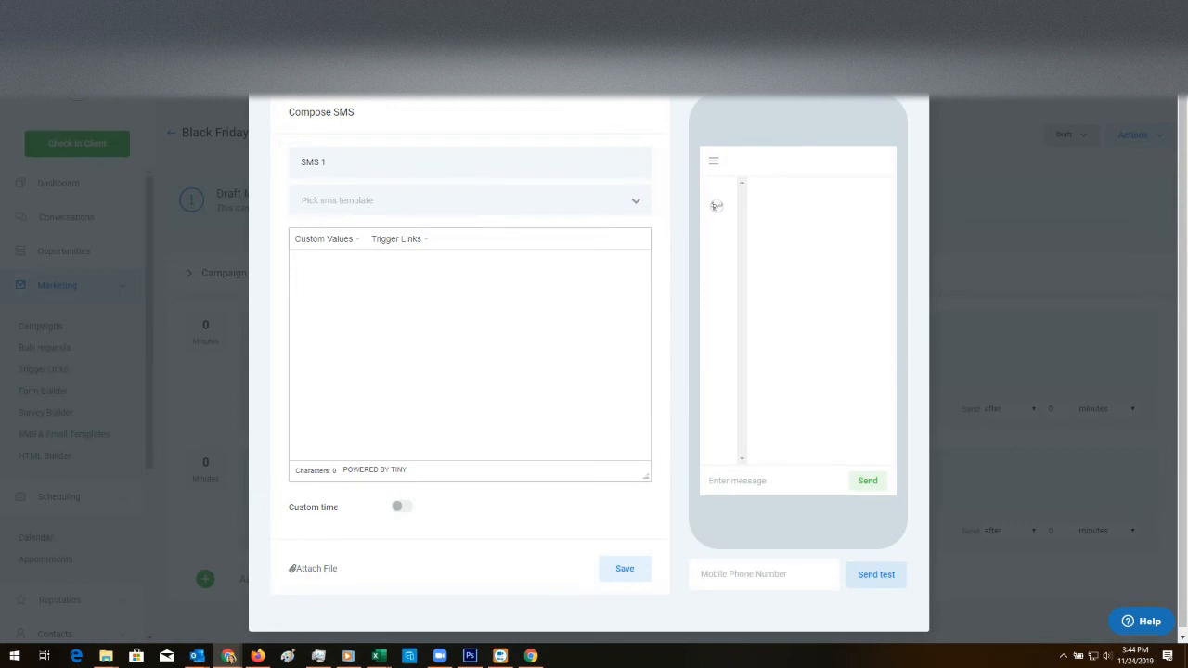
mouse_move(657, 367)
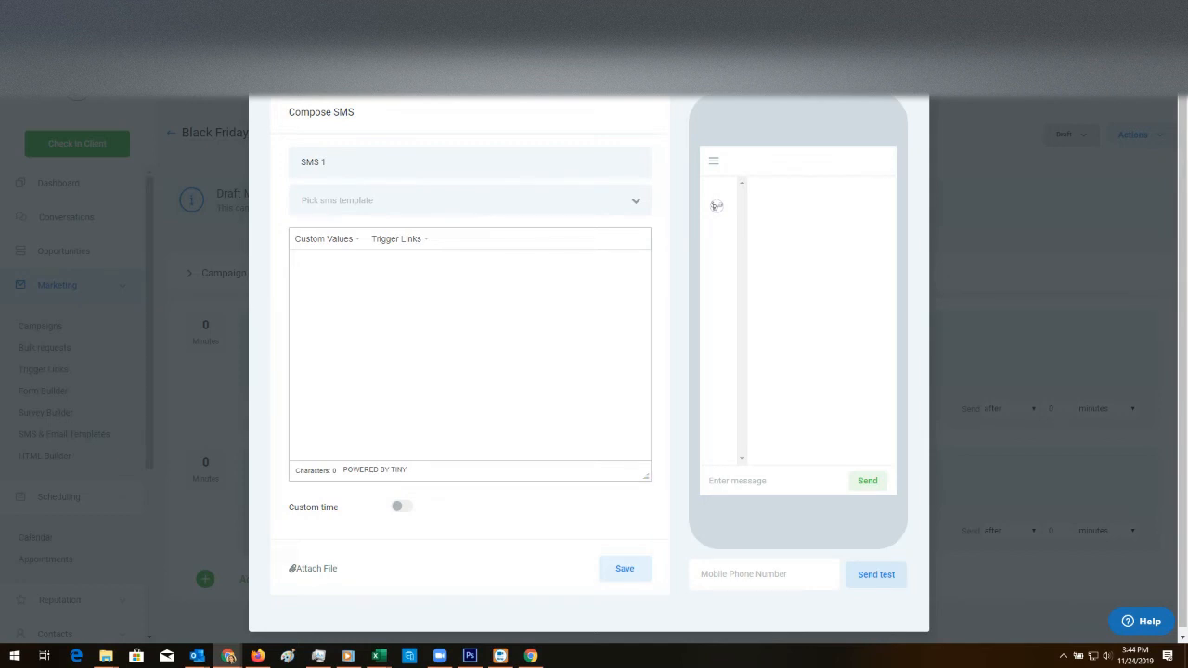
text(Hey {{contact.first_name}}, I just emailed you our amazing Black Friday Deal for 25% off all gift cards ANY service (limit 3)! I wanted to make sure you get a chance to claim yours before we run out. :-))
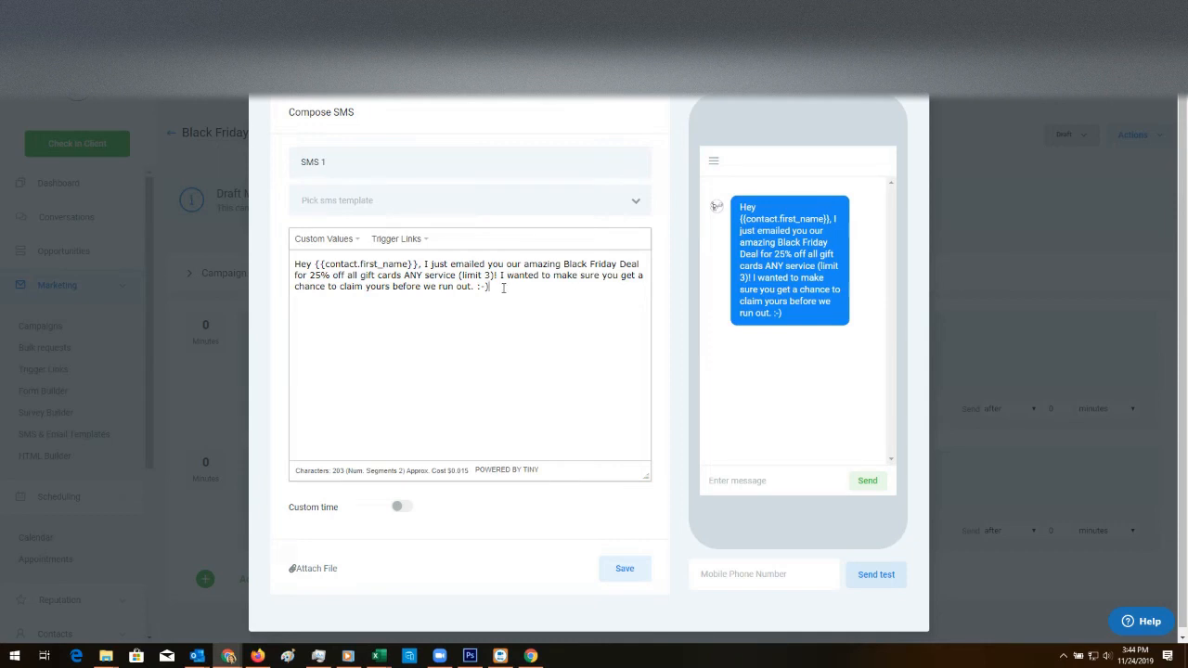
Step: Change the SMS discount from 25% to 50%, save it, and send 4 hours after Email 1
double_click(315, 290)
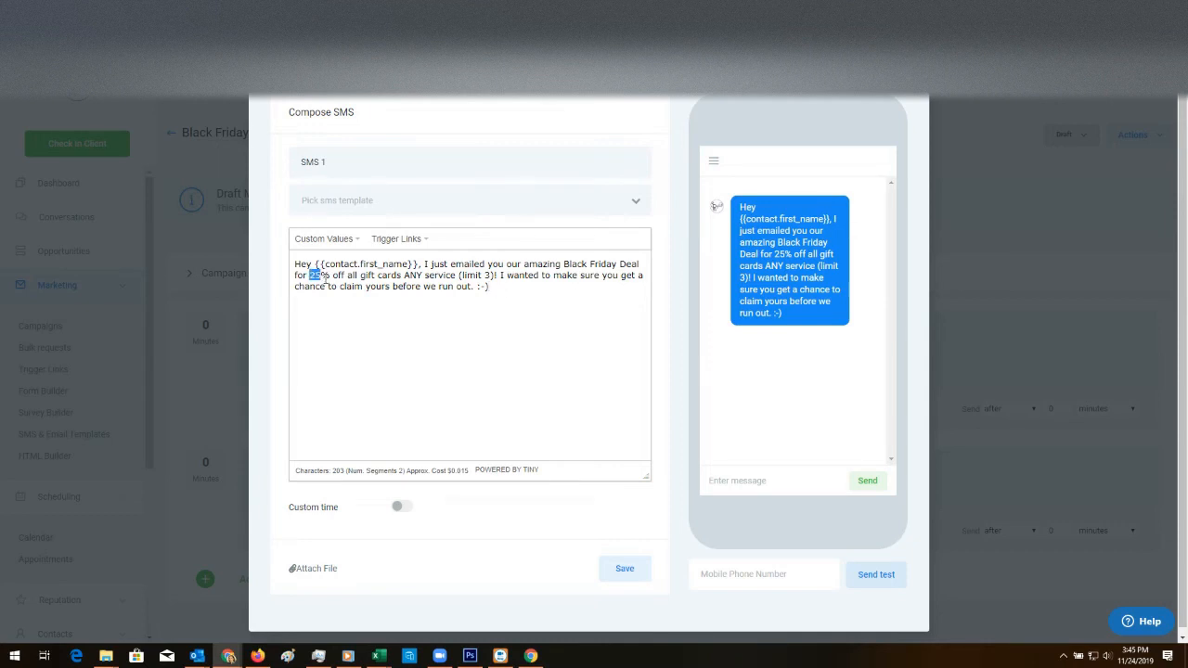
text(50)
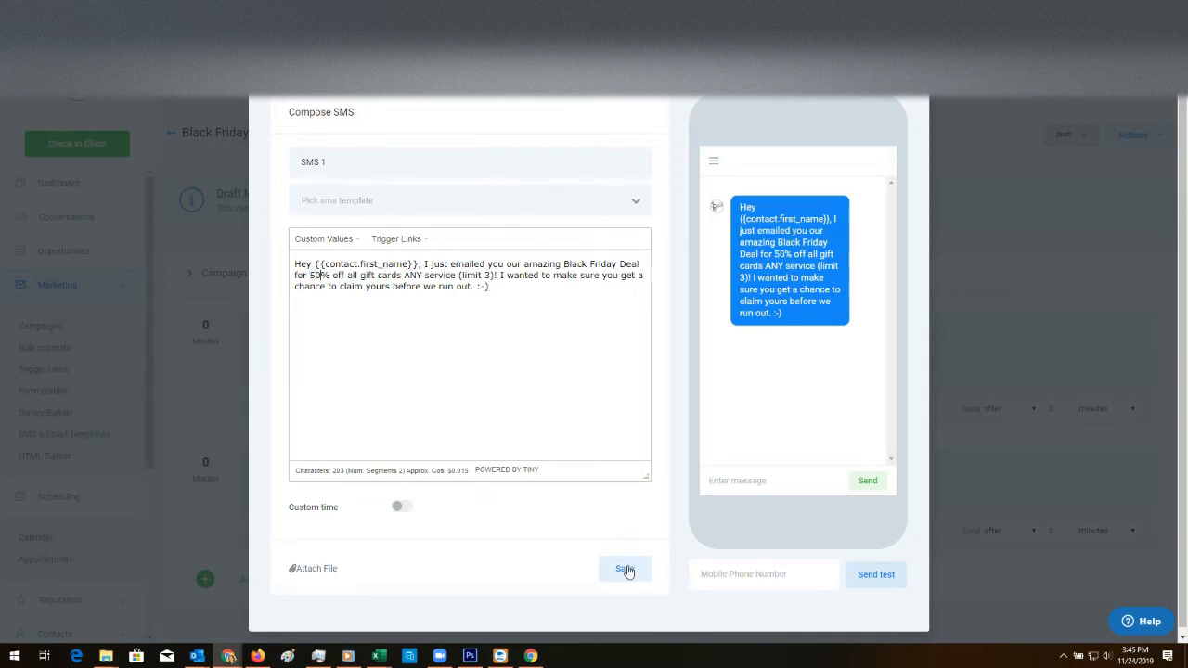
click(623, 568)
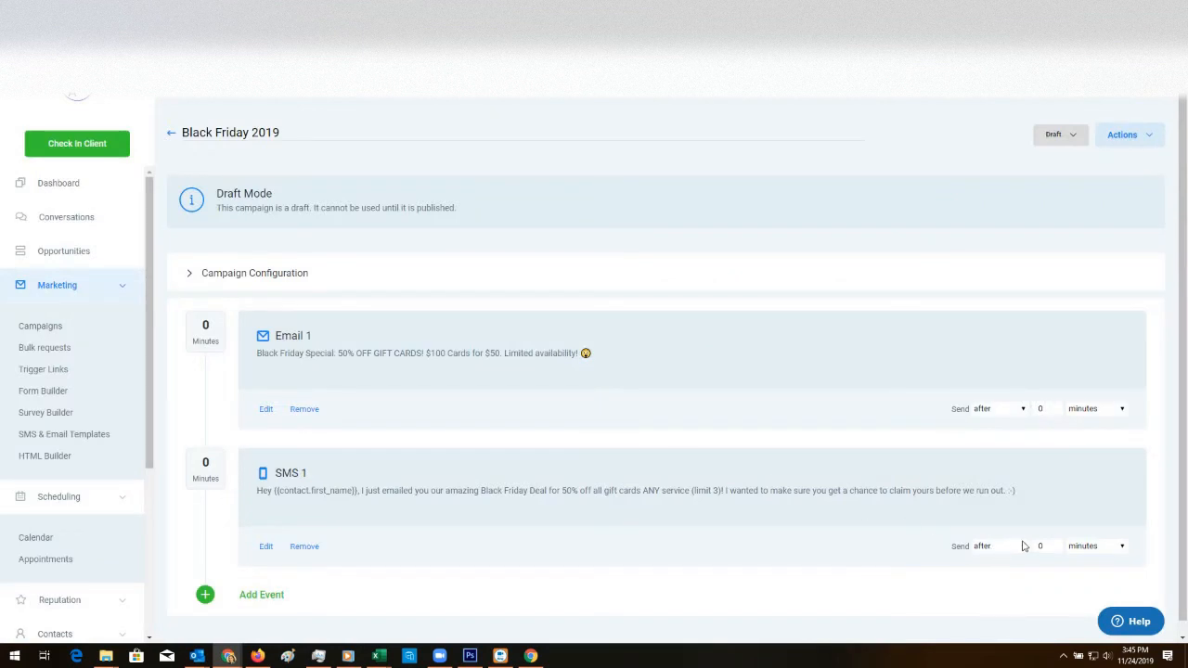
text(4)
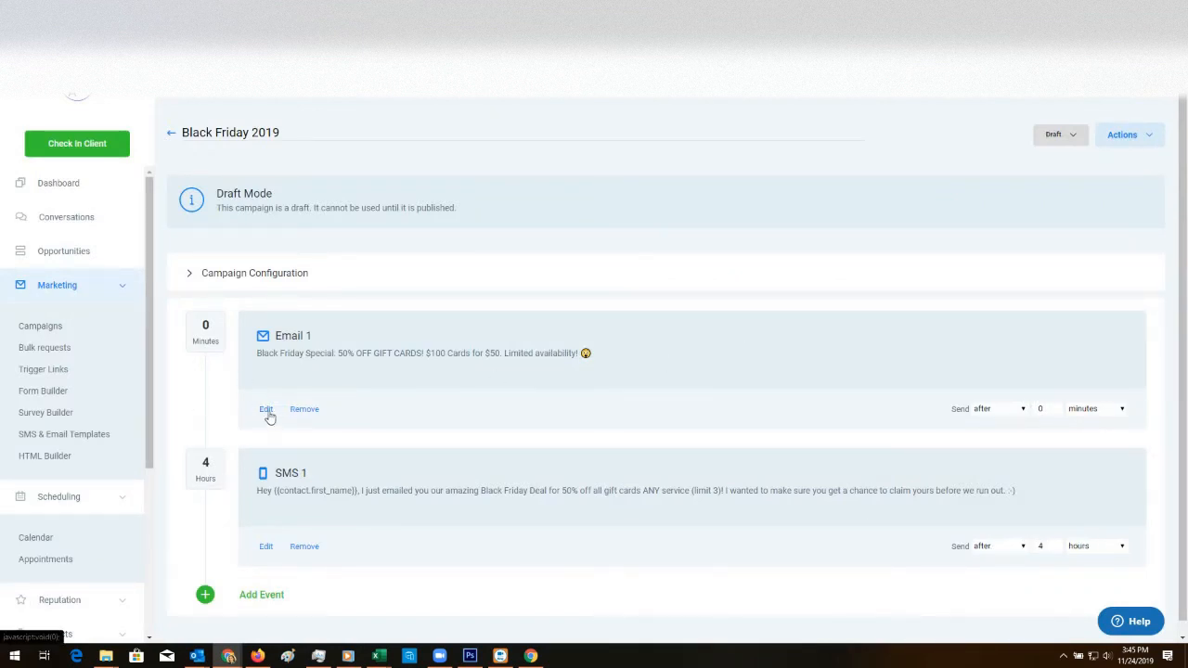
Step: Re-save Email 1 and change the Black Friday 2019 campaign status from Draft to Published
click(267, 410)
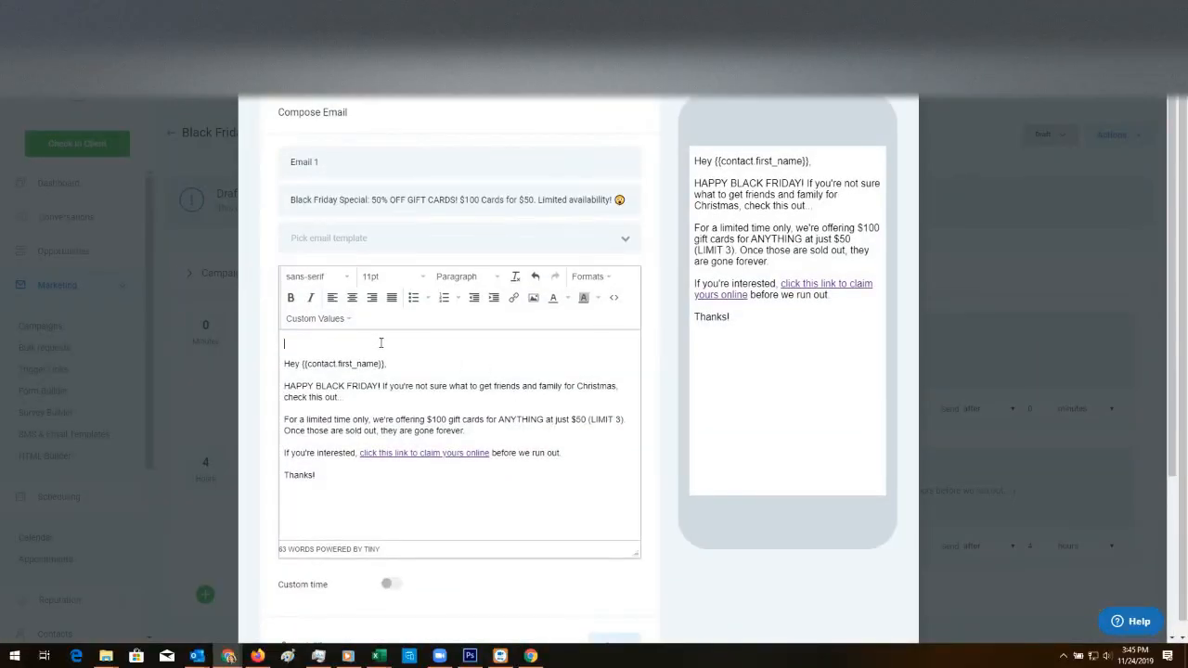
scroll(down, 3)
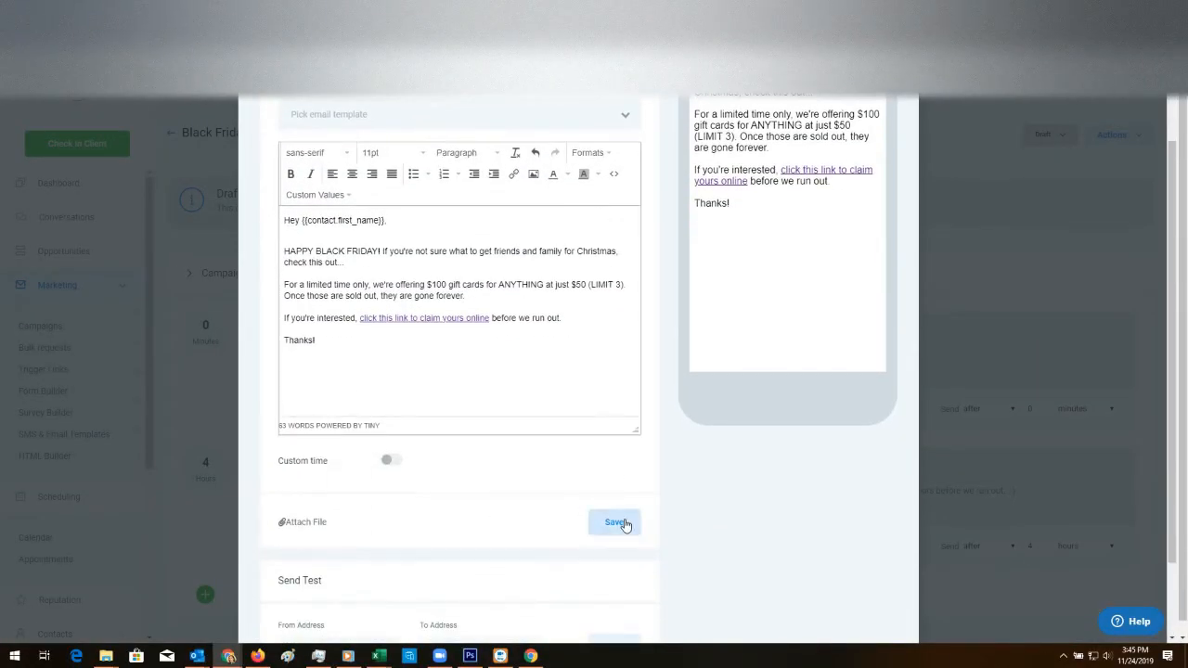
click(614, 523)
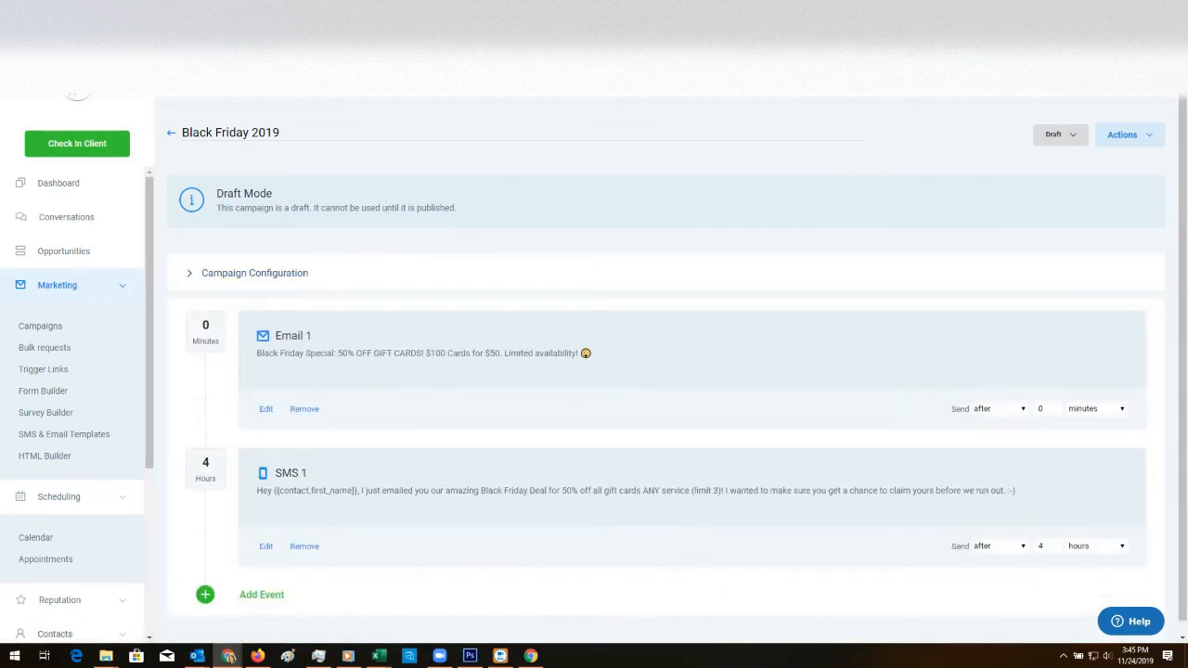
click(1054, 134)
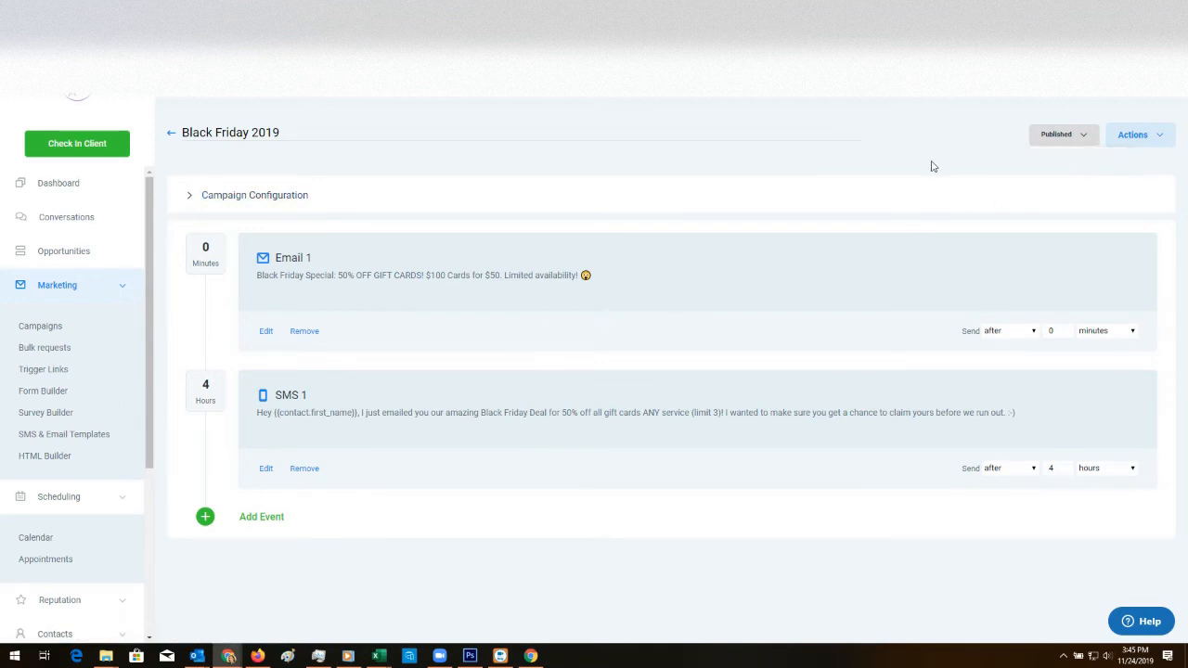
mouse_move(256, 547)
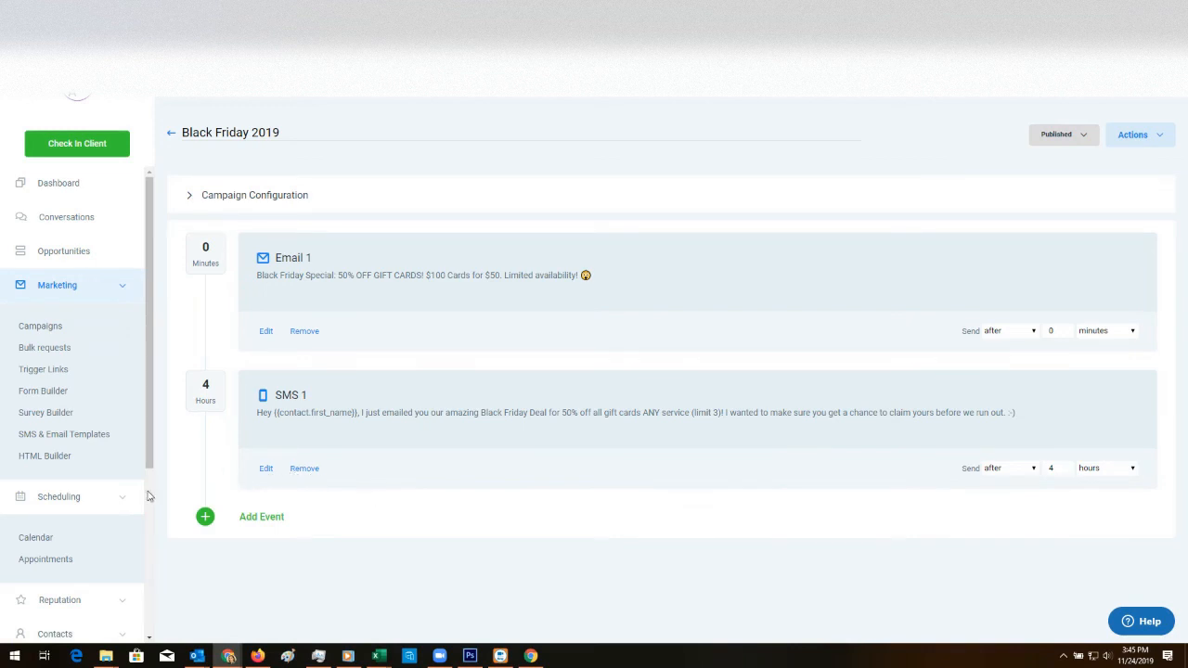
scroll(down, 3)
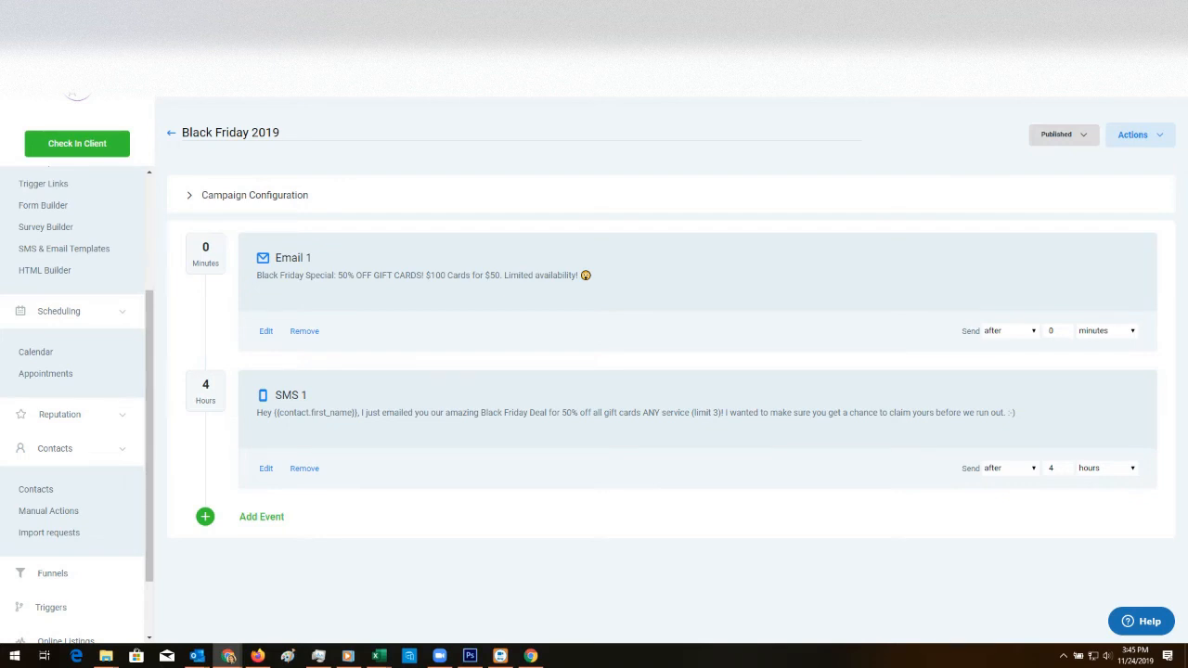
mouse_move(107, 297)
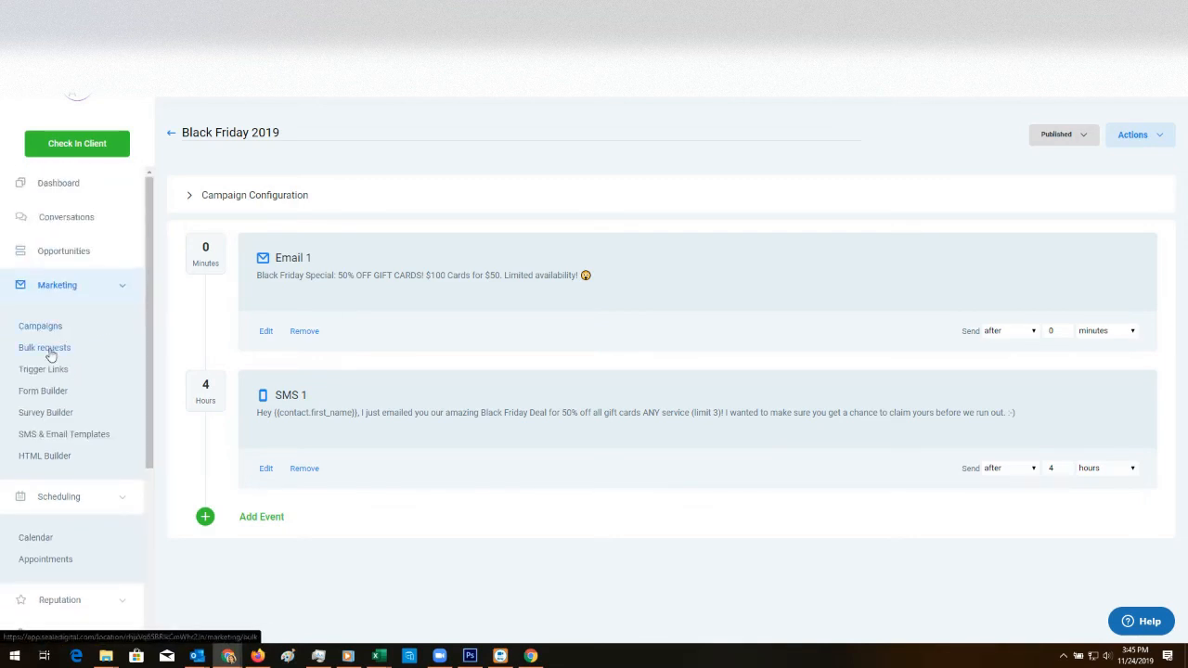
Step: Start a new bulk request named Black Friday 2019 running the Black Friday 2019 campaign
click(44, 347)
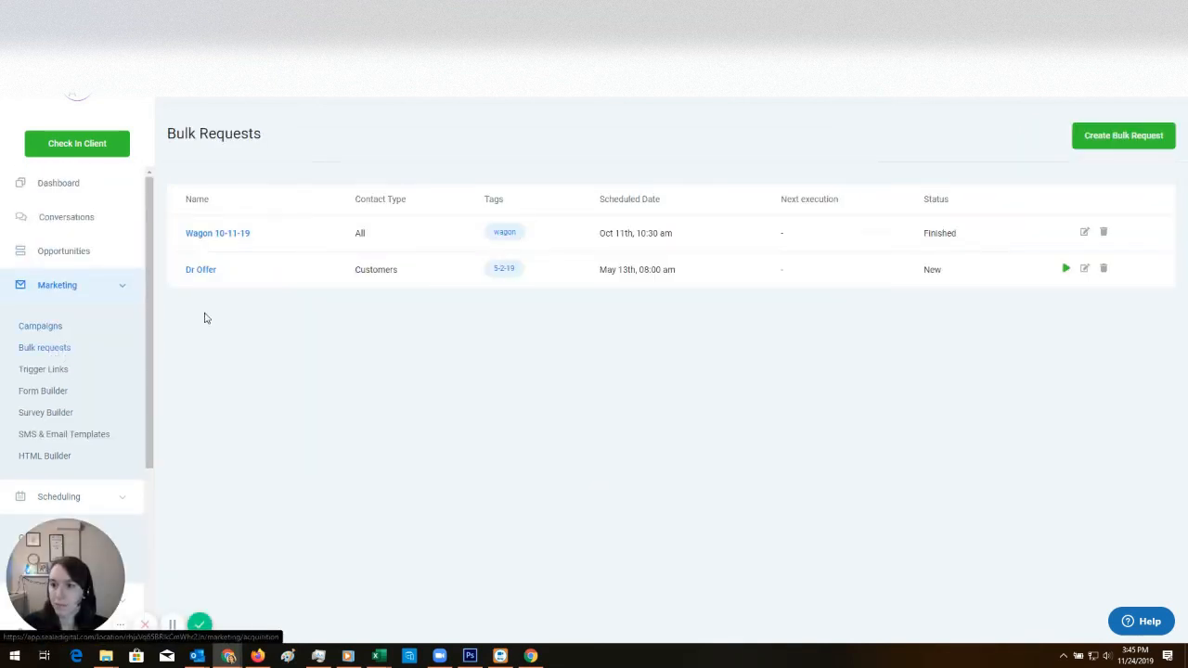
mouse_move(1123, 145)
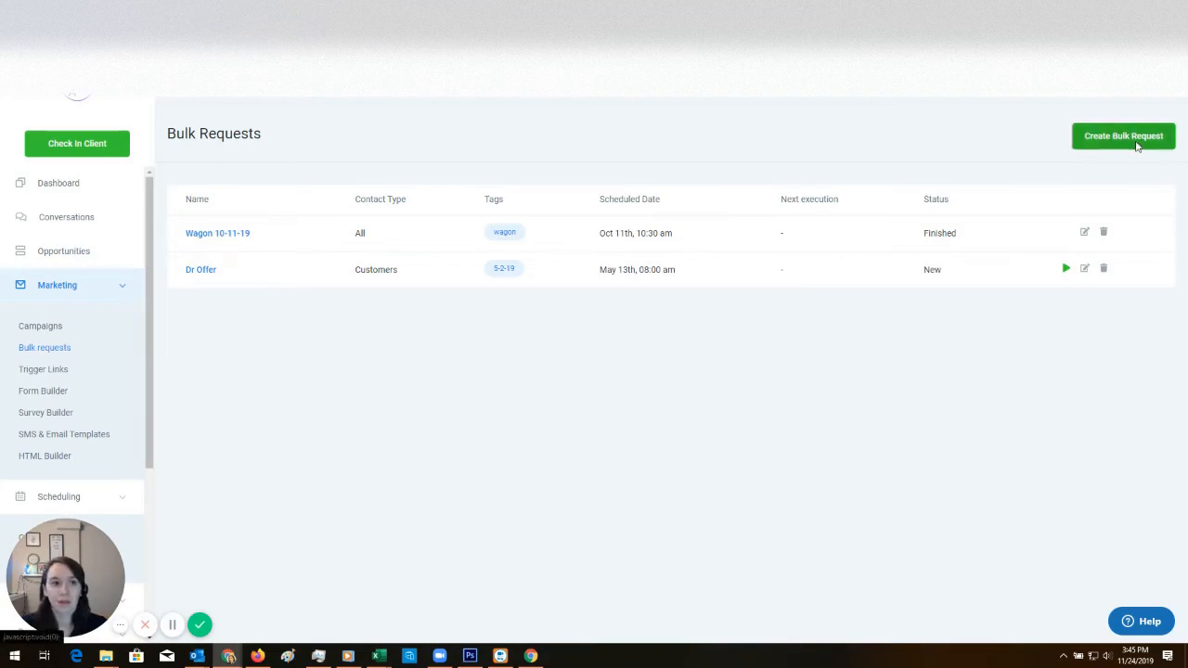
click(1123, 136)
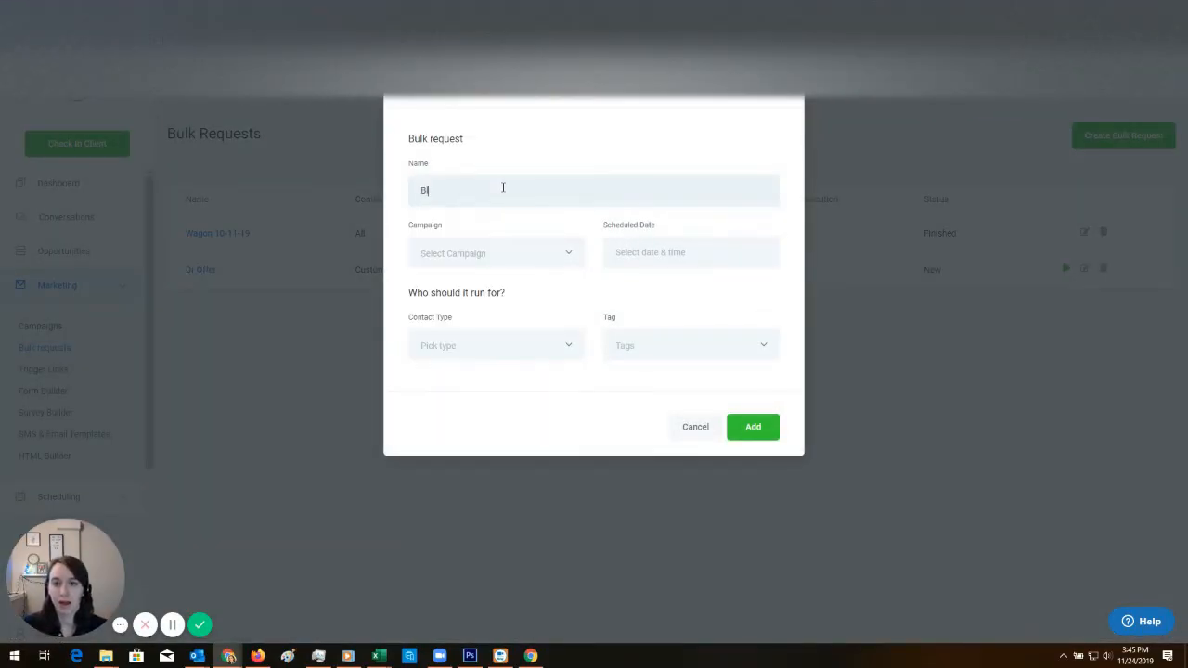
text(Black Friday 2019)
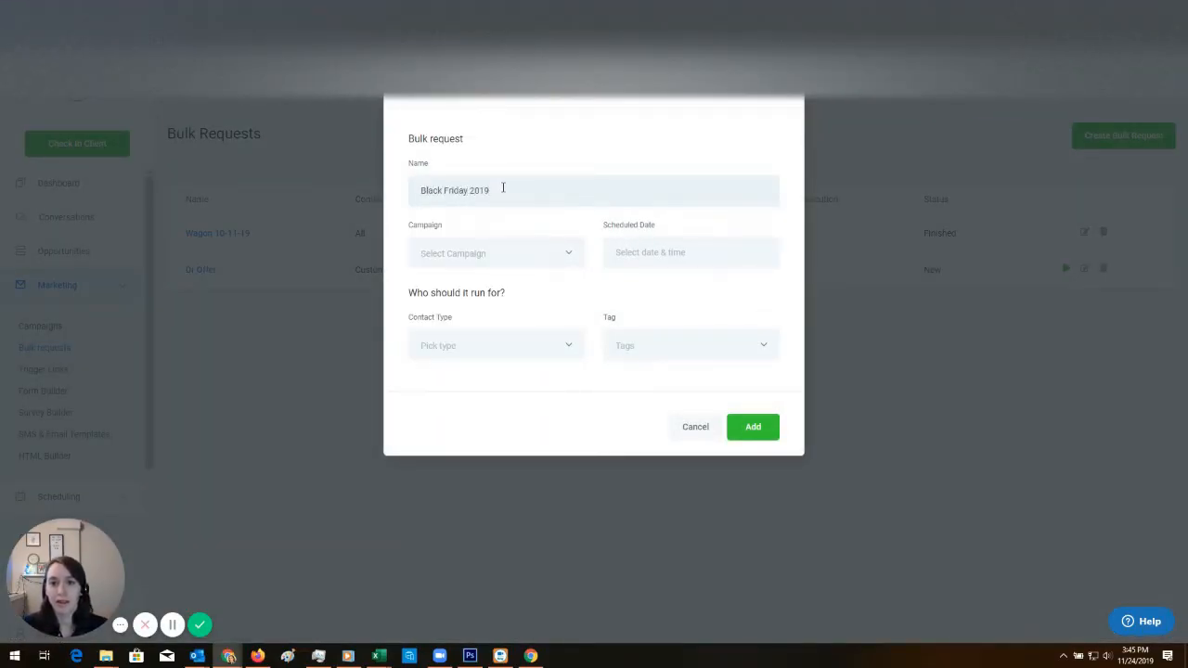
click(496, 252)
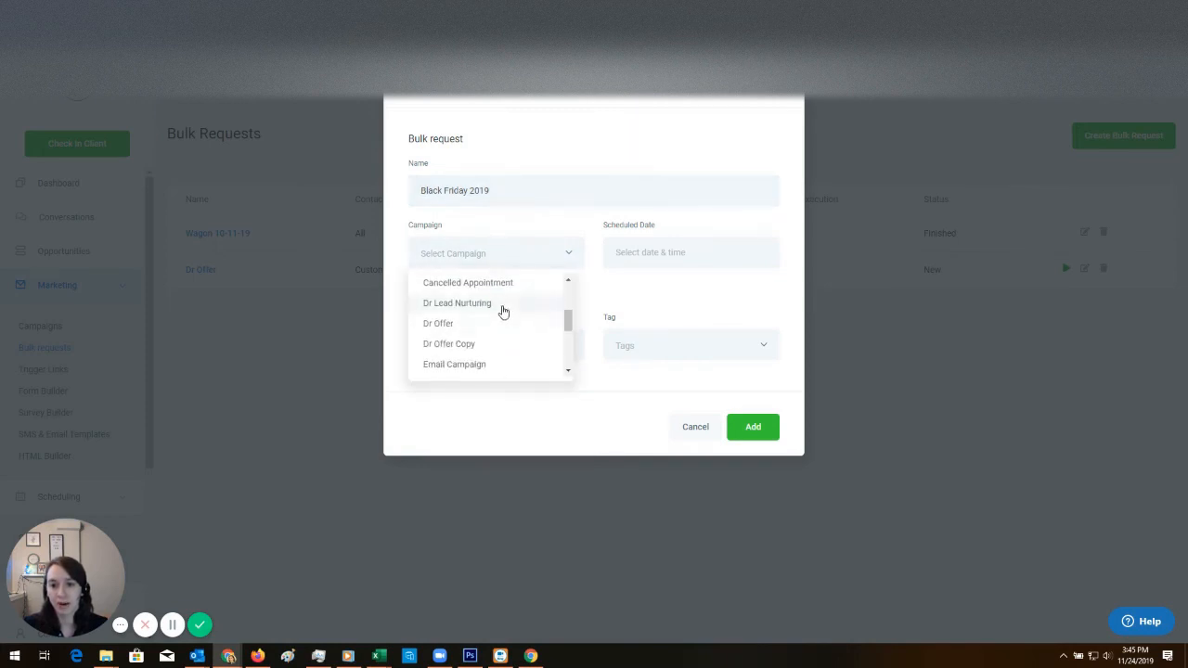
click(690, 252)
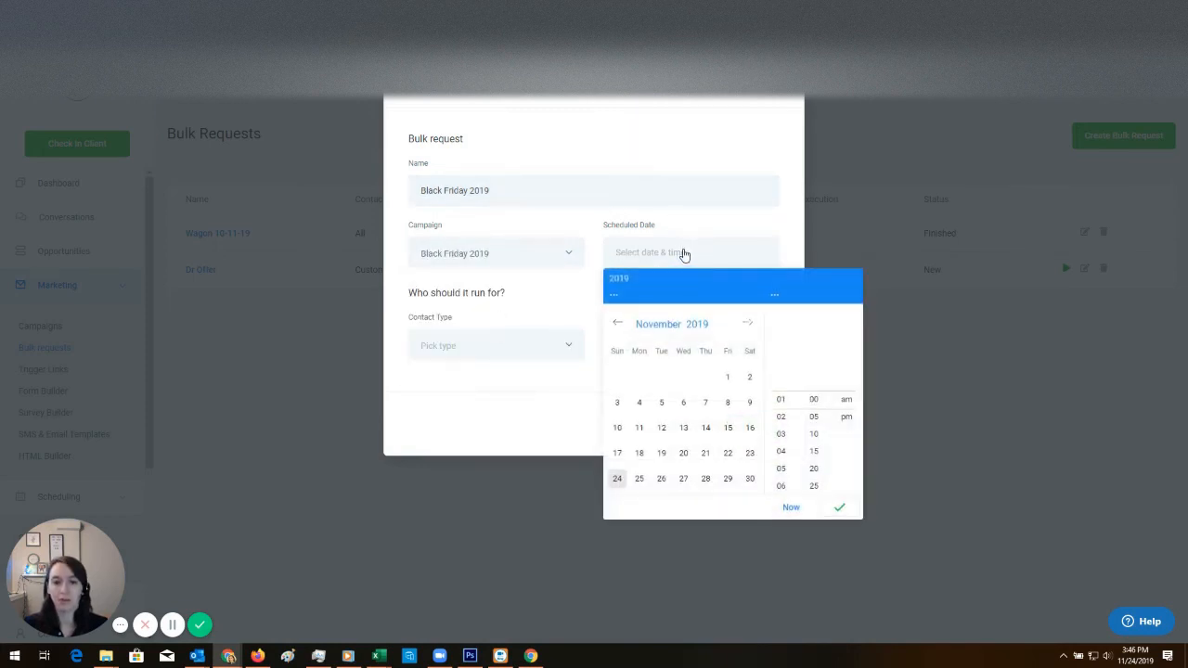
Step: Schedule it for Nov 29 at 6:30 AM to all contact types and add the request
click(728, 479)
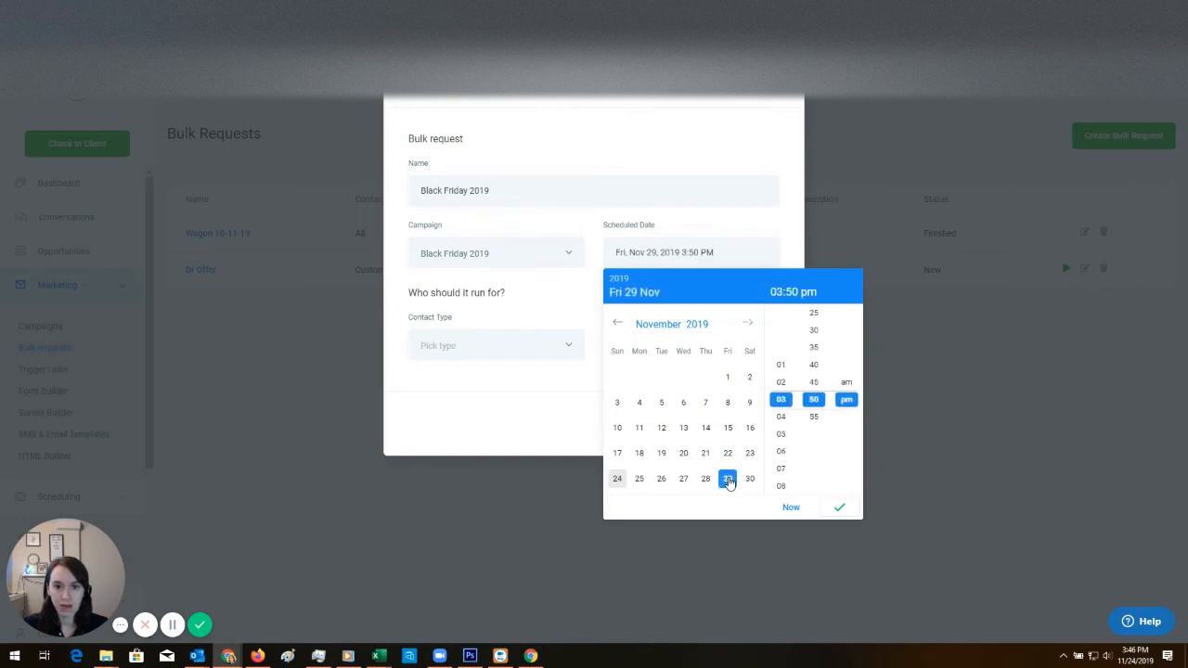
click(728, 479)
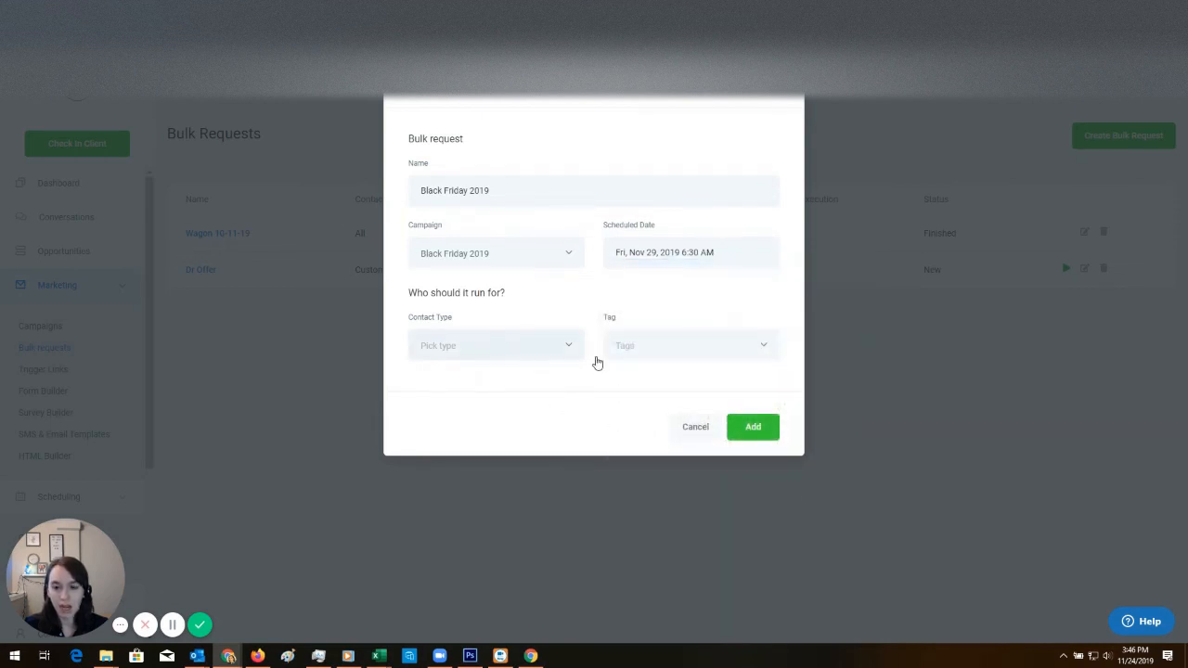
click(495, 345)
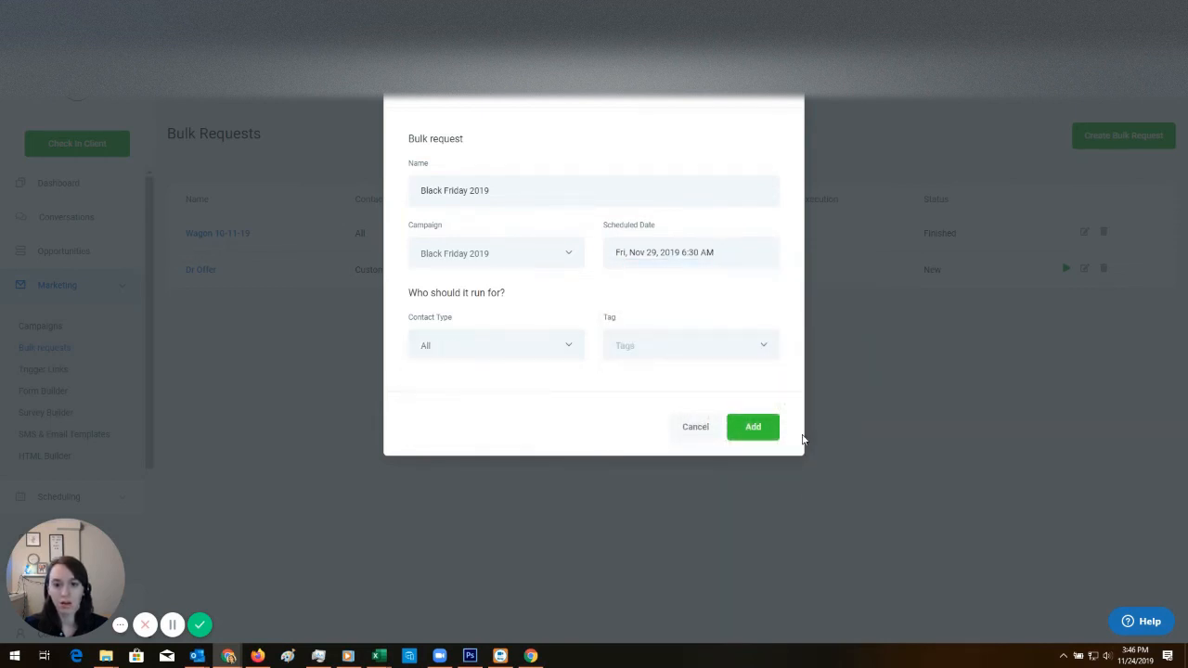
click(754, 427)
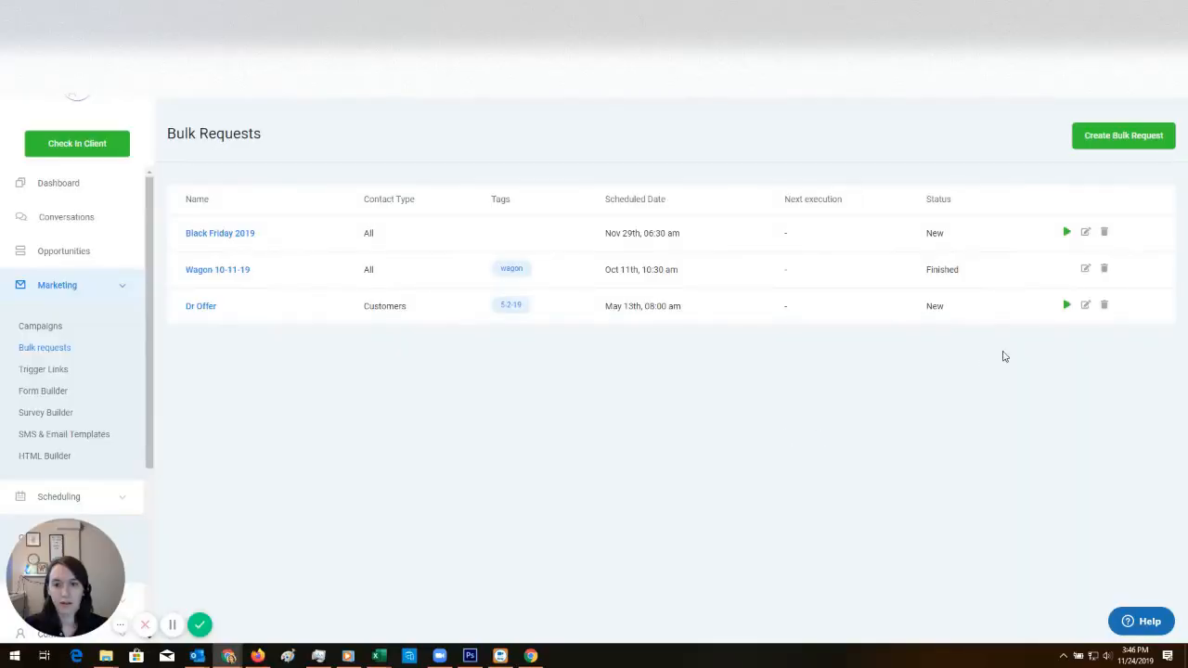
mouse_move(1067, 233)
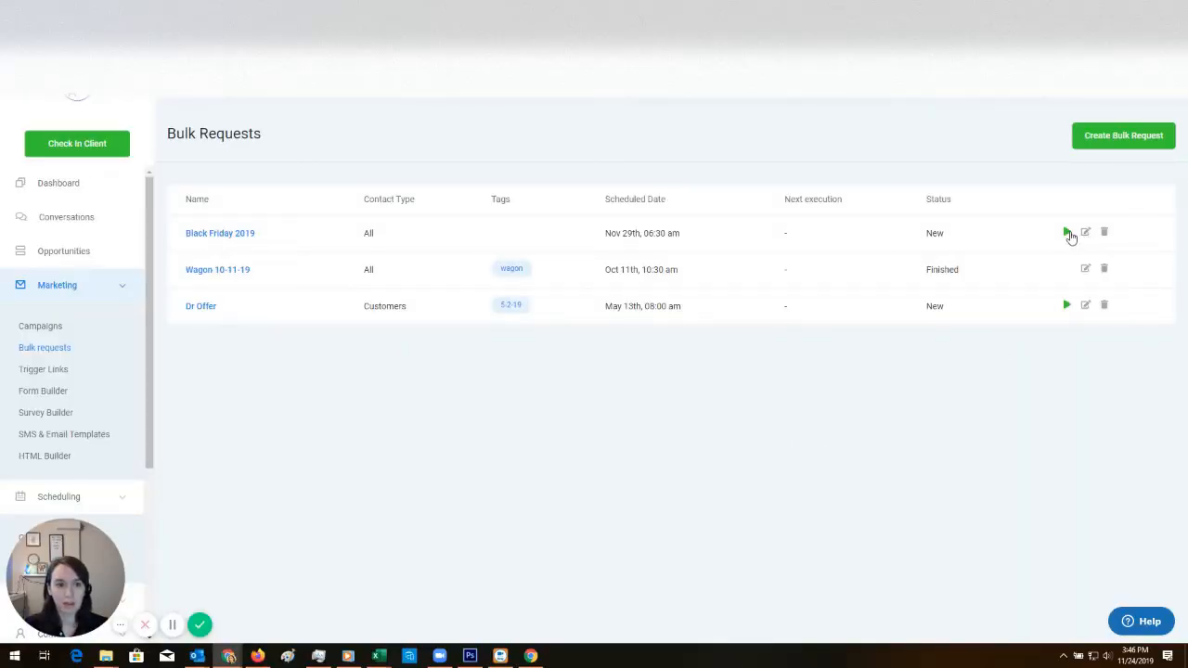
Step: From the campaigns list, create a draft campaign with an SMS 1 event at 0 minutes and save it
click(41, 327)
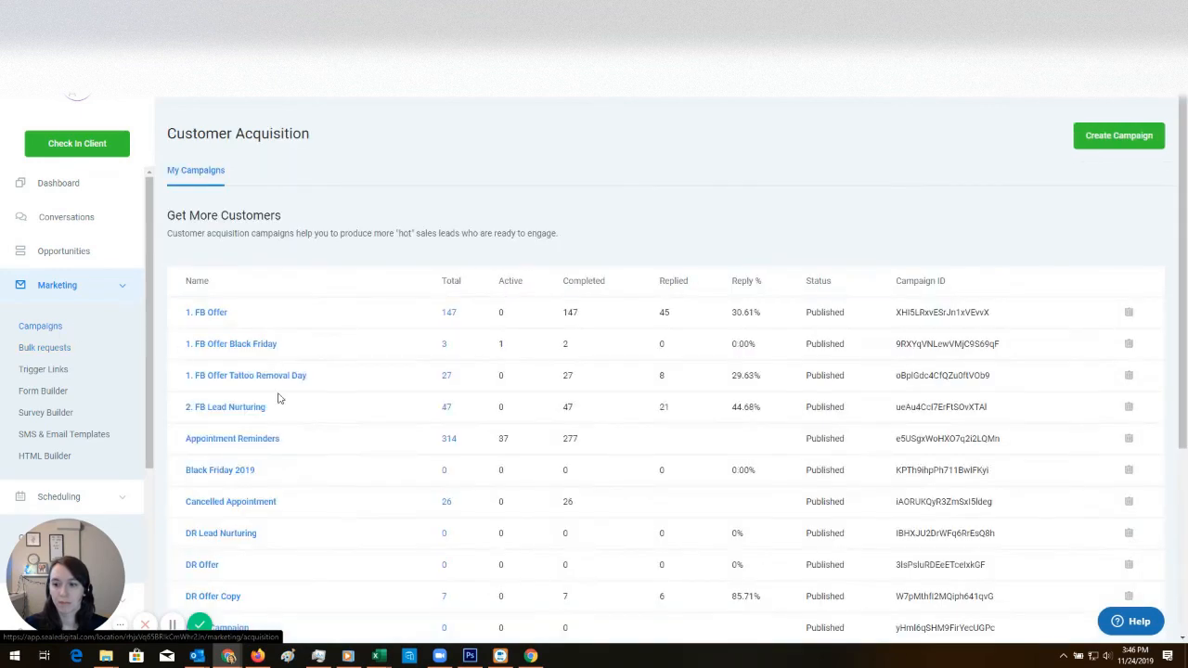
scroll(down, 3)
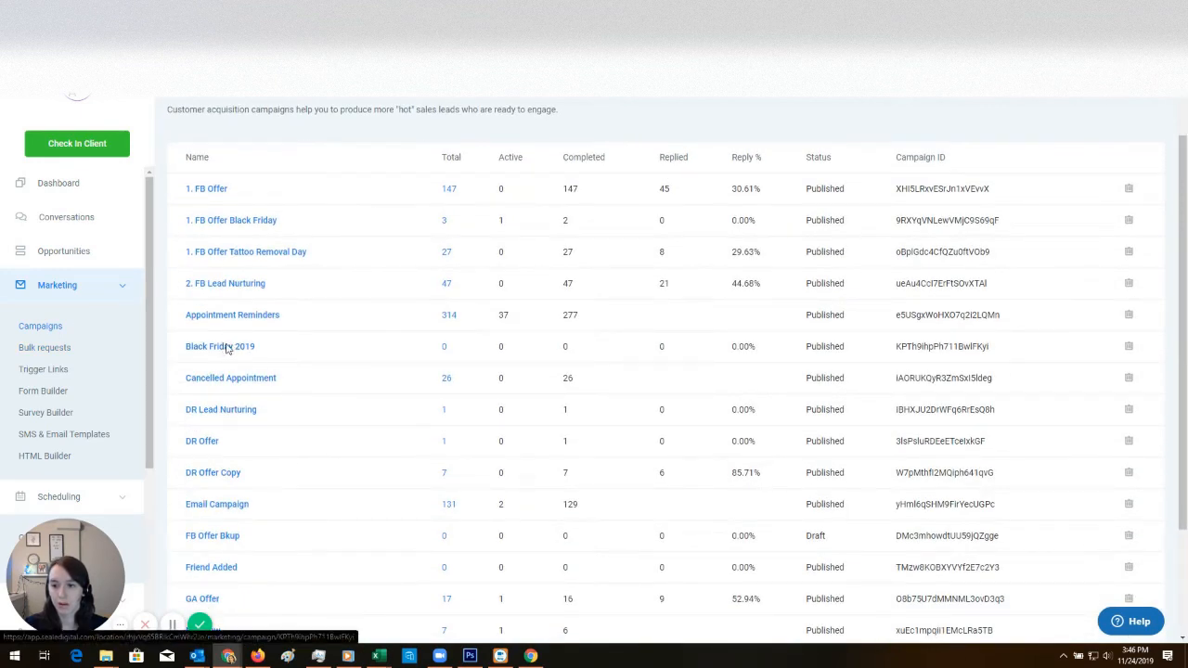
click(219, 347)
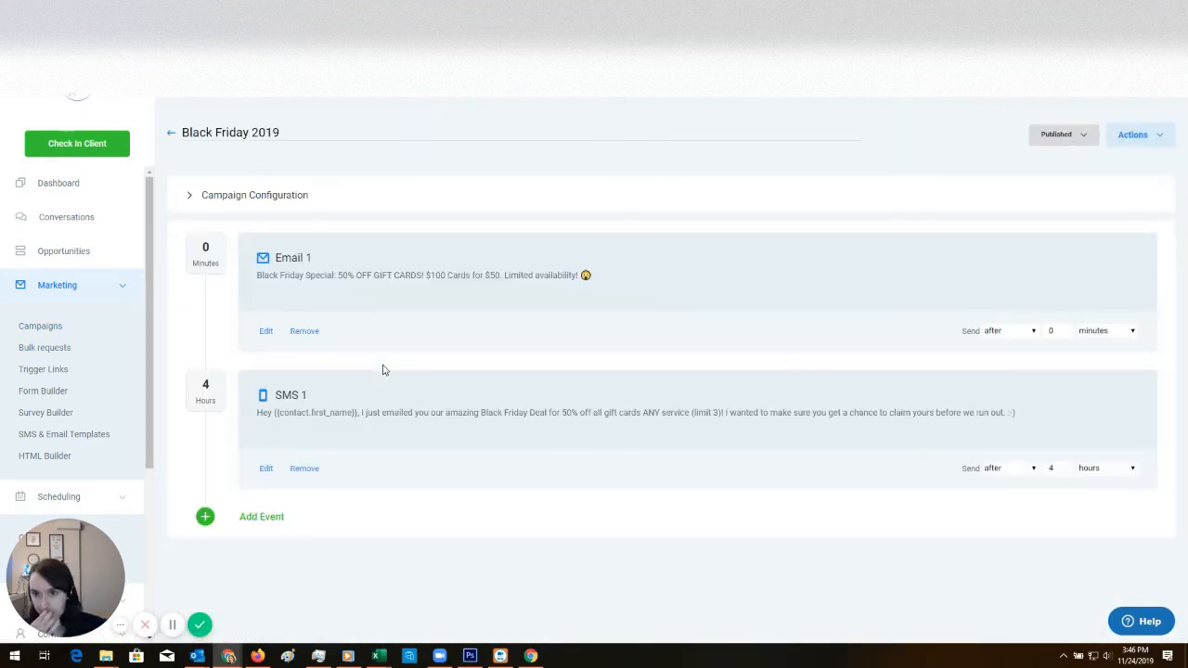
mouse_move(367, 371)
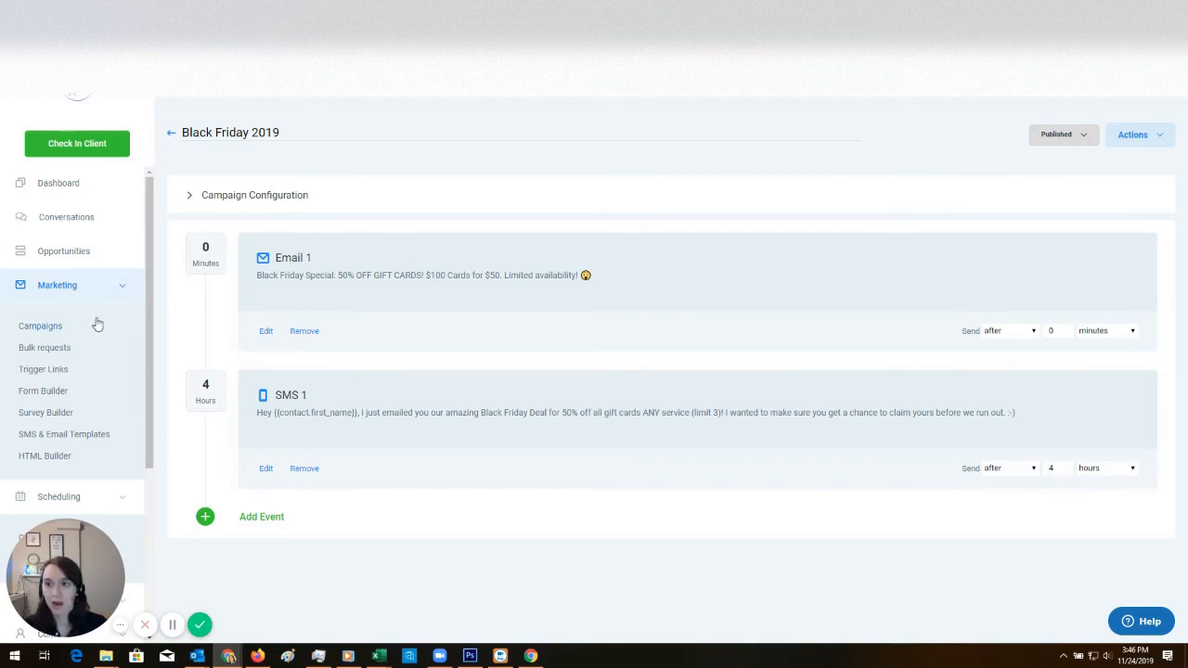
mouse_move(59, 327)
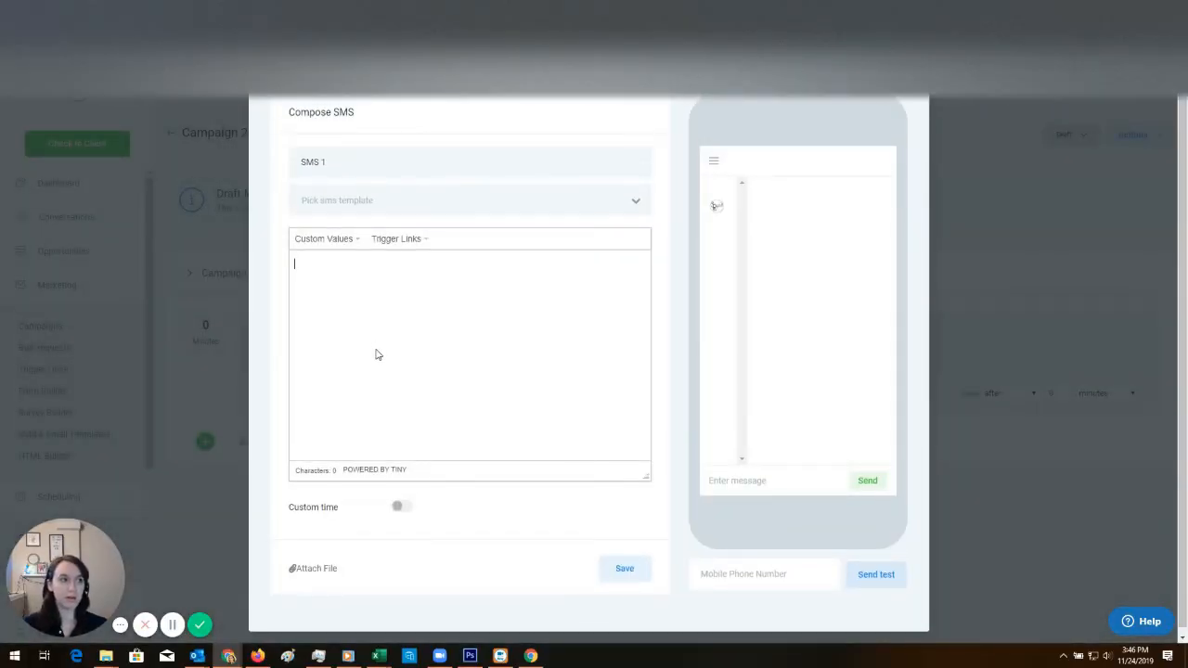
mouse_move(449, 301)
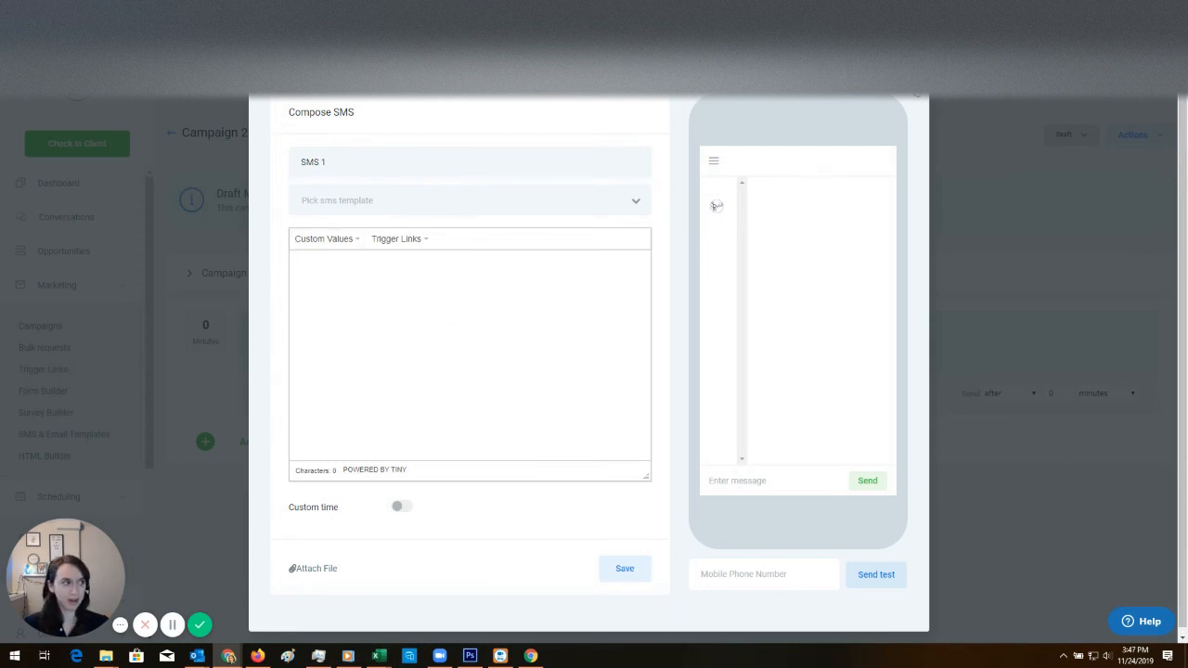
click(624, 568)
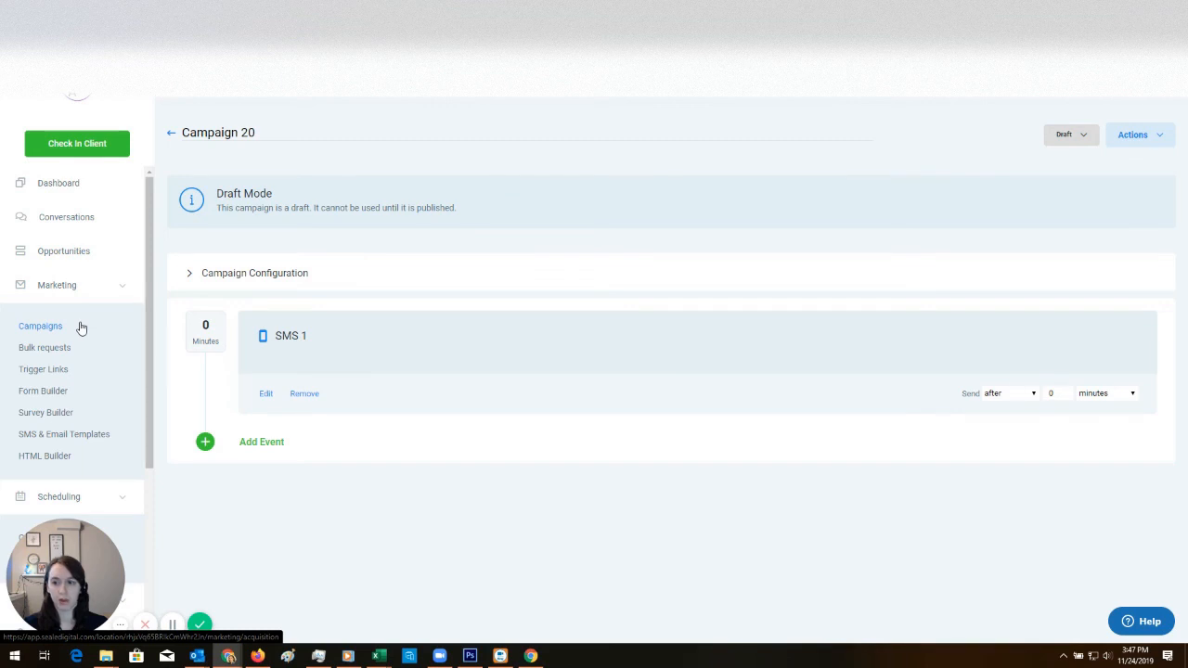
Step: Show the Facebook Form Fields Mapping list in the account settings
click(41, 327)
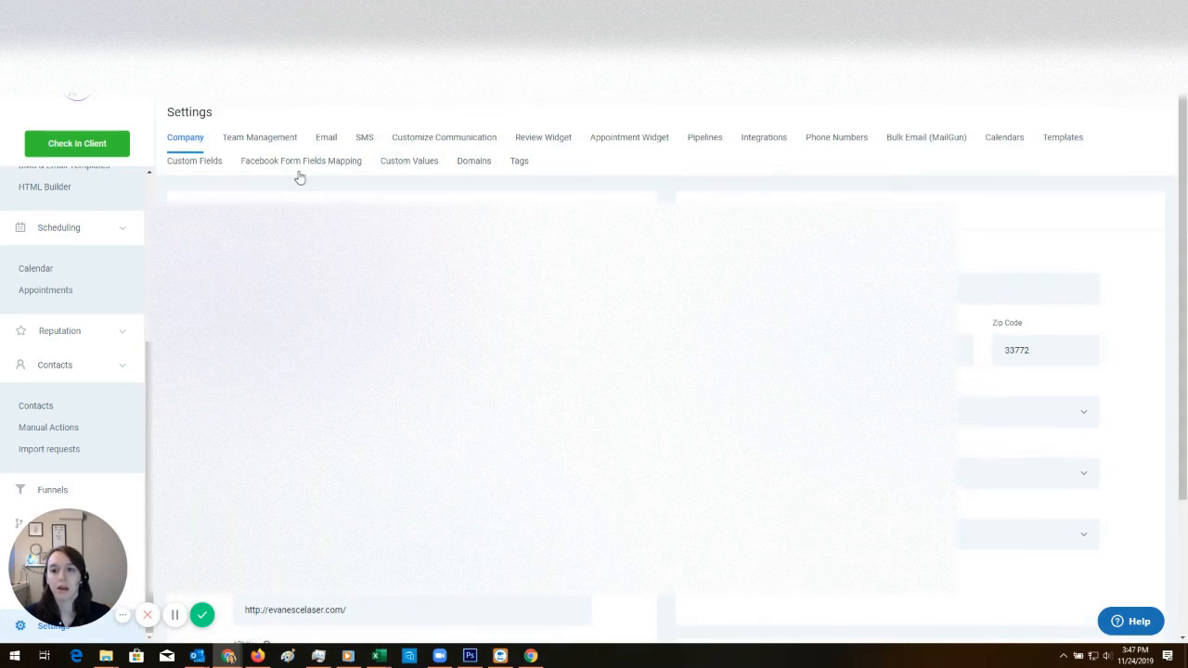
click(300, 160)
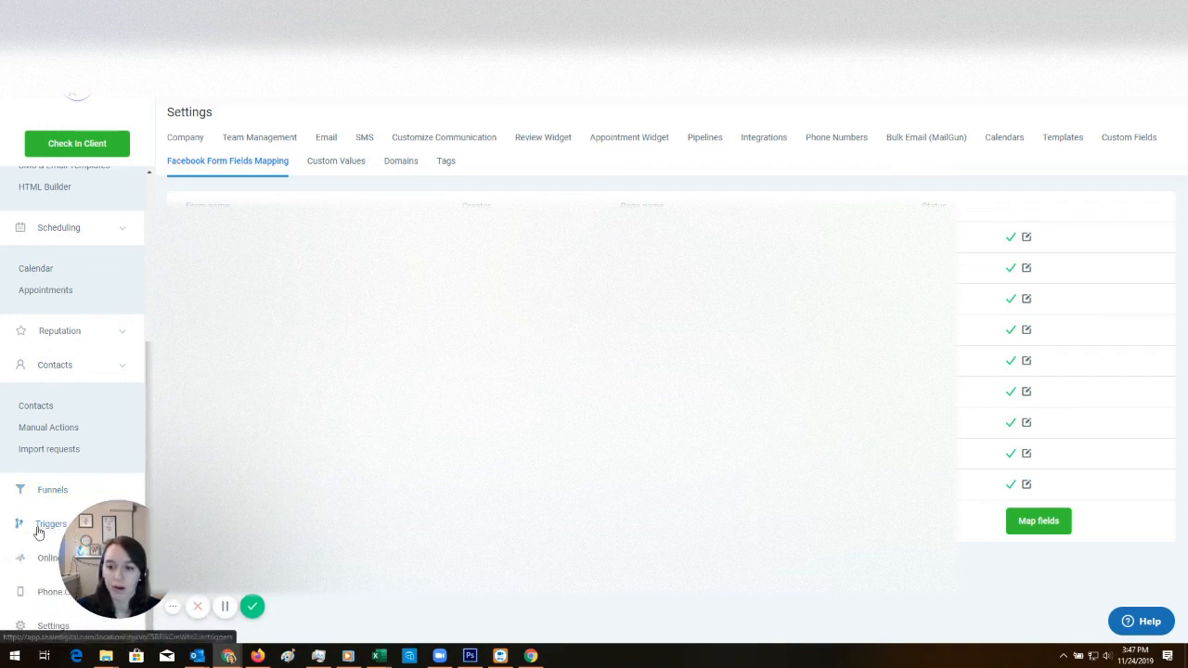
Step: View the Facebook form submission Black Friday trigger adding leads to 1. FB Offer Black Friday
click(52, 523)
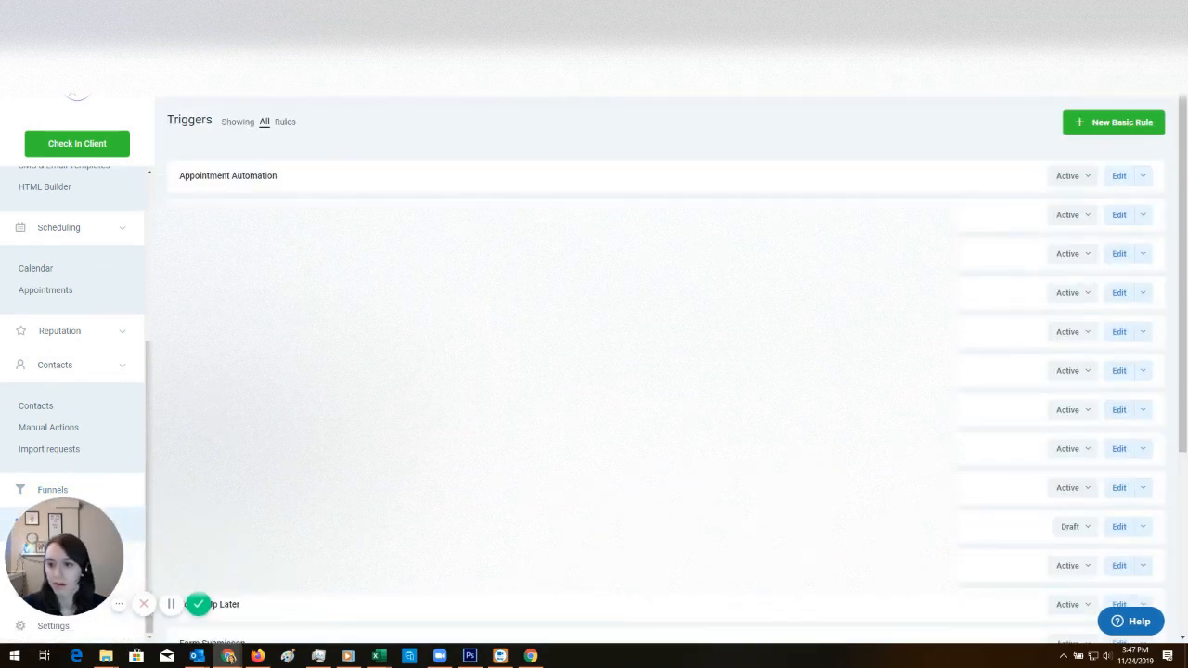
scroll(down, 3)
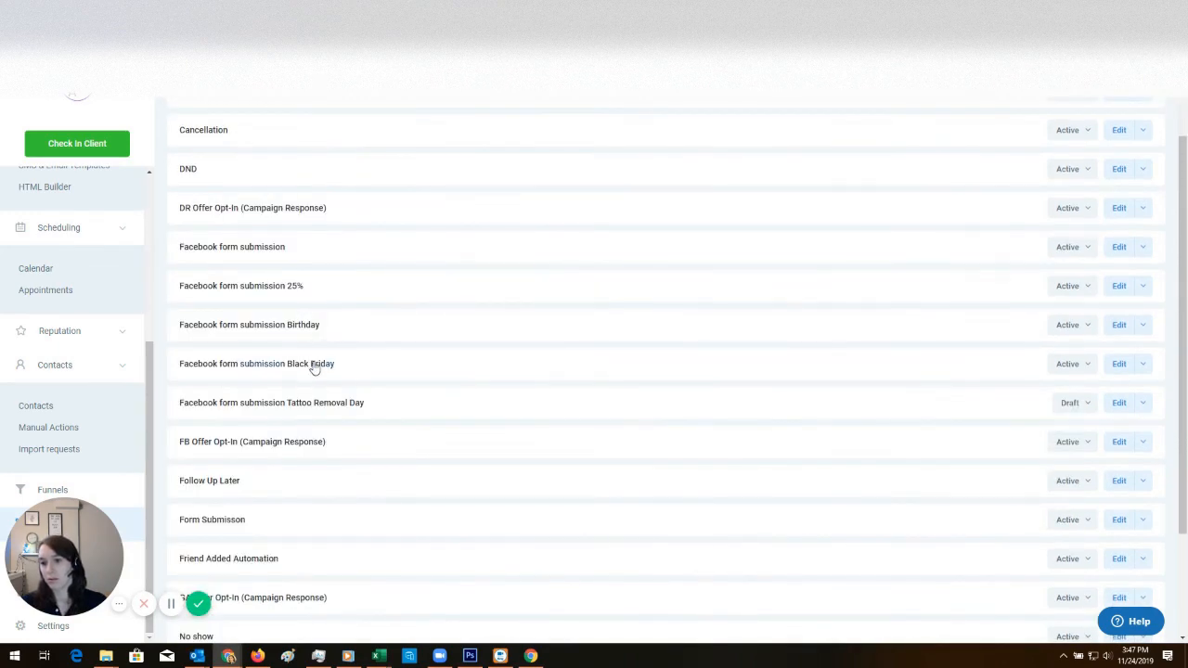
click(256, 362)
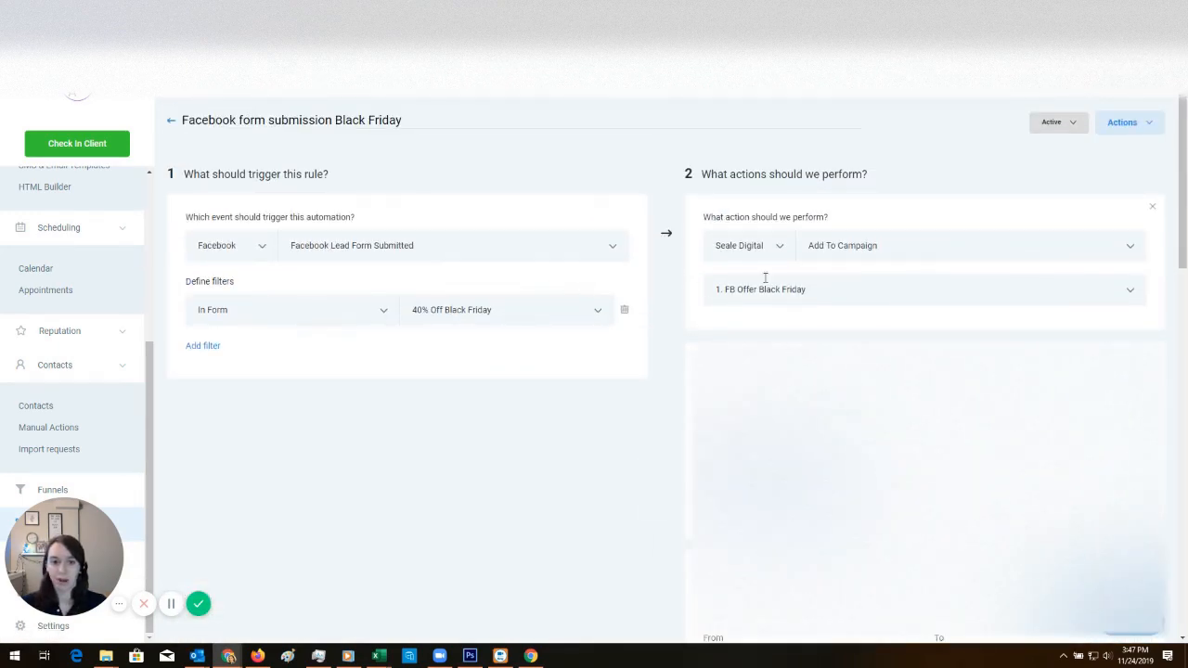
scroll(down, 3)
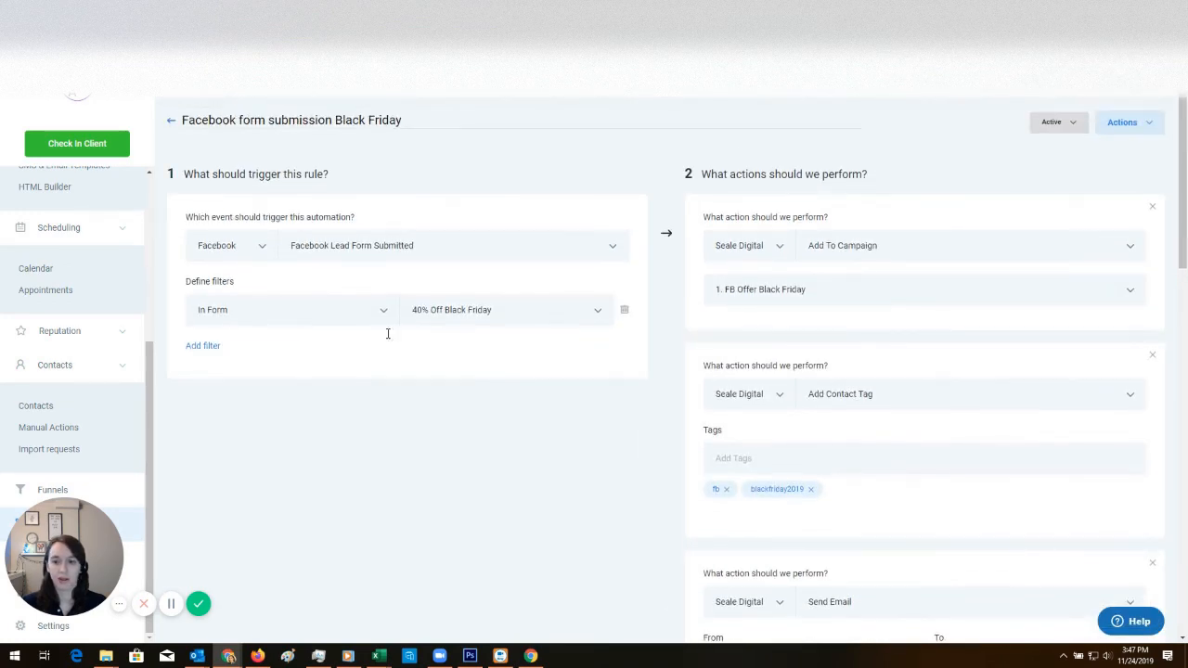
mouse_move(444, 479)
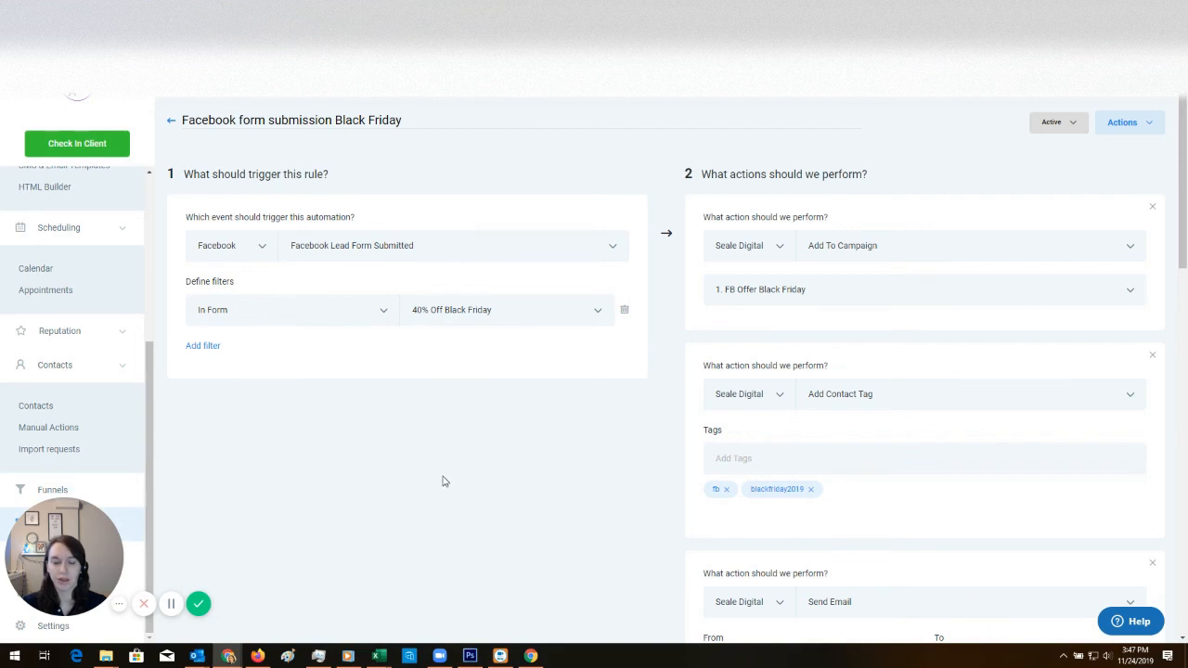
mouse_move(293, 351)
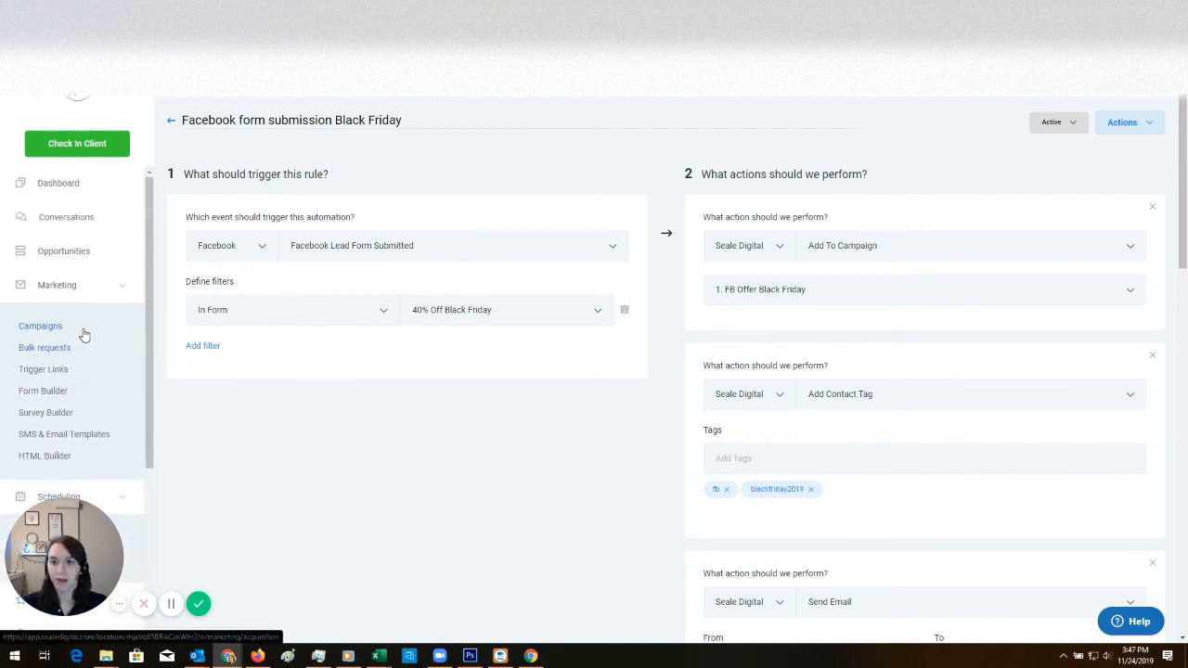
Step: Return to the published Black Friday 2019 campaign with Email 1 at 0 minutes and SMS 1 after 4 hours
click(41, 326)
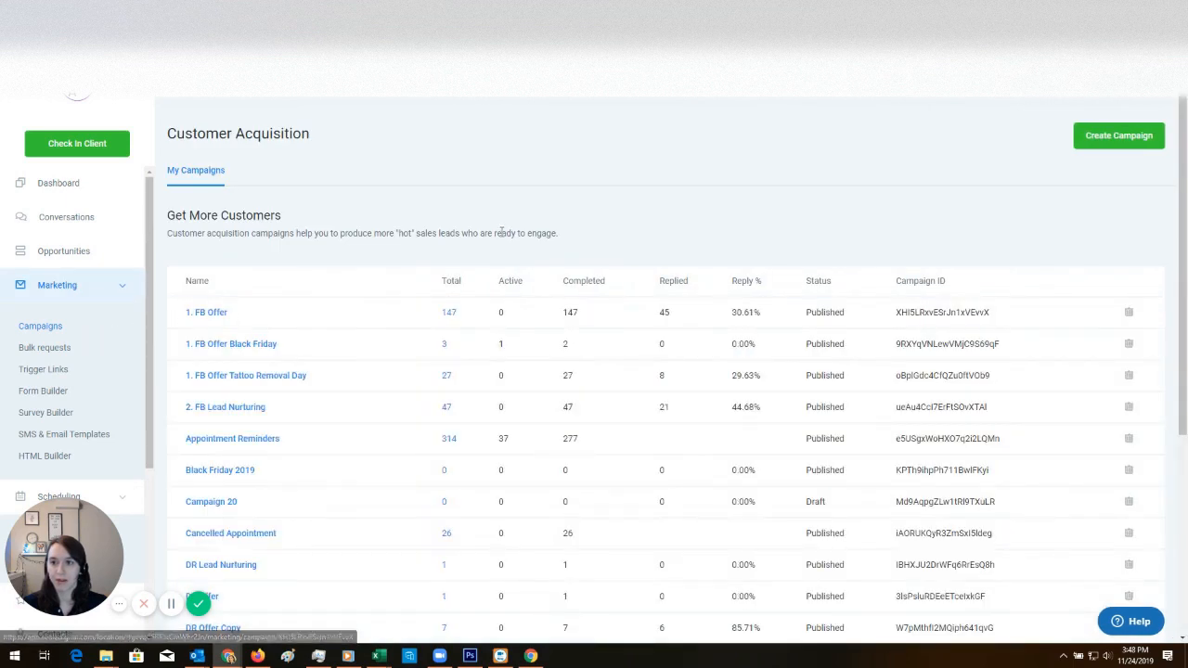
mouse_move(149, 371)
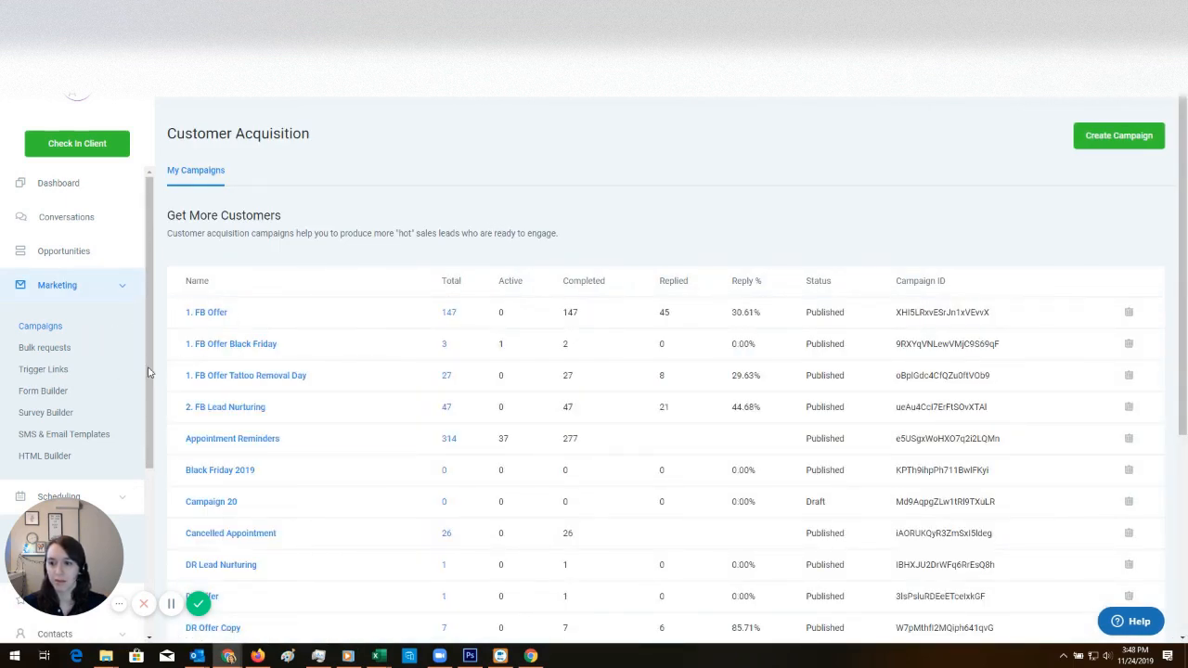
click(1117, 135)
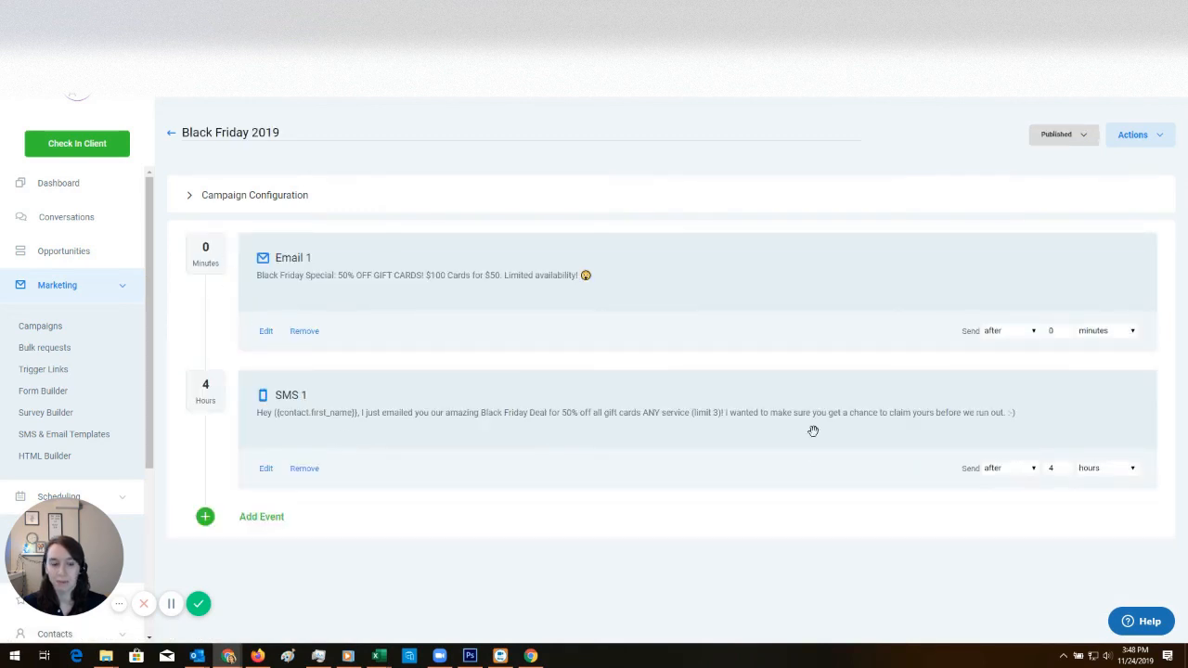
mouse_move(583, 407)
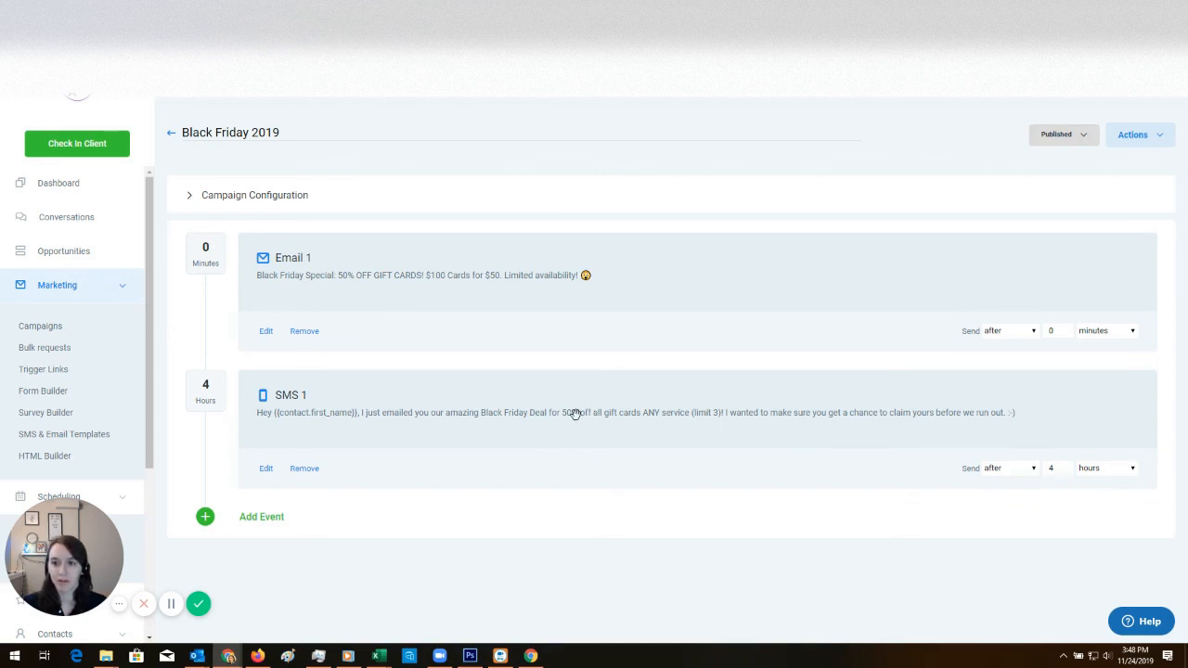
mouse_move(561, 375)
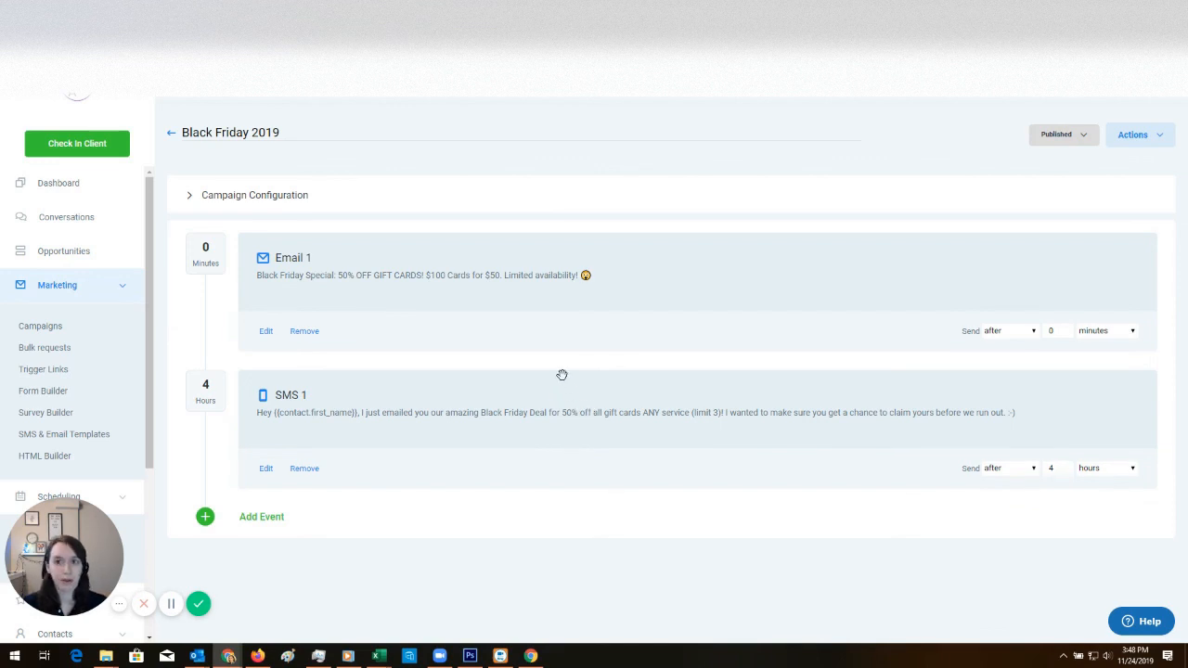
mouse_move(560, 367)
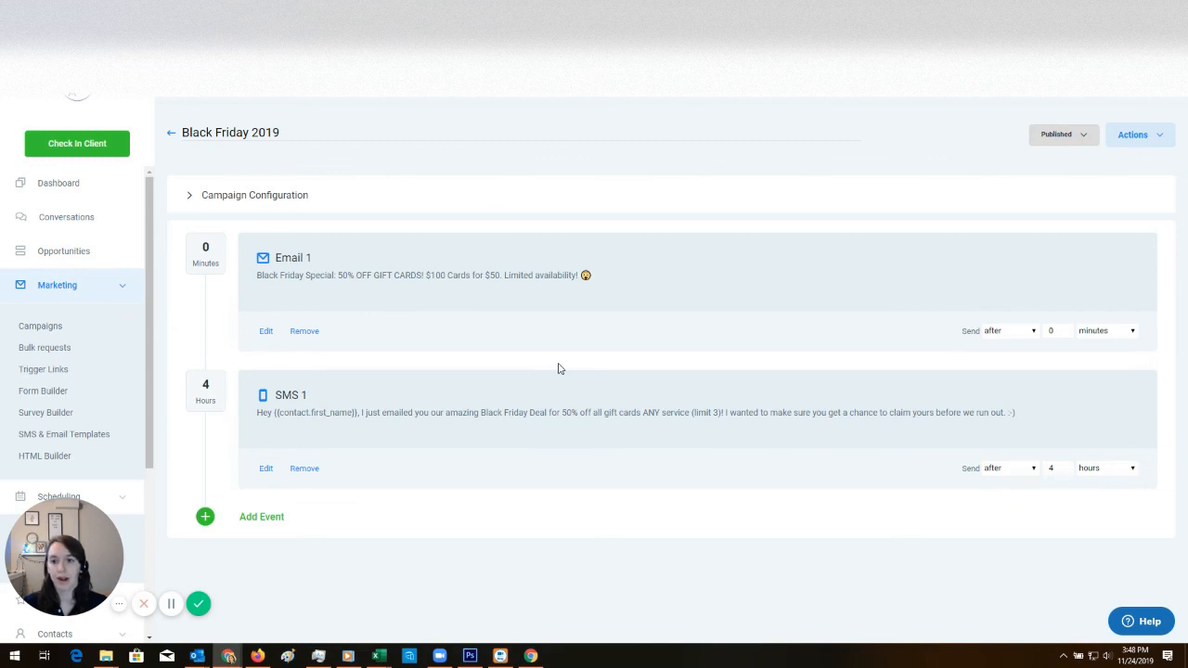